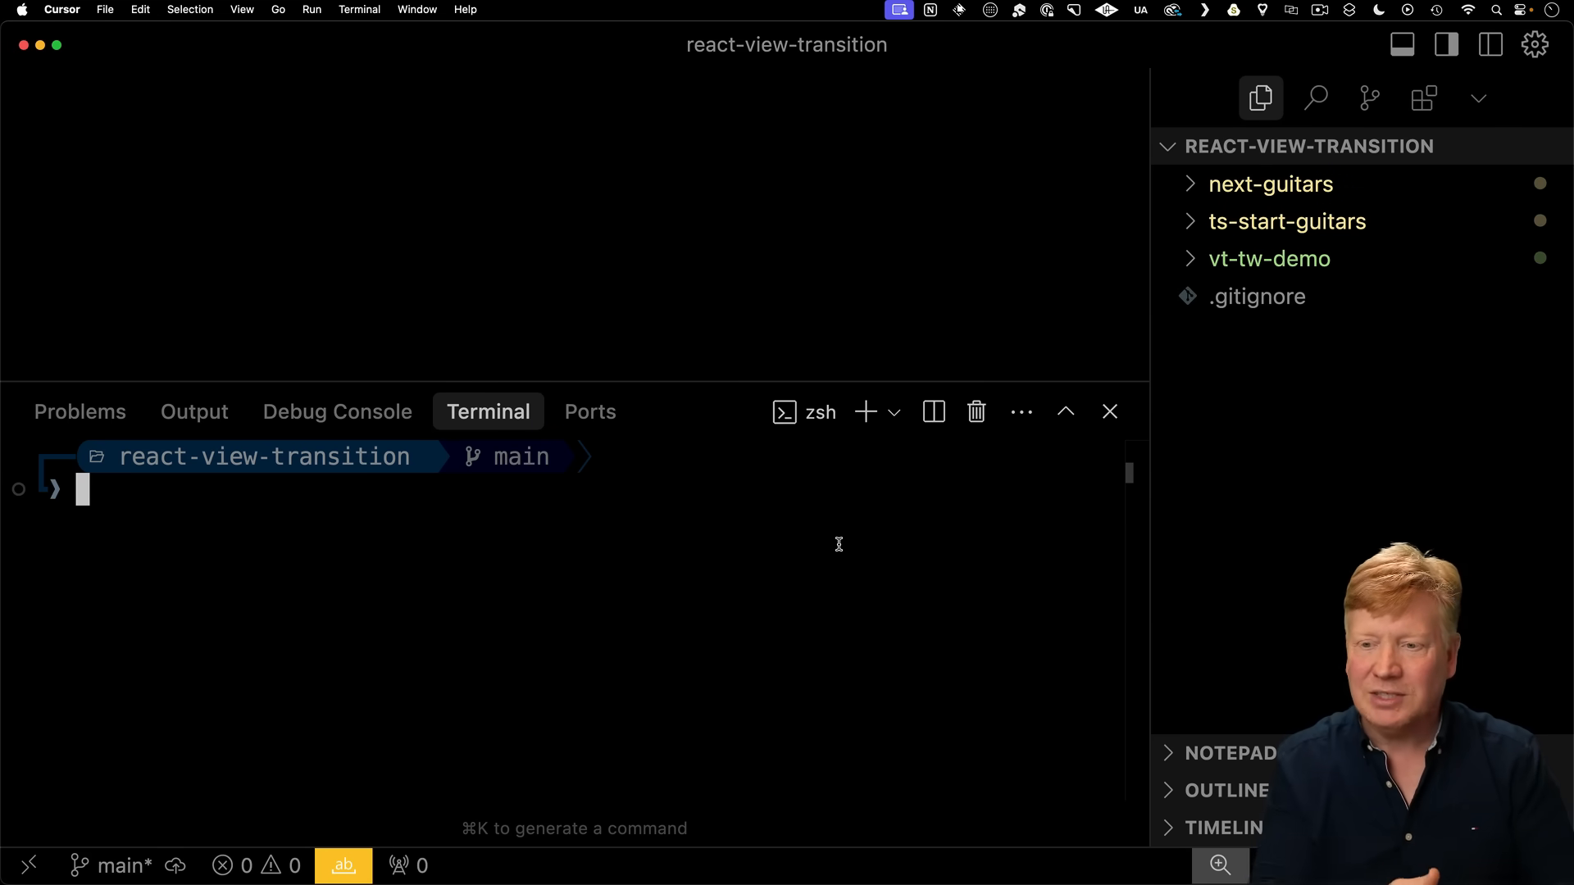
Change the terminal's working directory into the vt-tw-demo project with cd vt-tw-demo/.
{"action": "type", "text": "dev"}
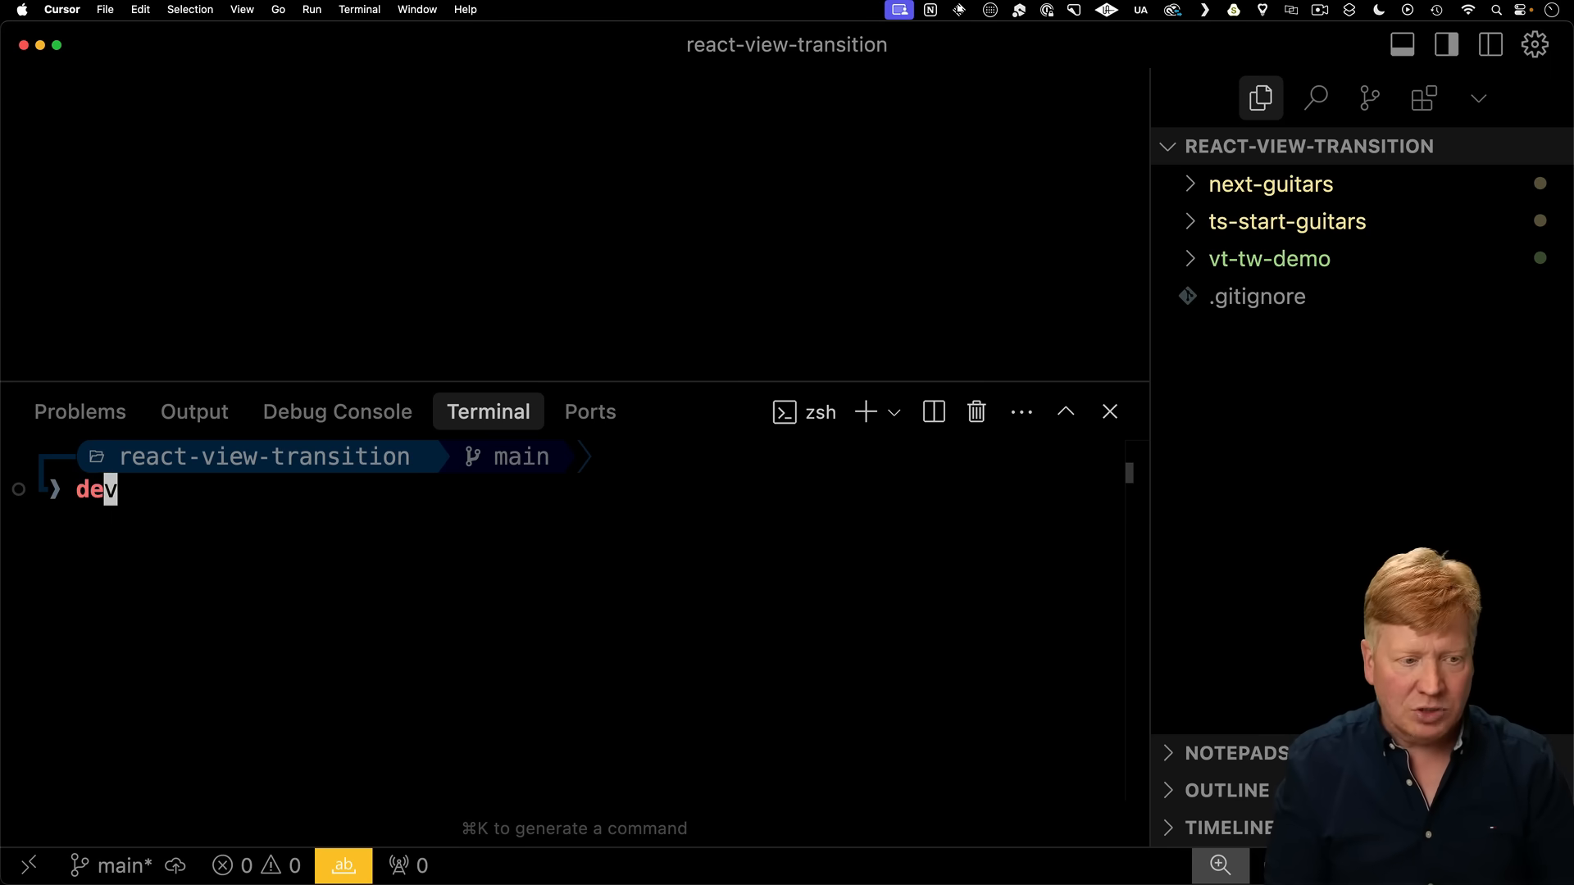
{"action": "type", "text": "cd vt-tw-demo/"}
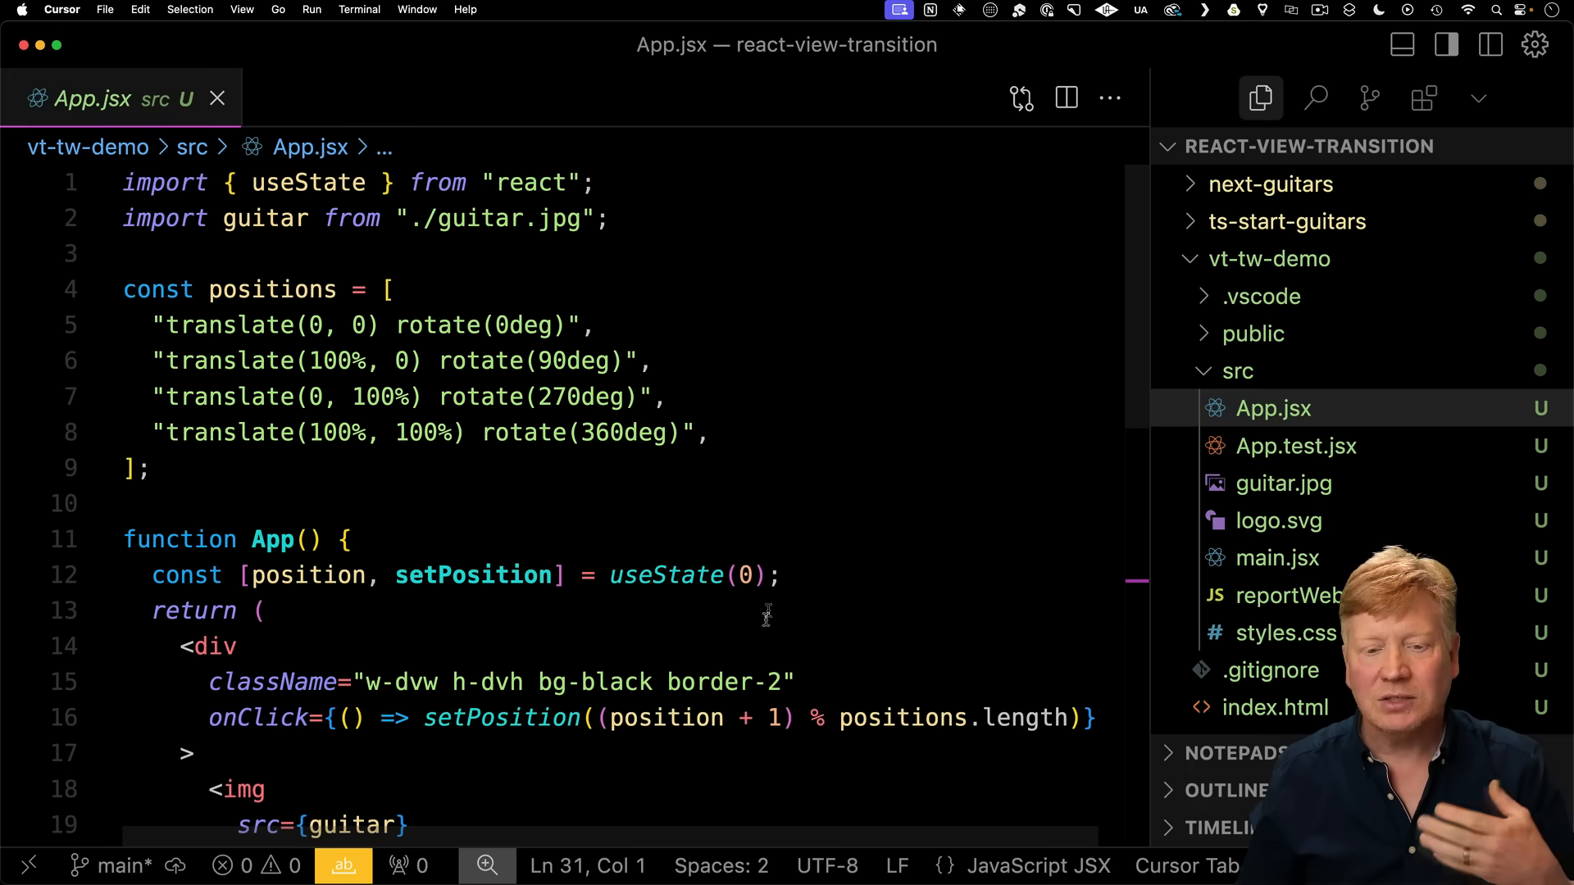
Scroll through App.jsx to review the guitar image's four transform positions.
{"action": "scroll", "scroll_direction": "down", "scroll_amount": 3}
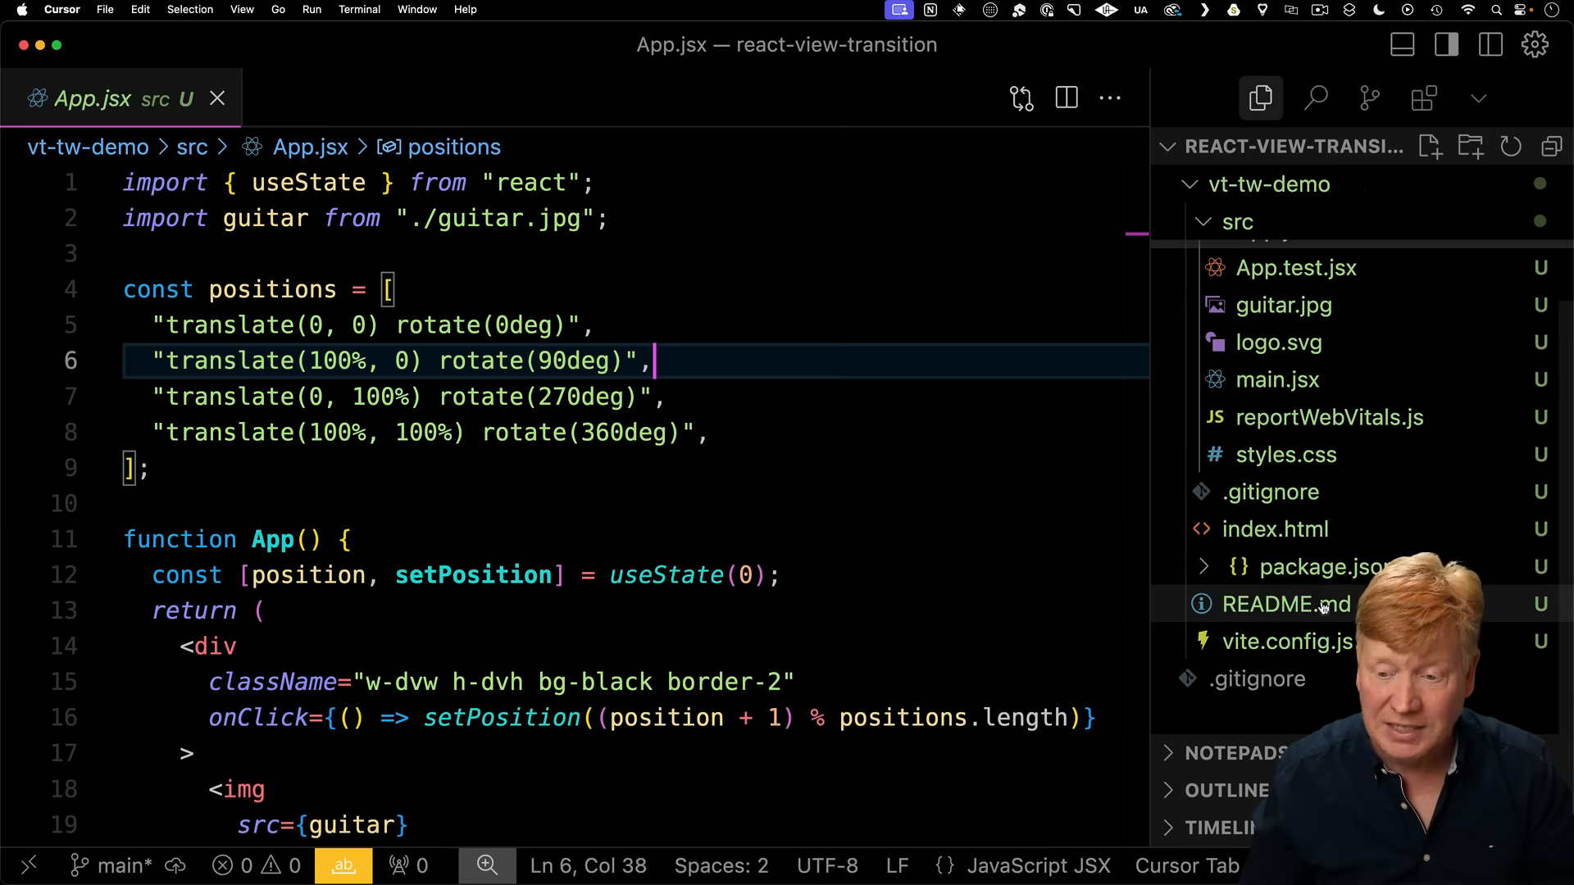
{"action": "mouse_move", "coordinate": [1285, 454]}
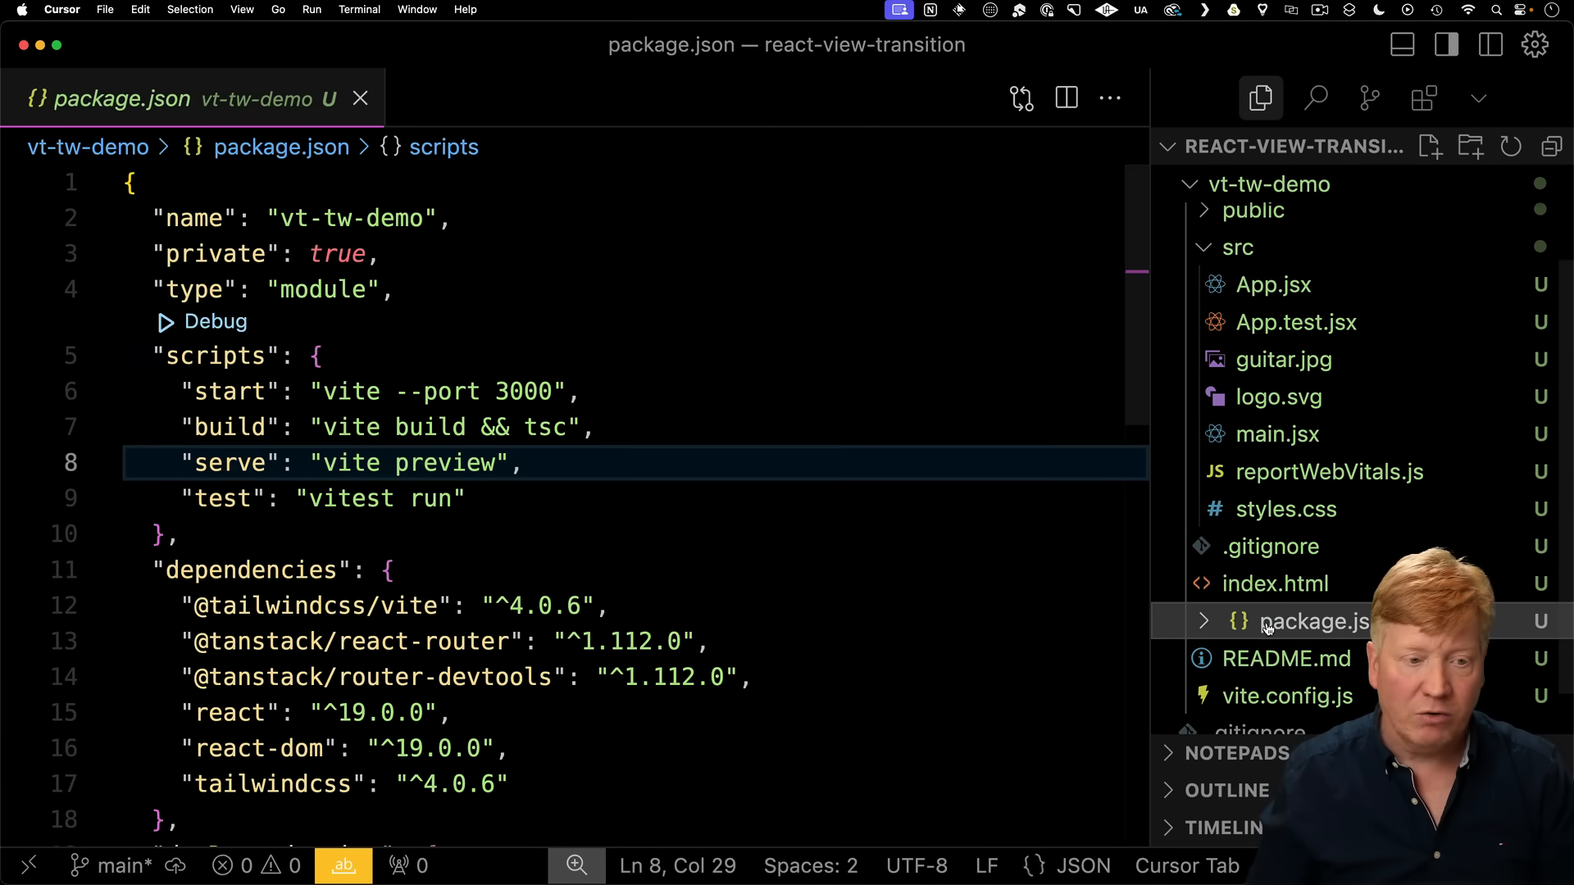
Start the vt-tw-demo dev server with pnpm start after the experimental React install.
{"action": "scroll", "scroll_direction": "down", "scroll_amount": 3}
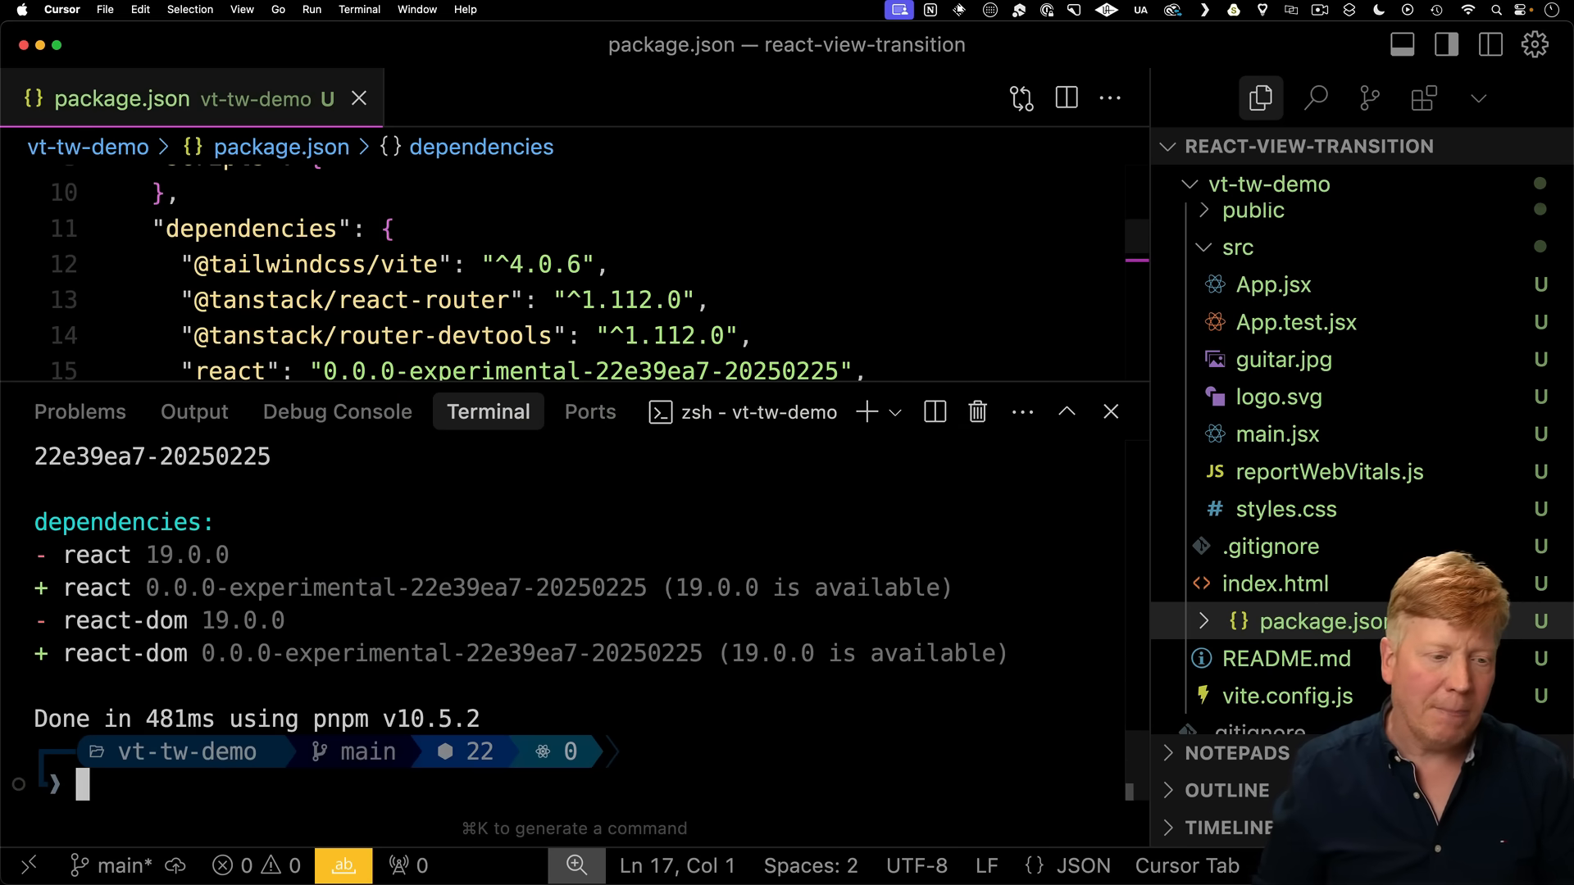
{"action": "type", "text": "pnpm start"}
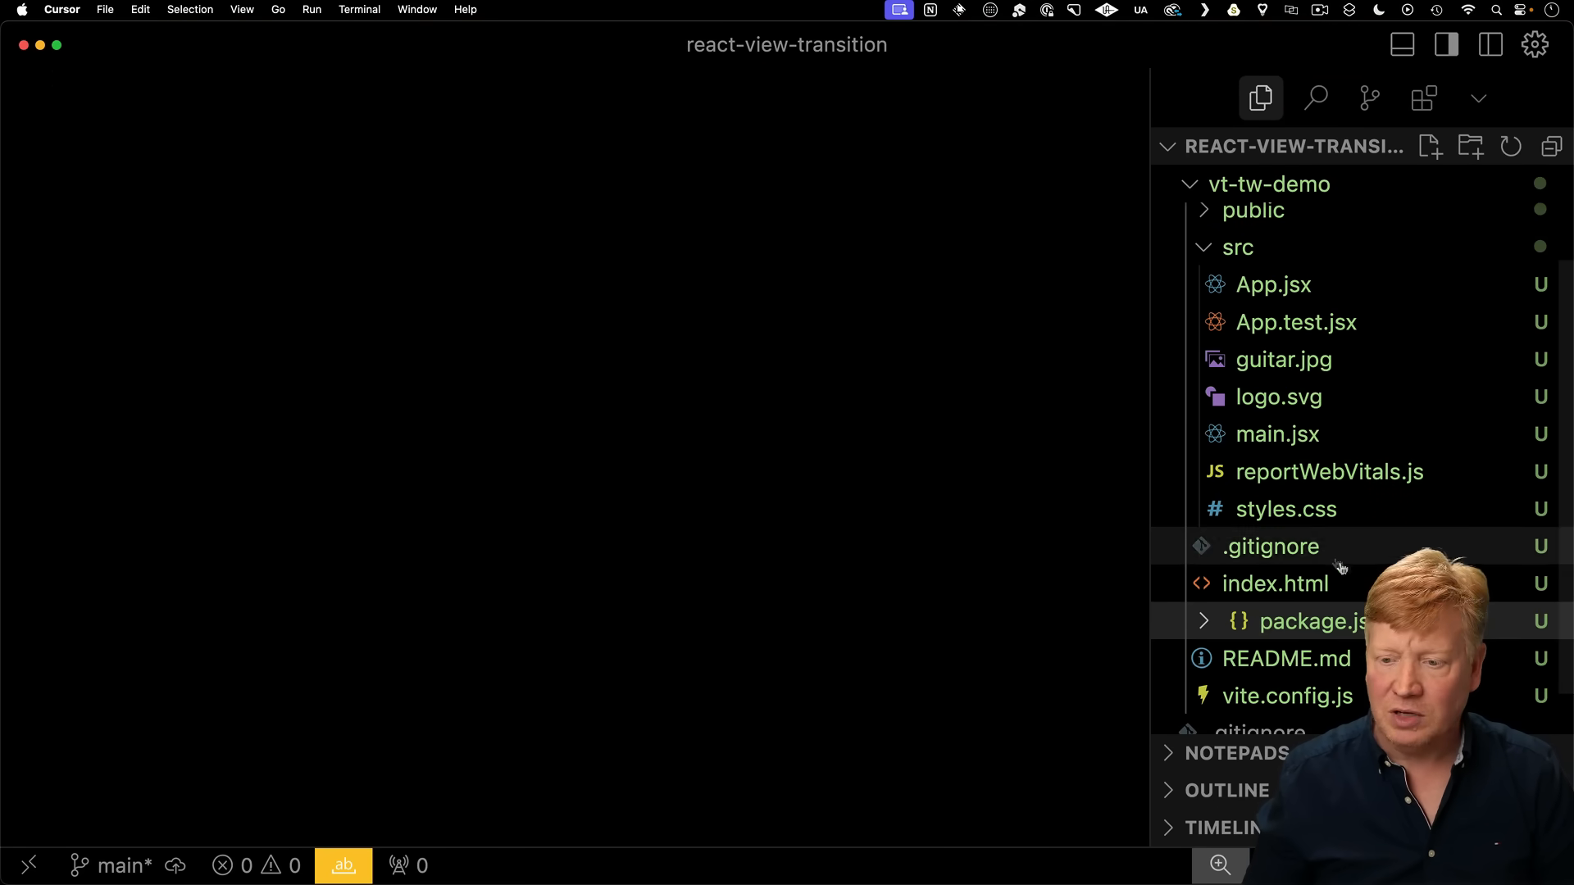
{"action": "mouse_move", "coordinate": [1295, 323]}
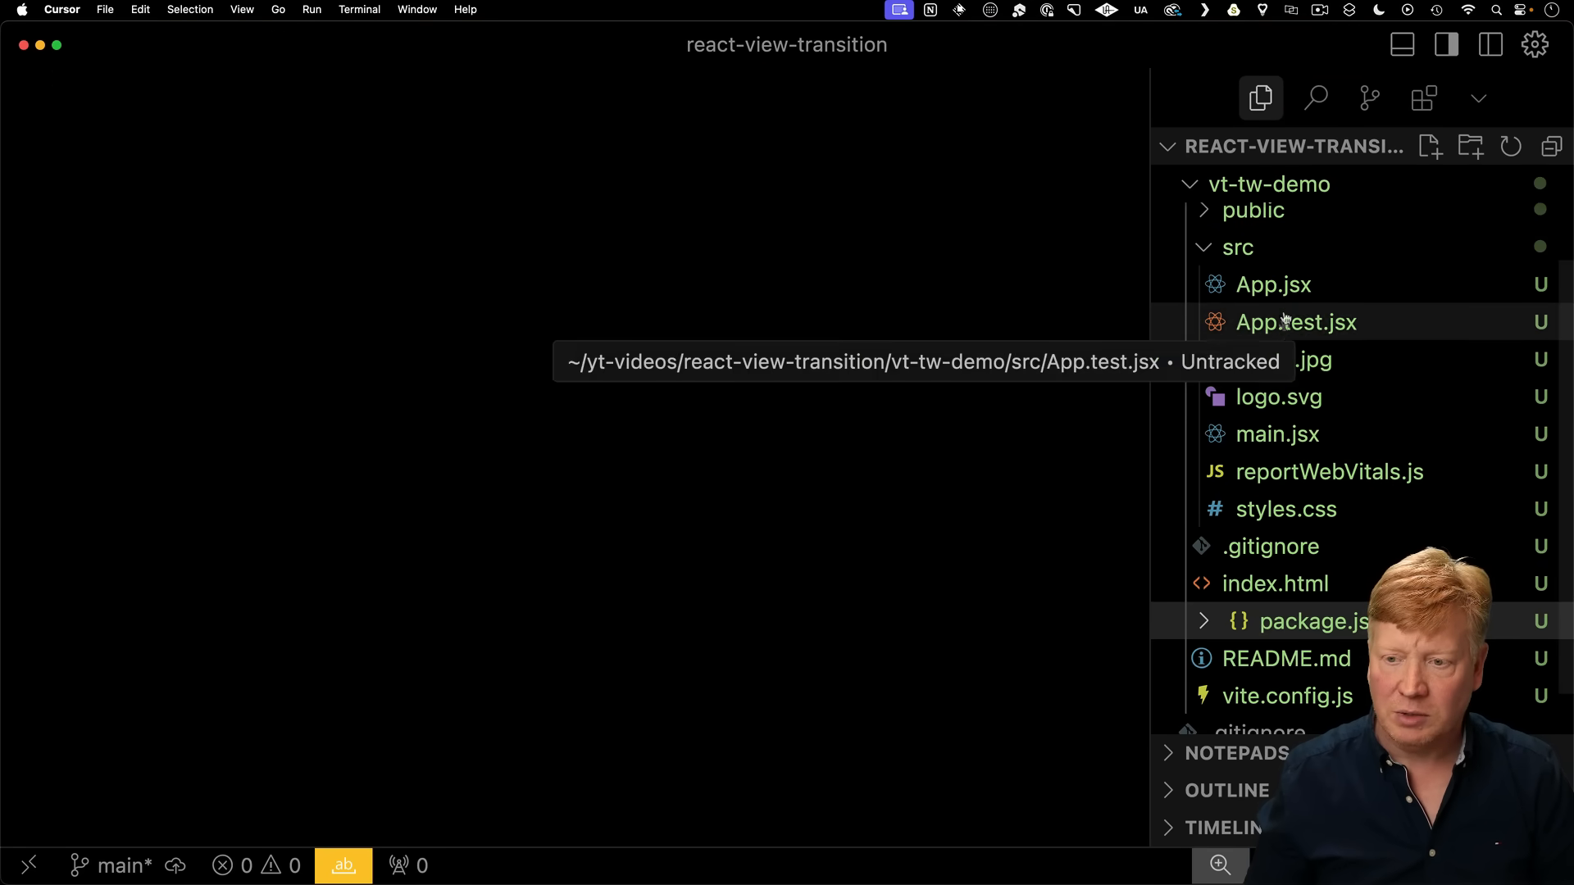
Bring App.jsx into the editor to add the unstable_ViewTransition import and wrapper.
{"action": "left_click", "coordinate": [1272, 284]}
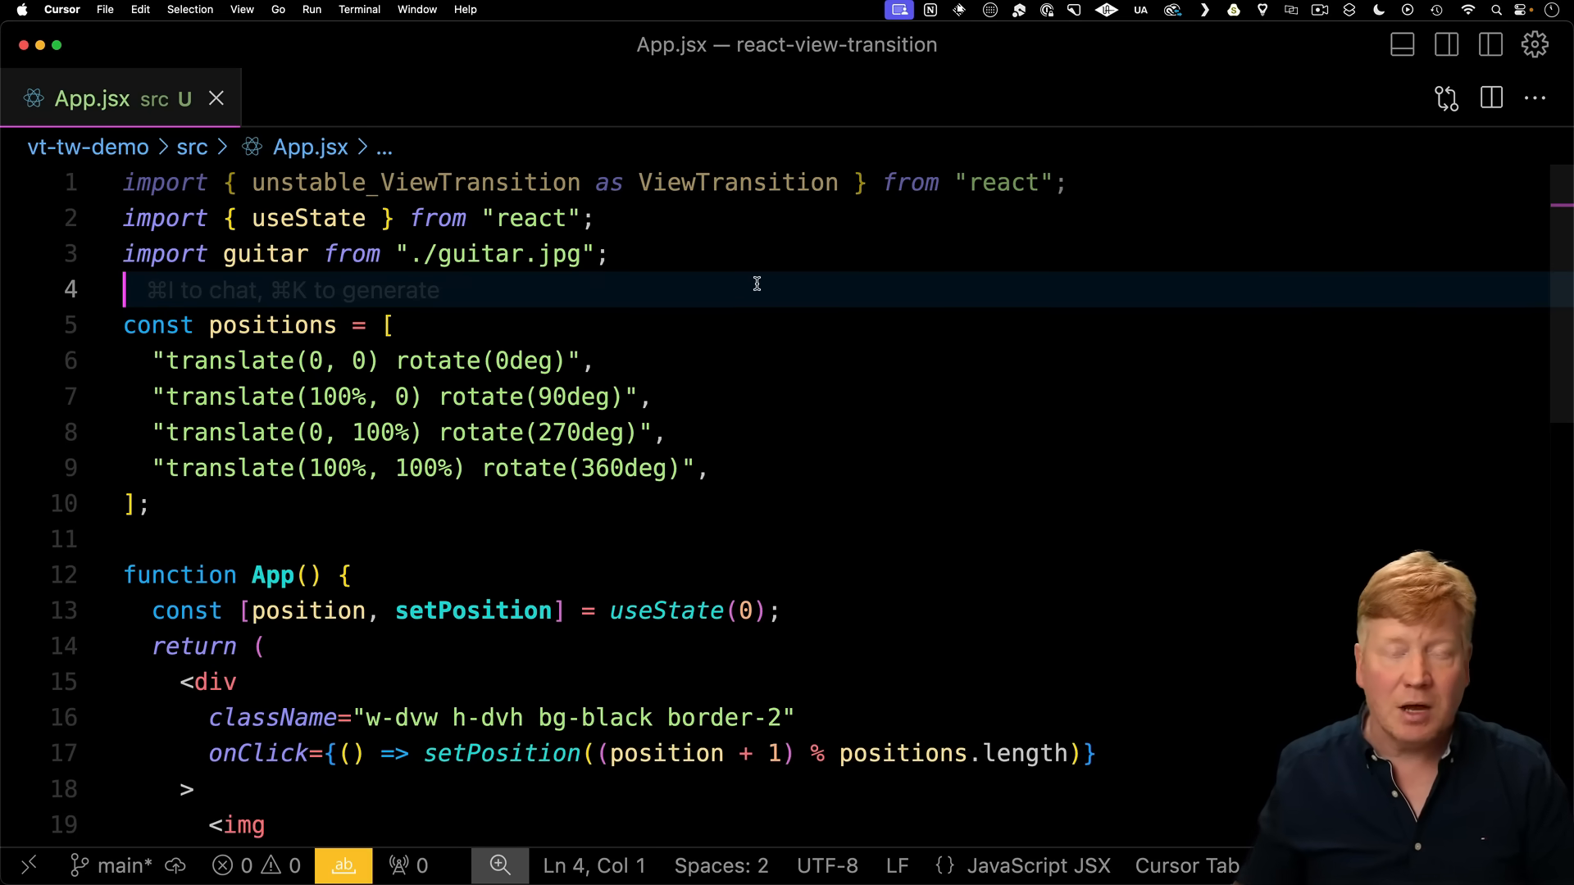
{"action": "mouse_move", "coordinate": [705, 298]}
{"action": "type", "text": "<ViewTransition>"}
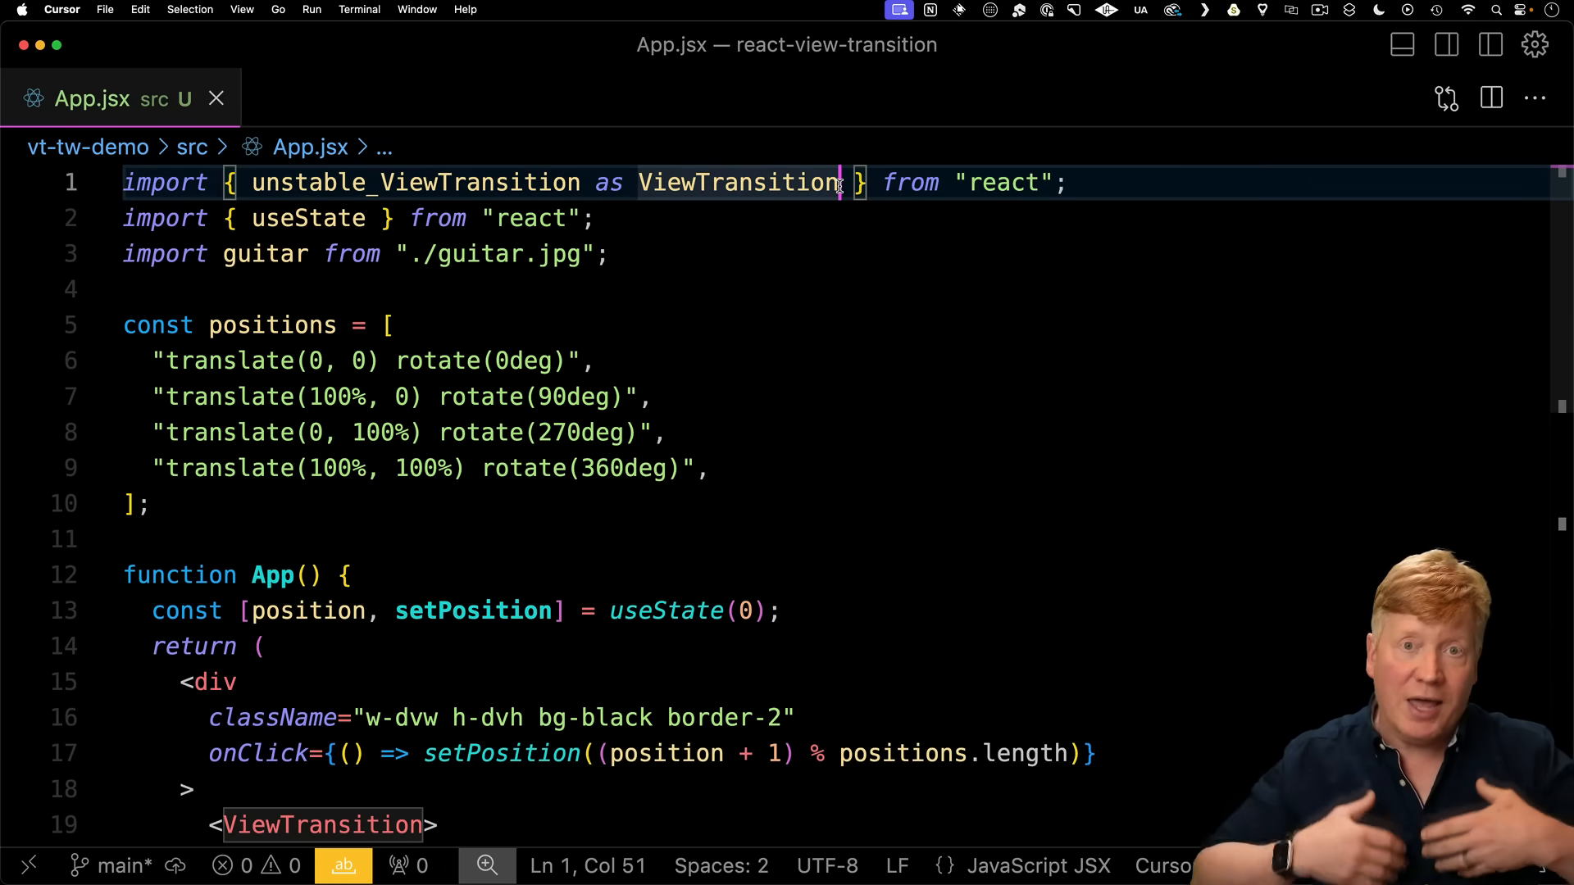
Add useTransition to the react import and route setPosition through startTransition in onClick.
{"action": "type", "text": ", useTransition"}
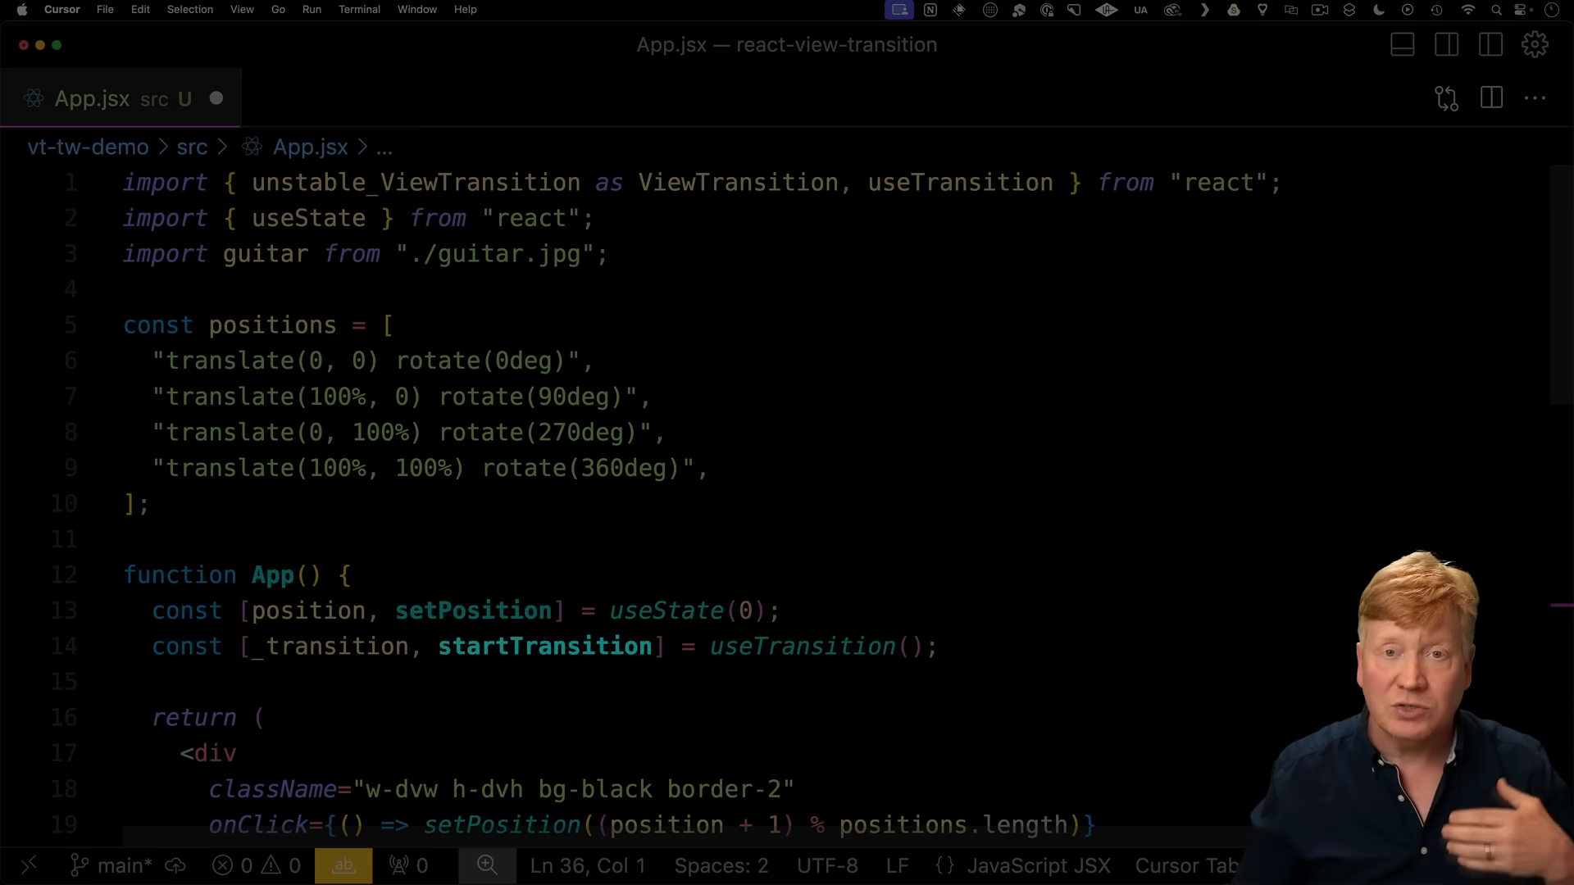
{"action": "double_click", "coordinate": [544, 646]}
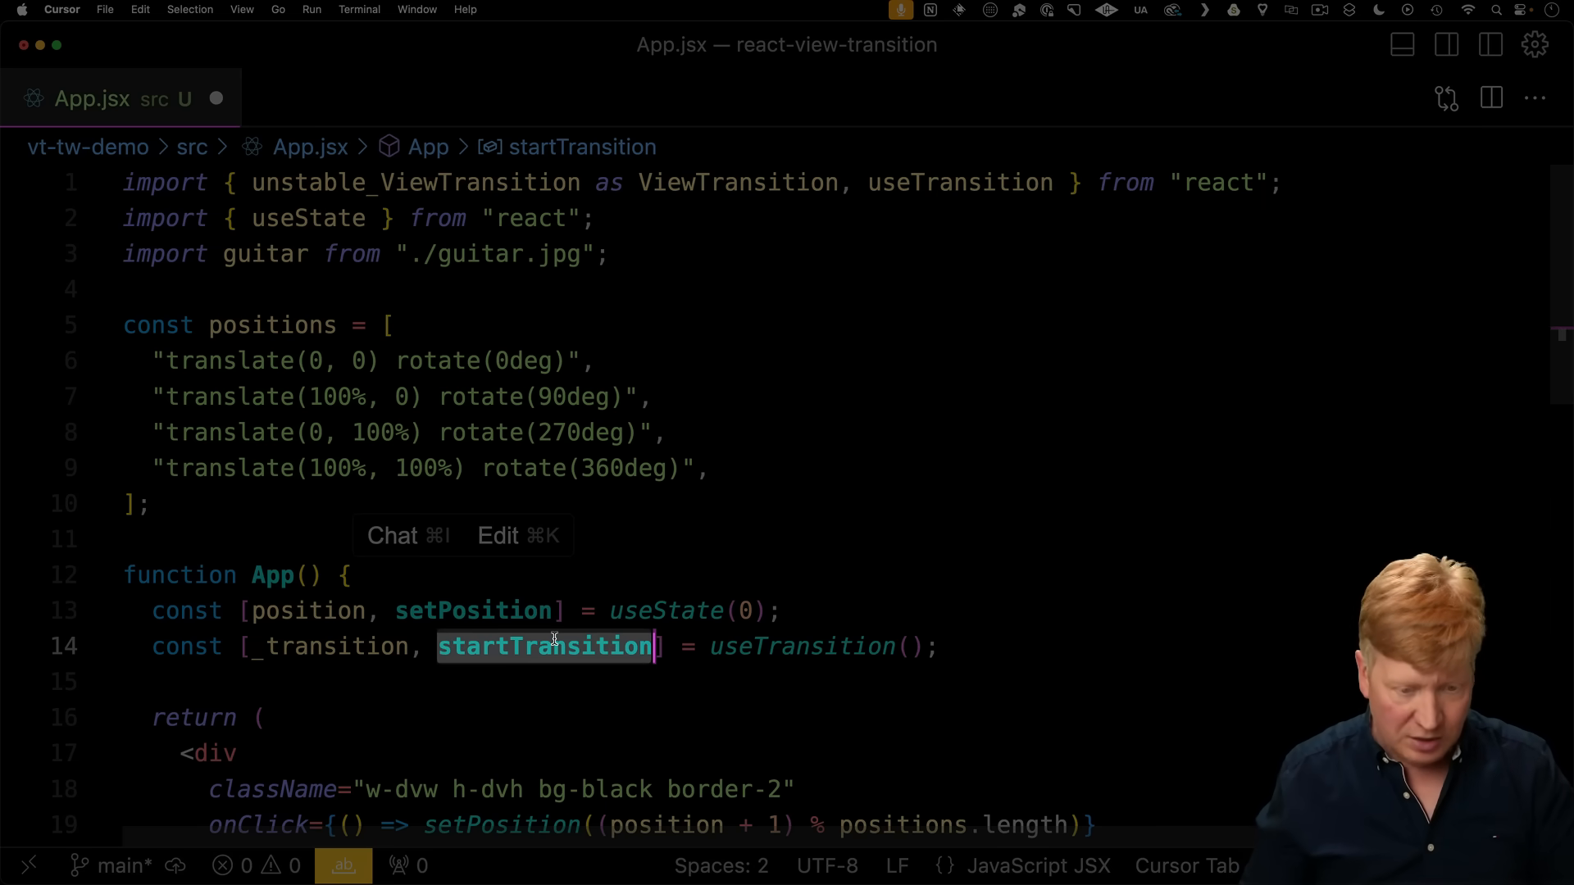
{"action": "scroll", "scroll_direction": "down", "scroll_amount": 3}
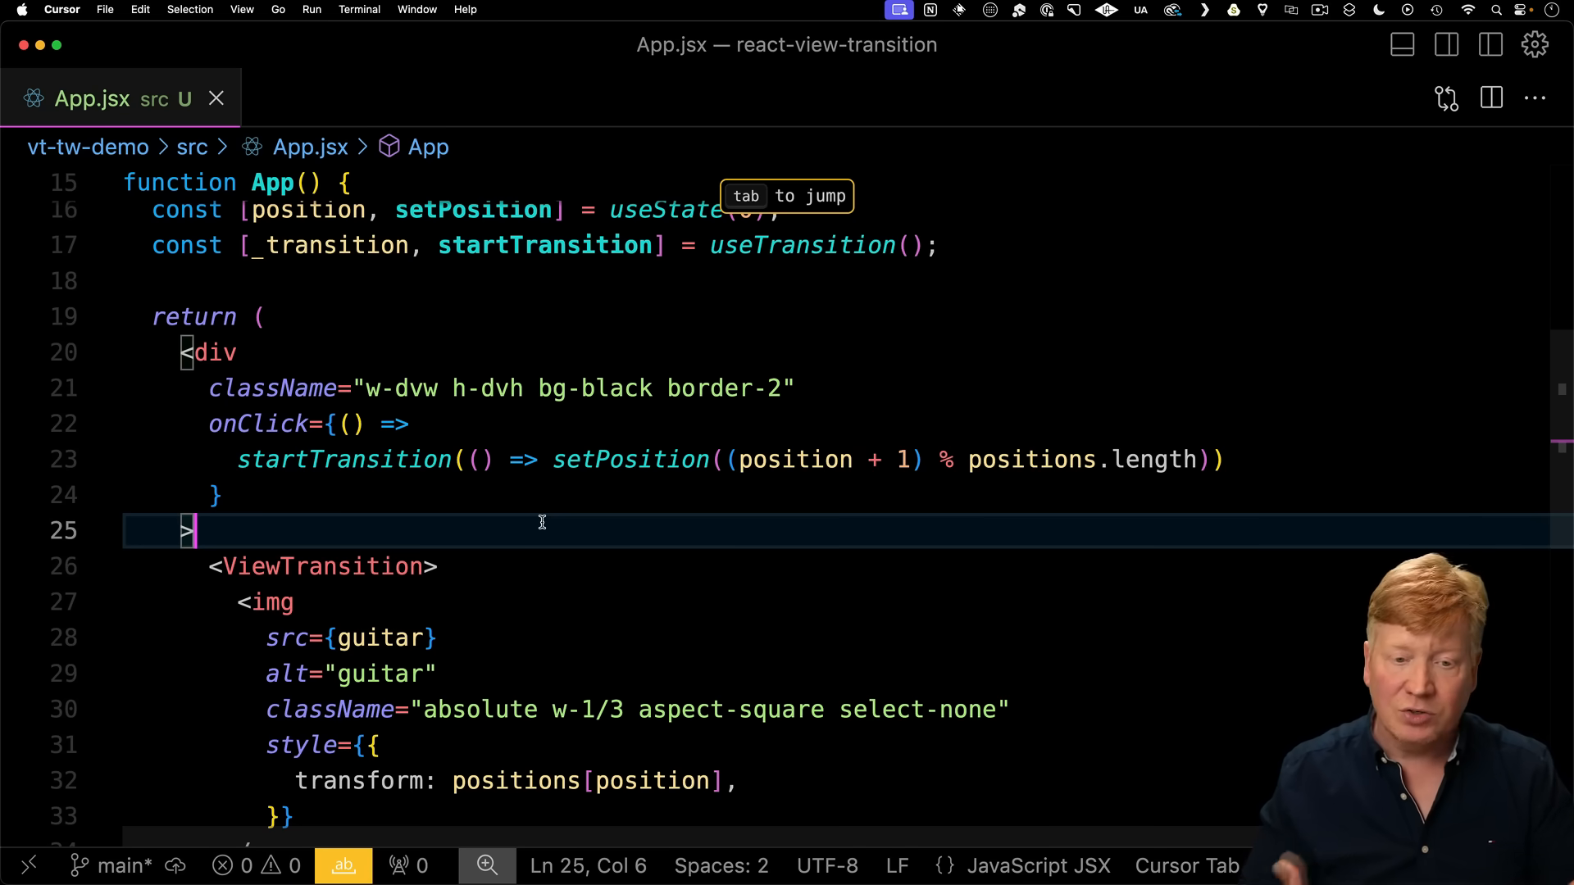
{"action": "key", "text": "cmd+tab"}
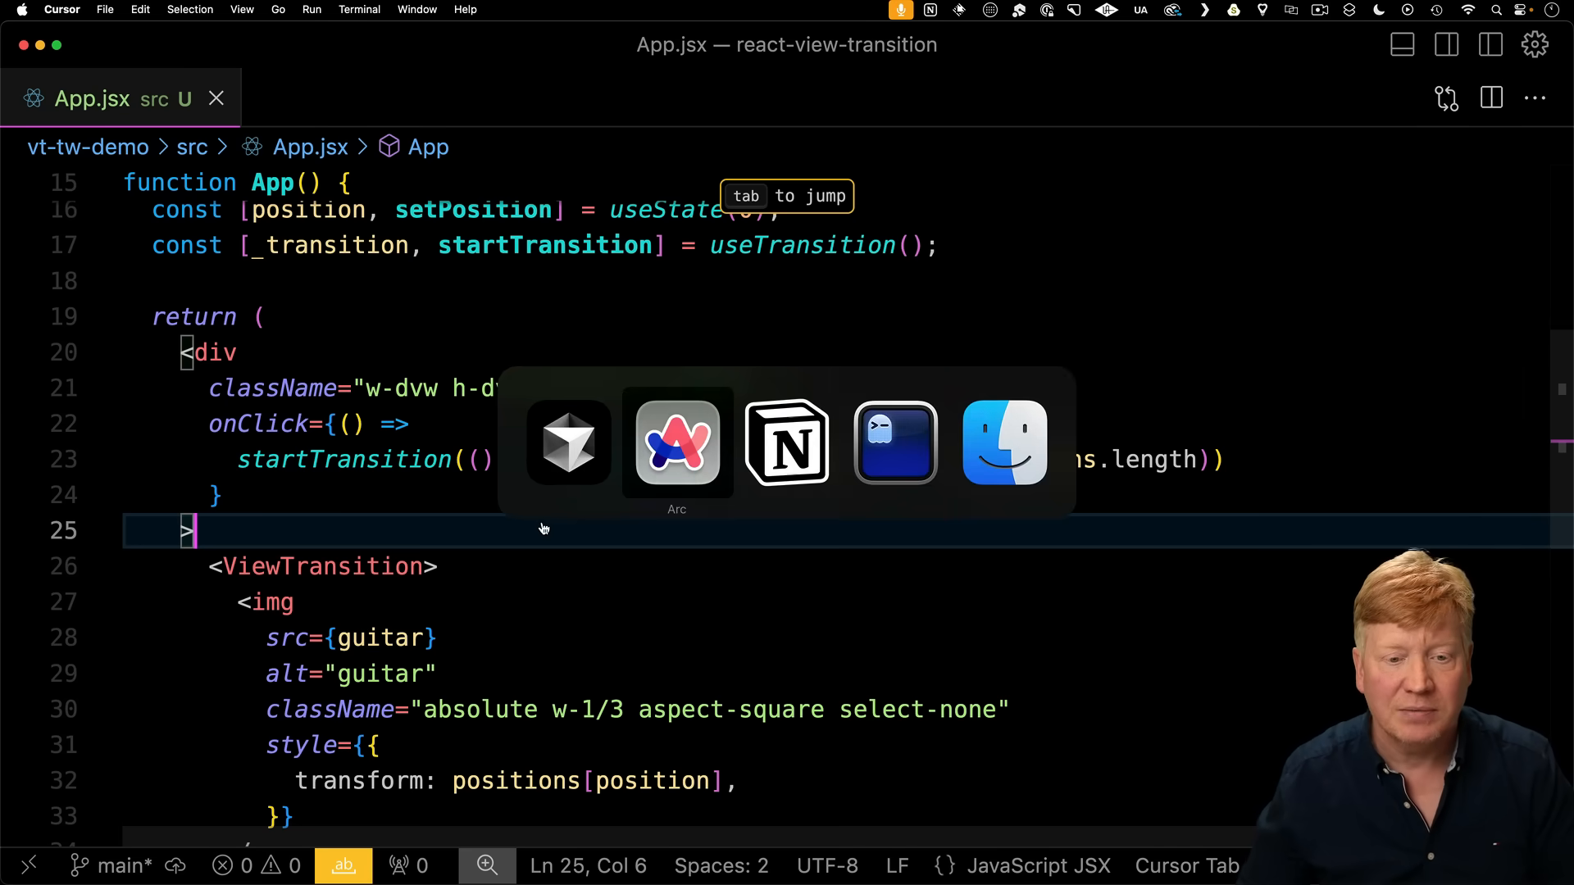
Click the localhost:3000 guitar page in Arc to trigger its move and watch the transition.
{"action": "left_click", "coordinate": [677, 441]}
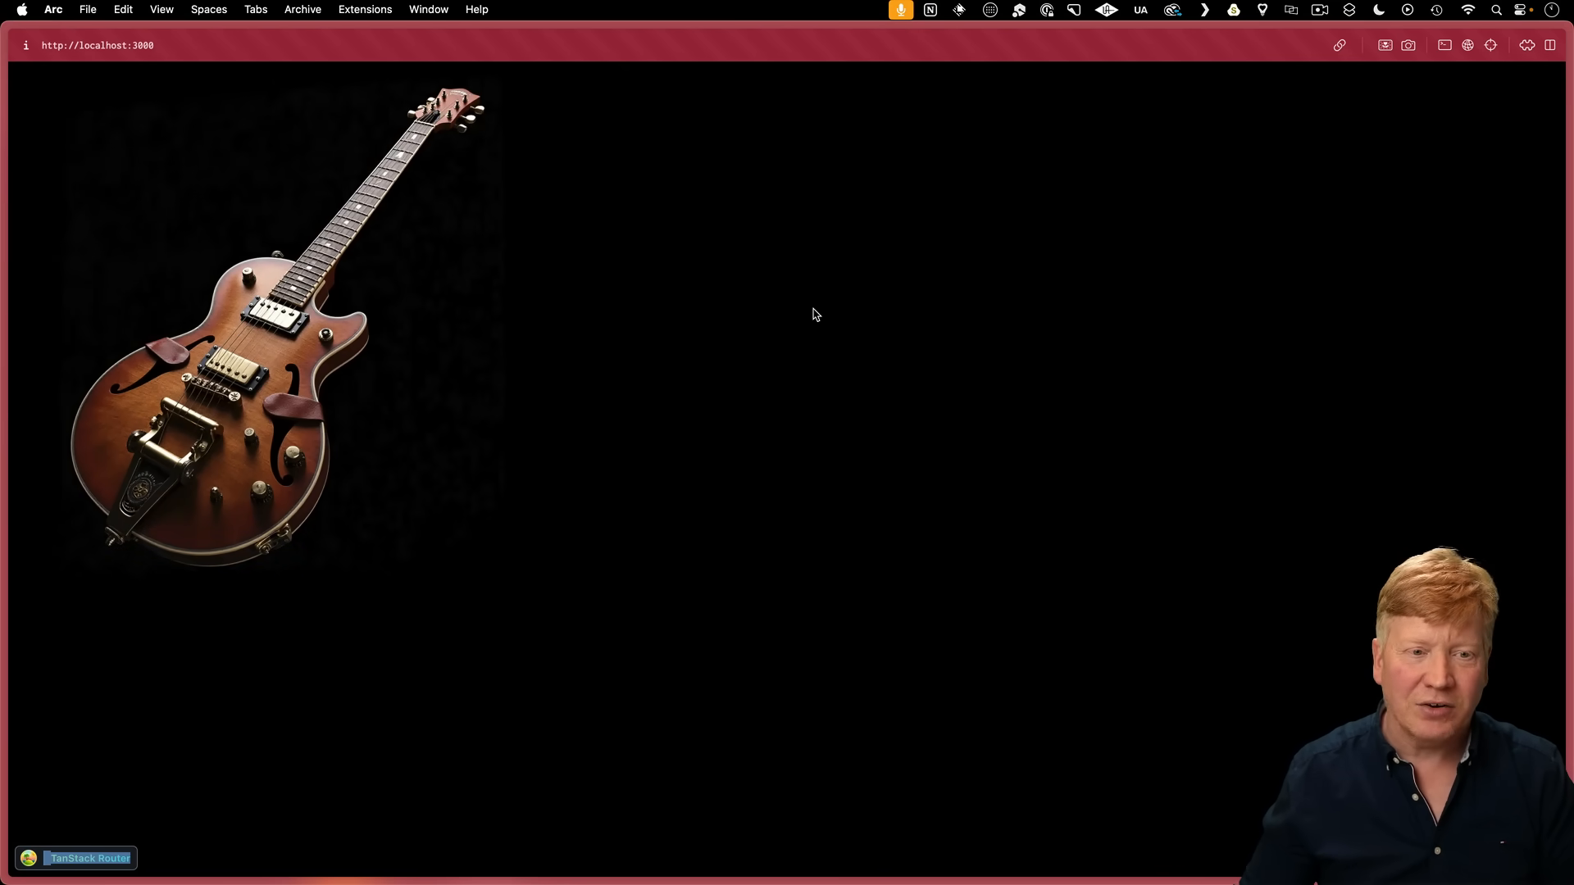
{"action": "scroll", "scroll_direction": "down", "scroll_amount": 3}
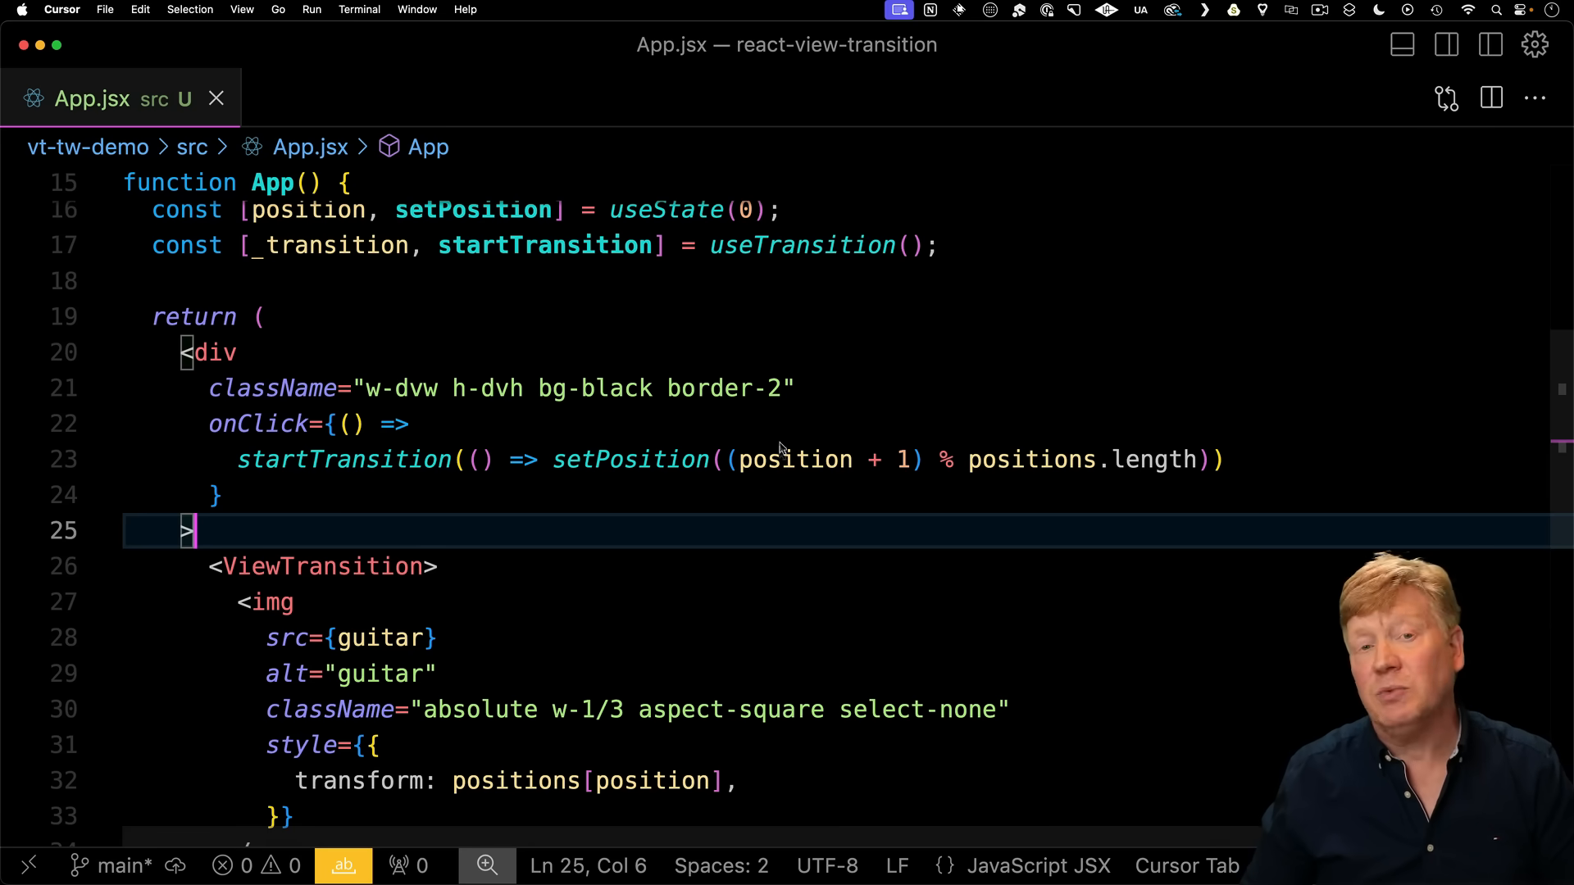
{"action": "mouse_move", "coordinate": [615, 542]}
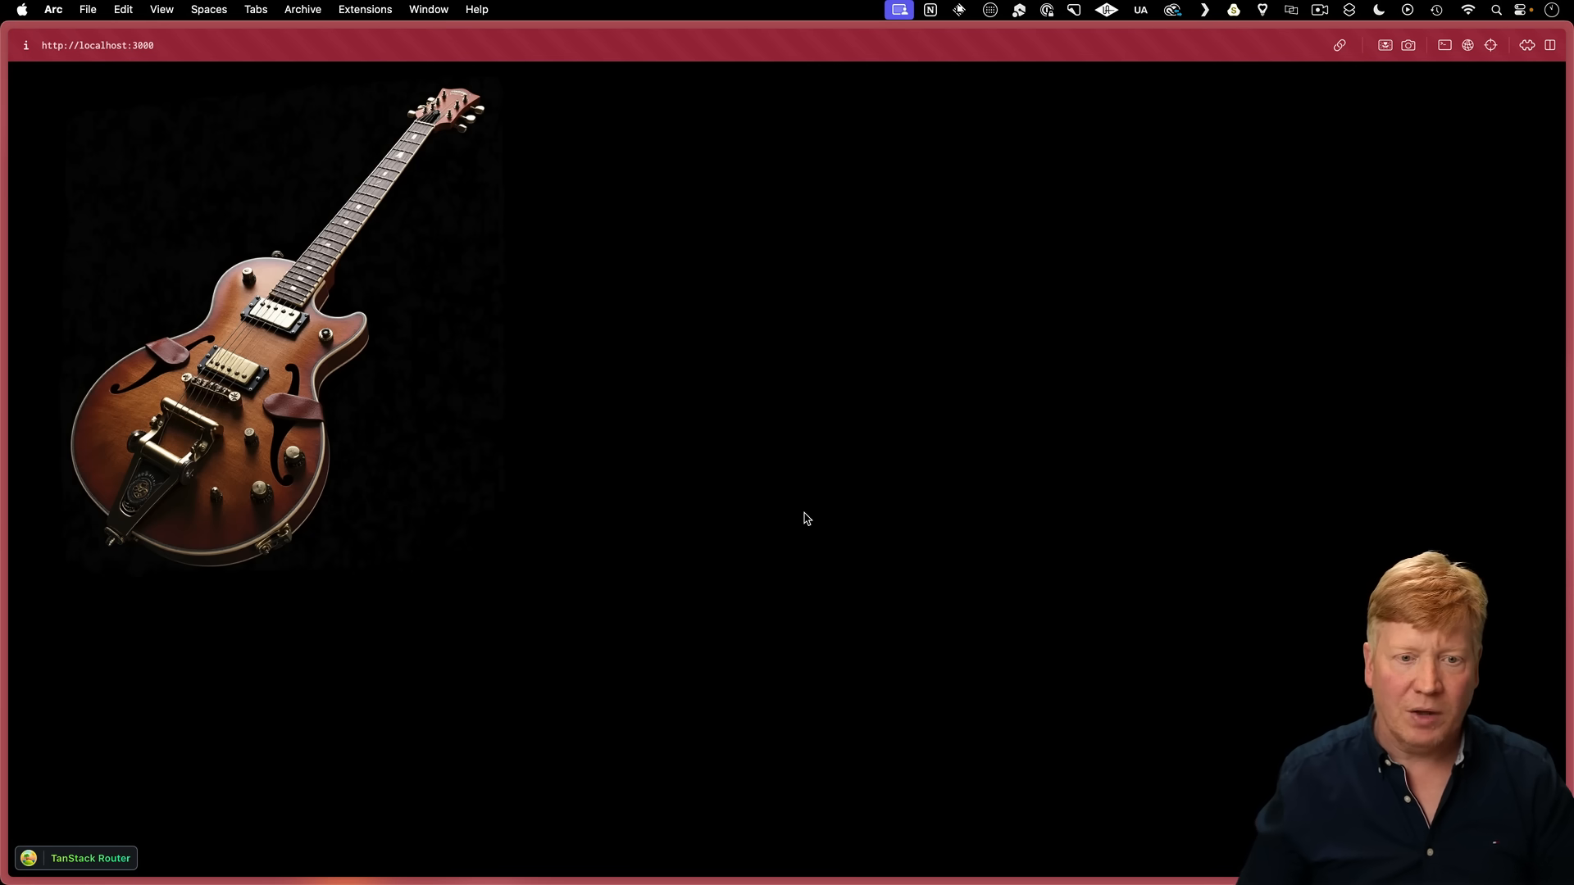
Review the onClick handler now wrapping setPosition in document.startViewTransition.
{"action": "scroll", "scroll_direction": "down", "scroll_amount": 3}
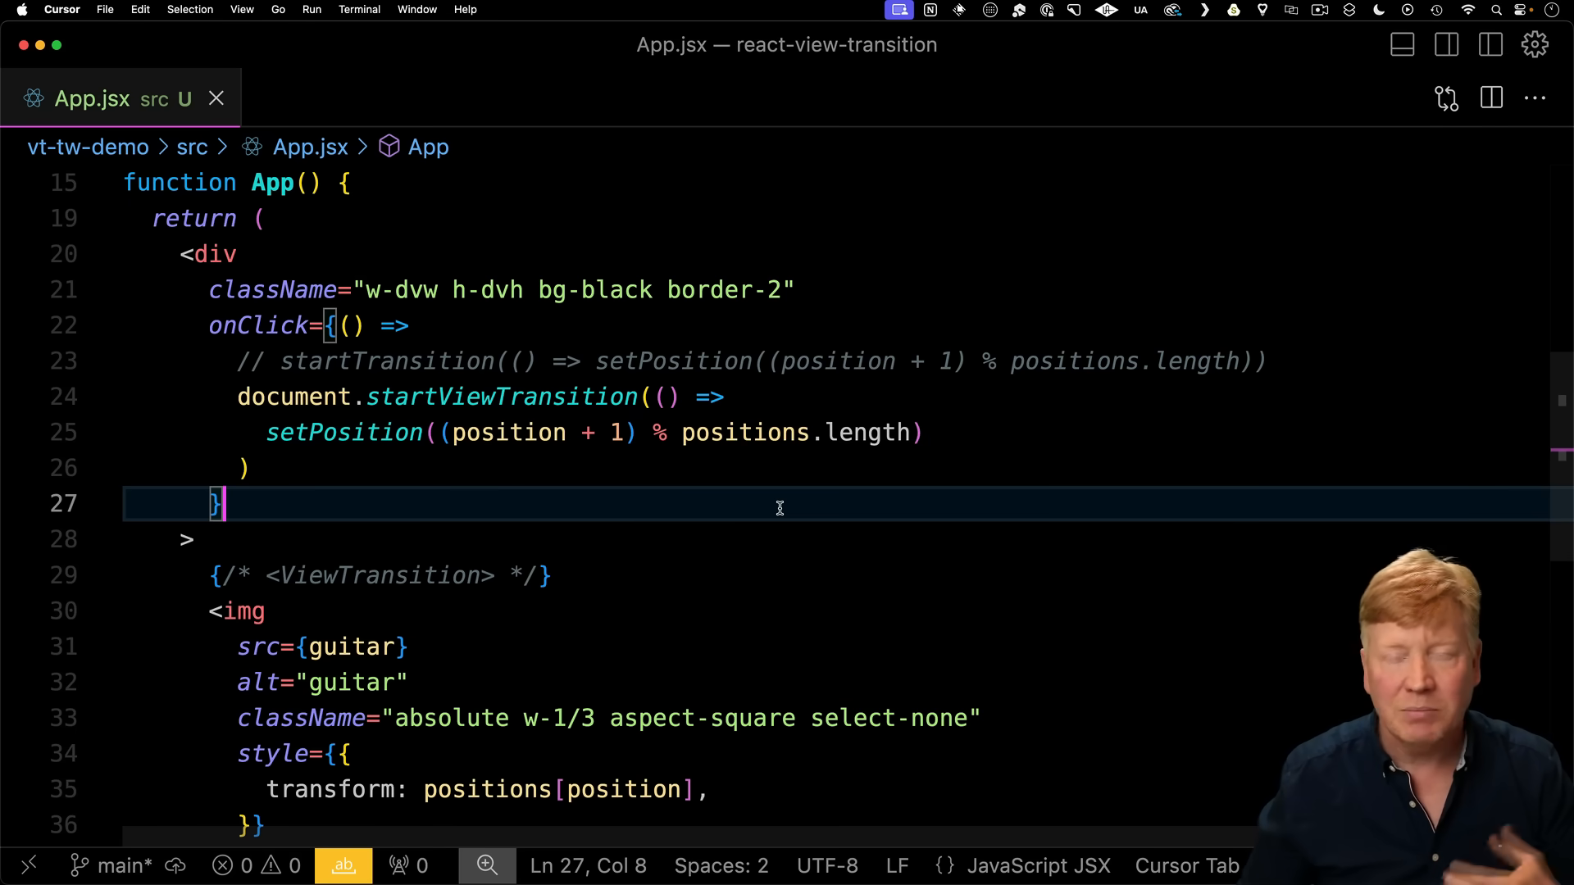
{"action": "mouse_move", "coordinate": [787, 500]}
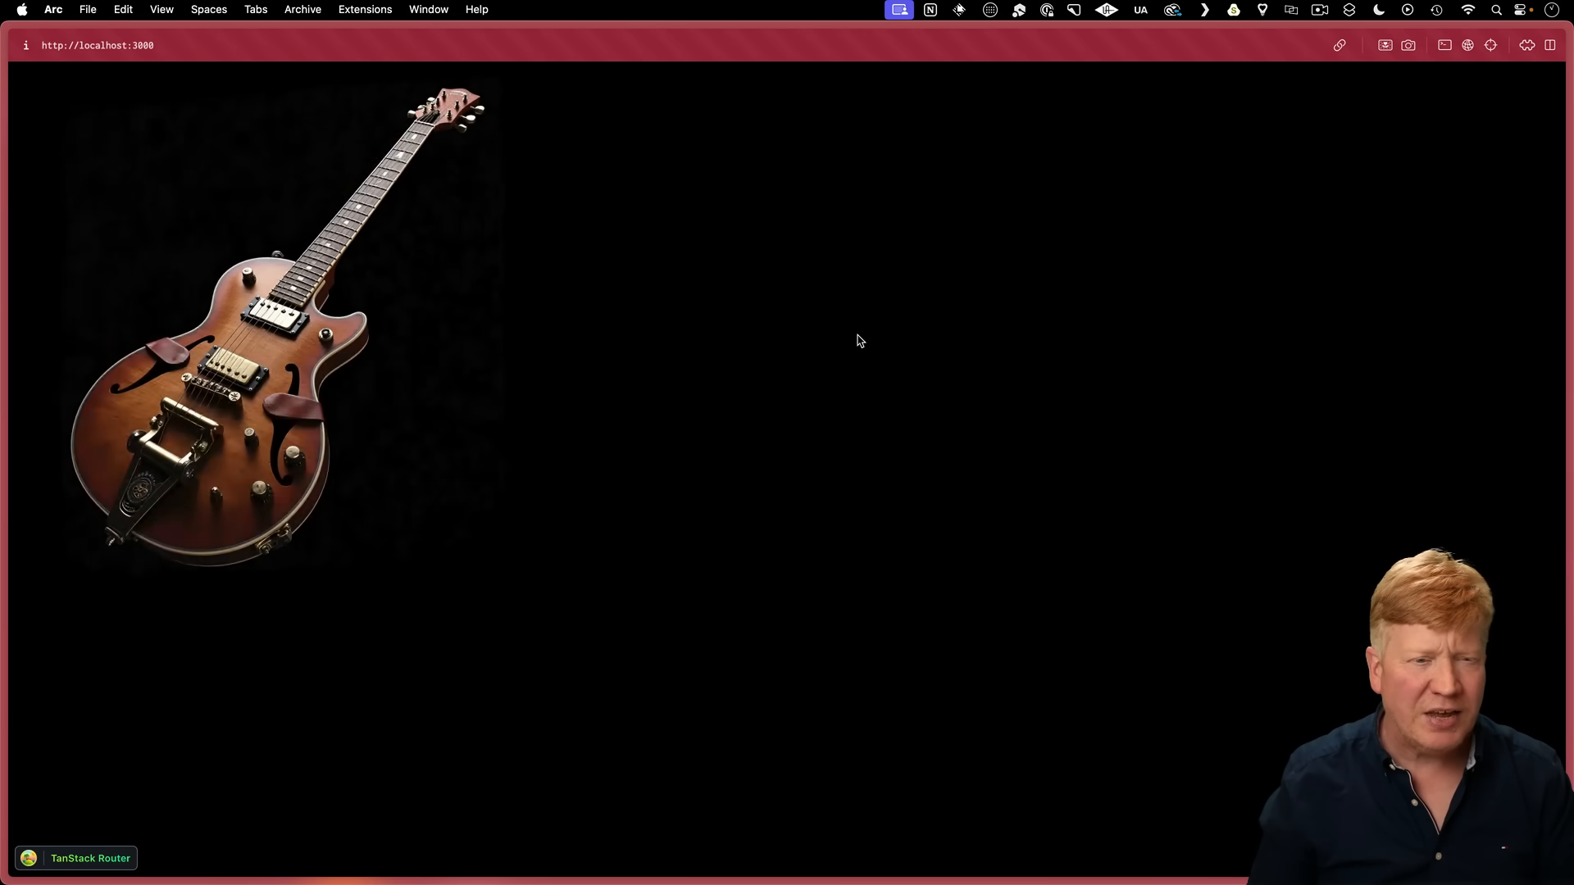
{"action": "mouse_move", "coordinate": [922, 338]}
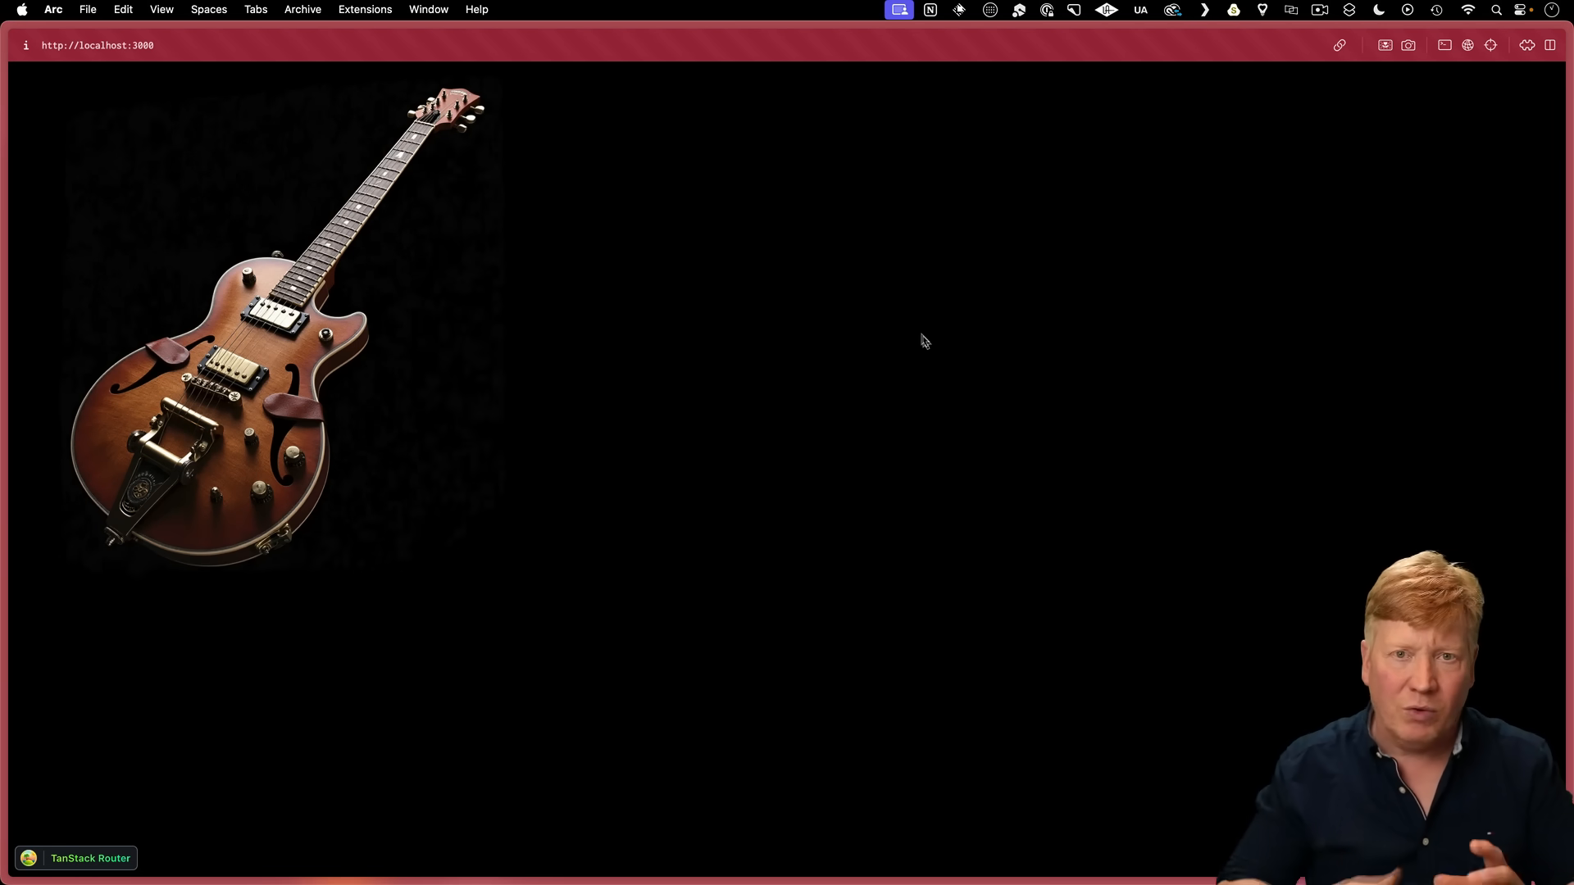
{"action": "mouse_move", "coordinate": [928, 351]}
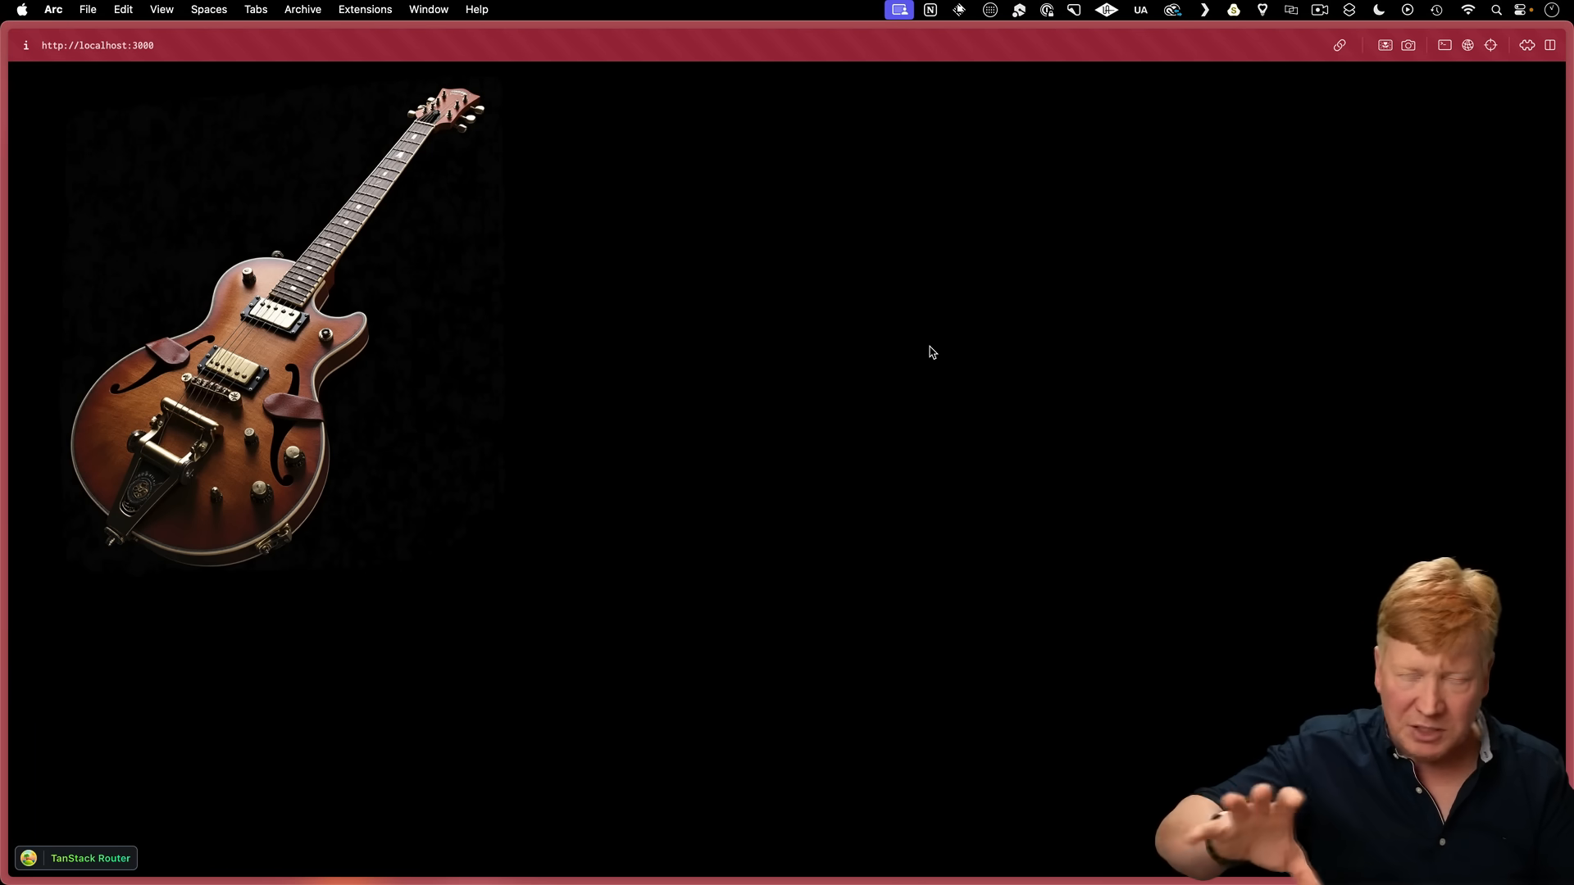
Return from Arc's guitar demo to App.jsx in Cursor after watching the native animation.
{"action": "key", "text": "cmd+tab"}
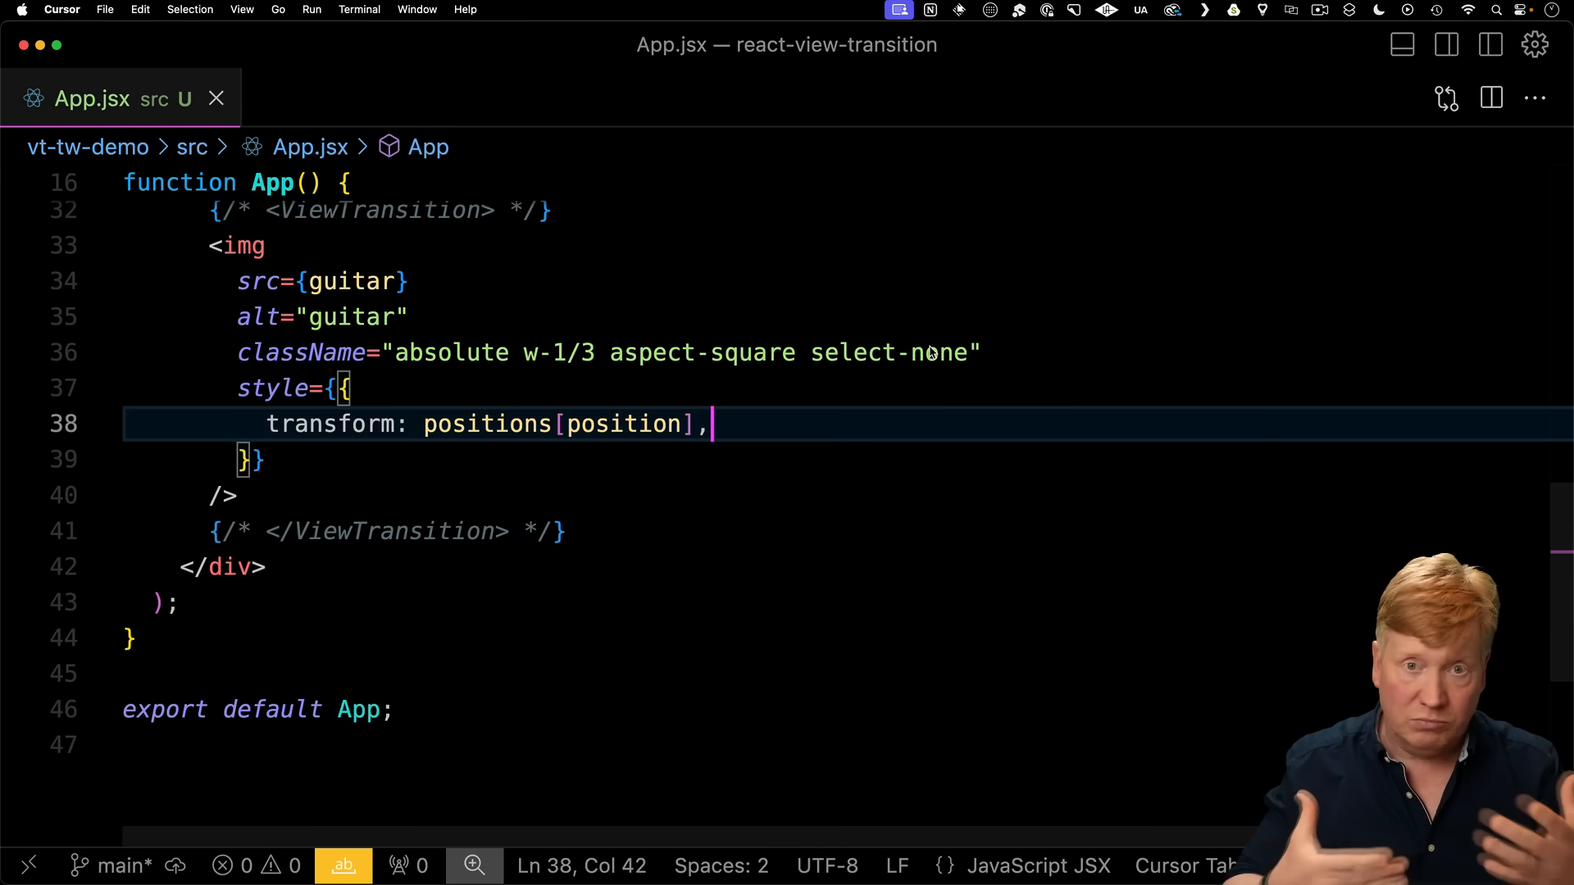
Add name="guitar" to the commented ViewTransition wrapper around the guitar image.
{"action": "key", "text": "enter"}
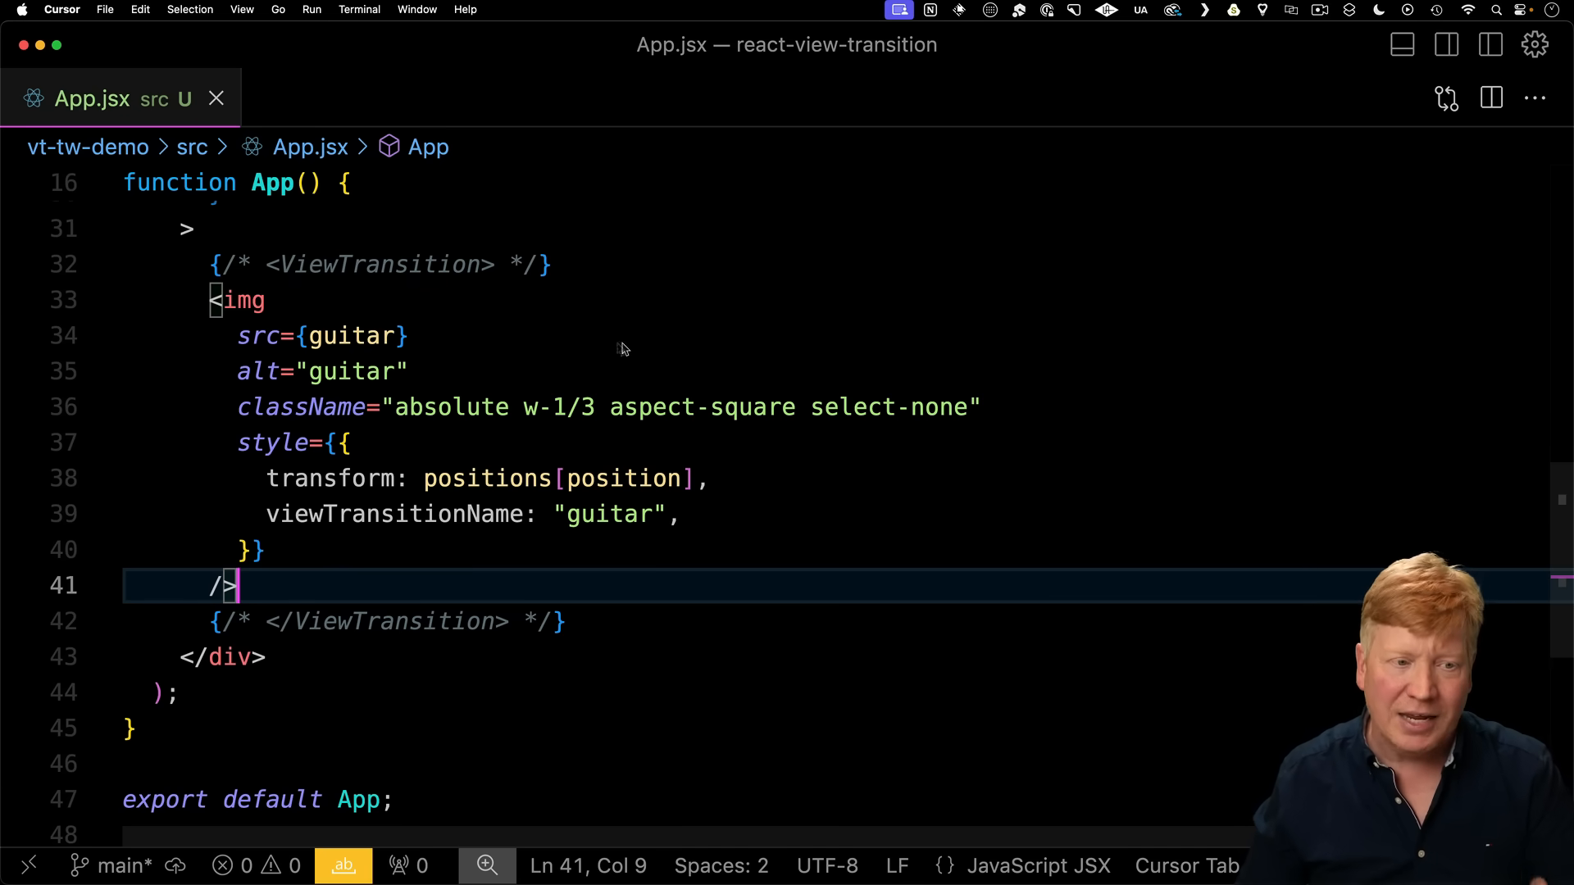
{"action": "mouse_move", "coordinate": [513, 444]}
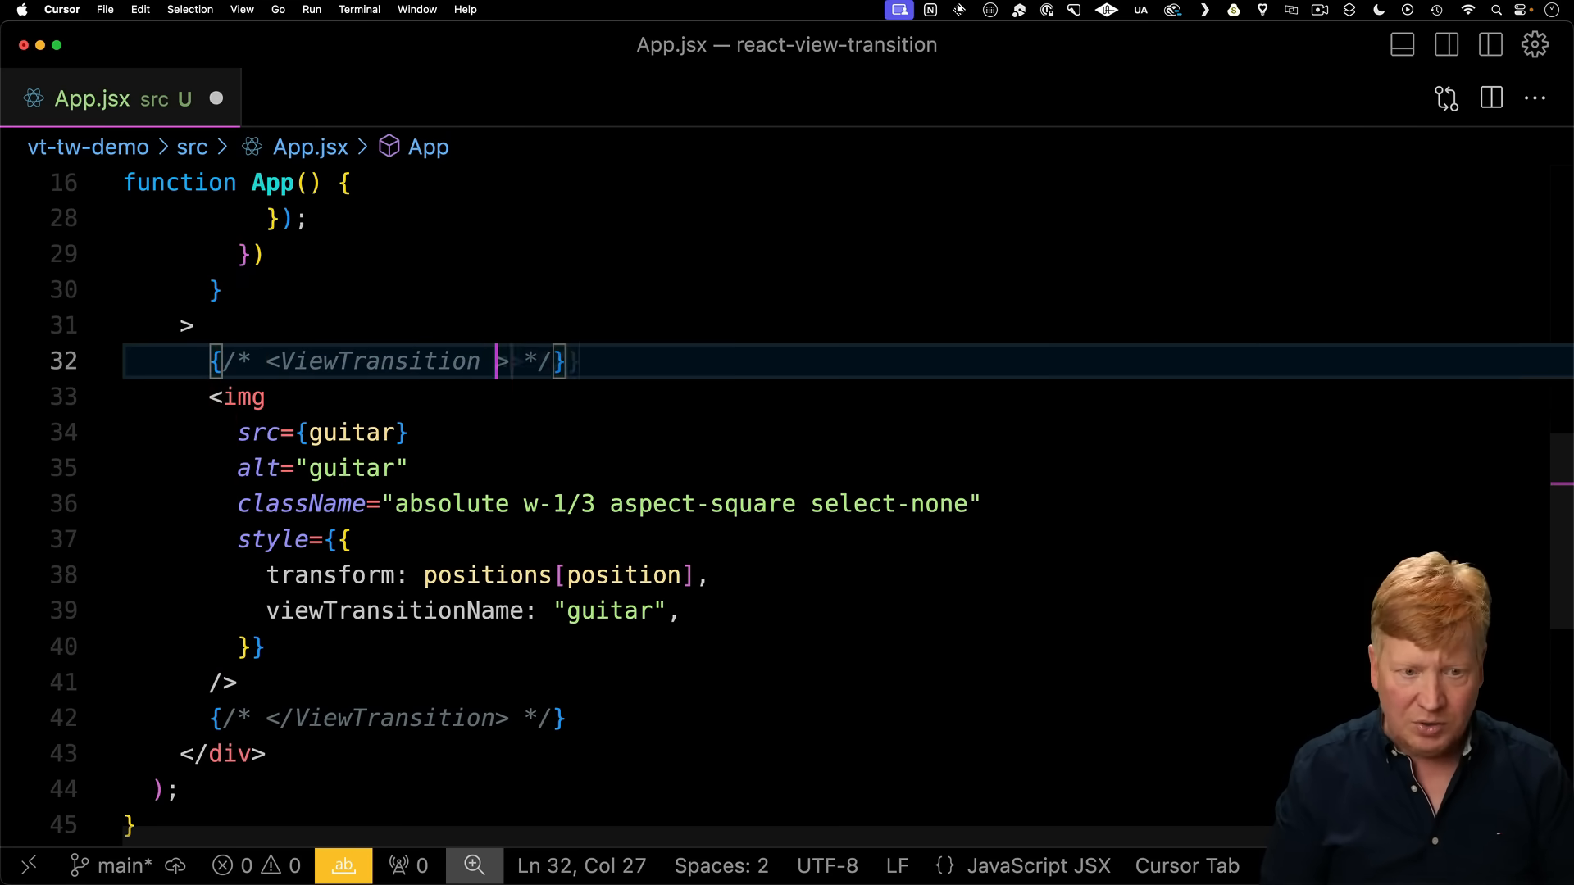
{"action": "type", "text": "name=\"guitar\""}
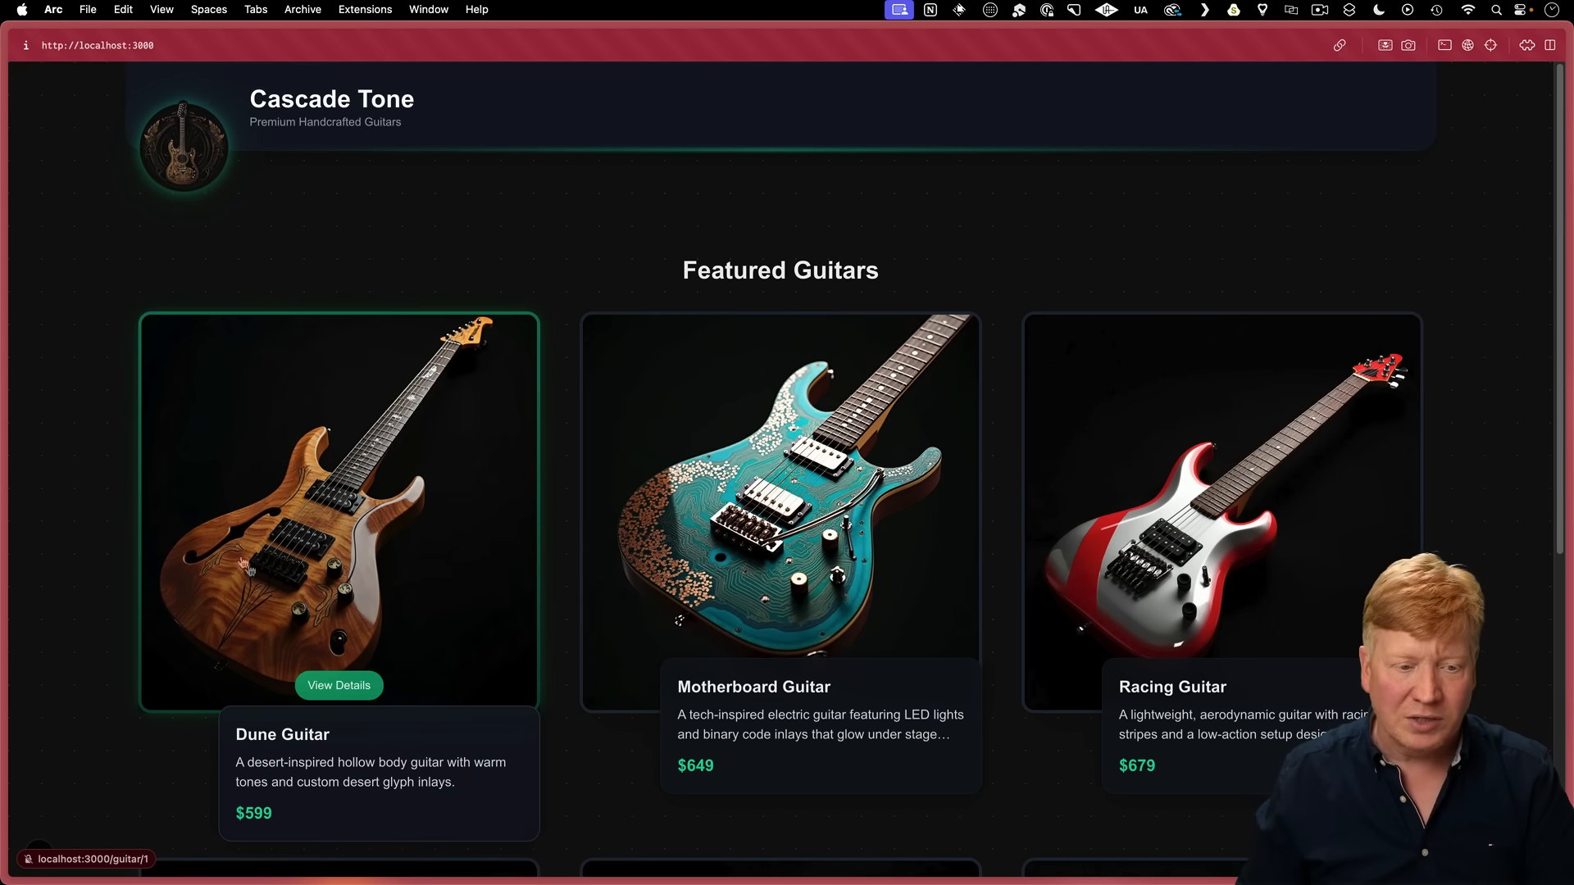
Visit the Dune Guitar details, go back to all guitars, then enter the Motherboard Guitar page.
{"action": "left_click", "coordinate": [338, 685]}
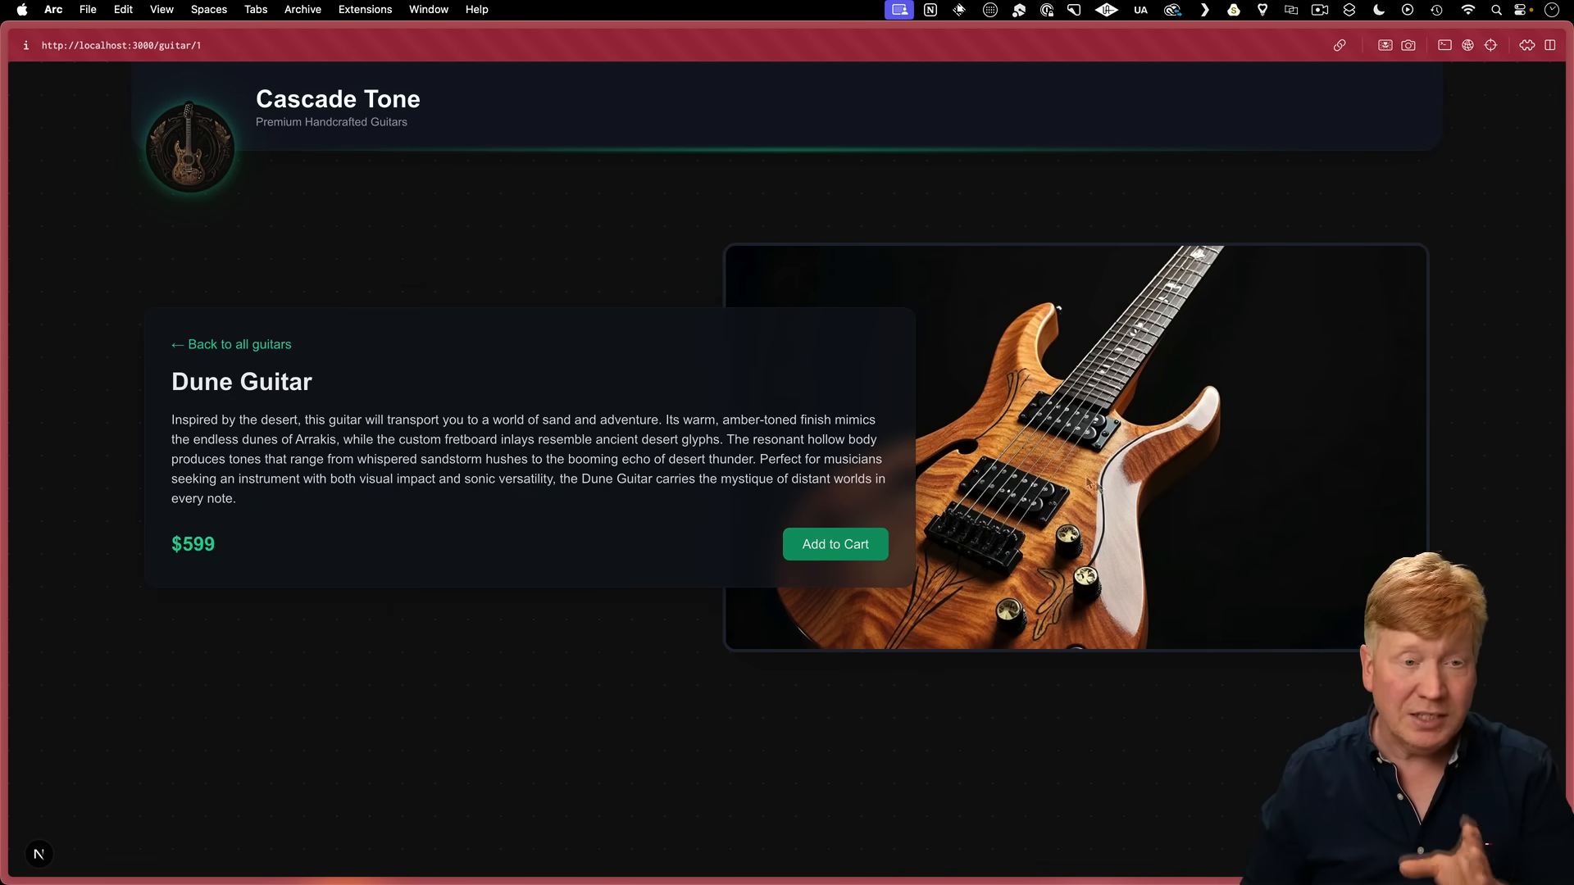
{"action": "mouse_move", "coordinate": [667, 291]}
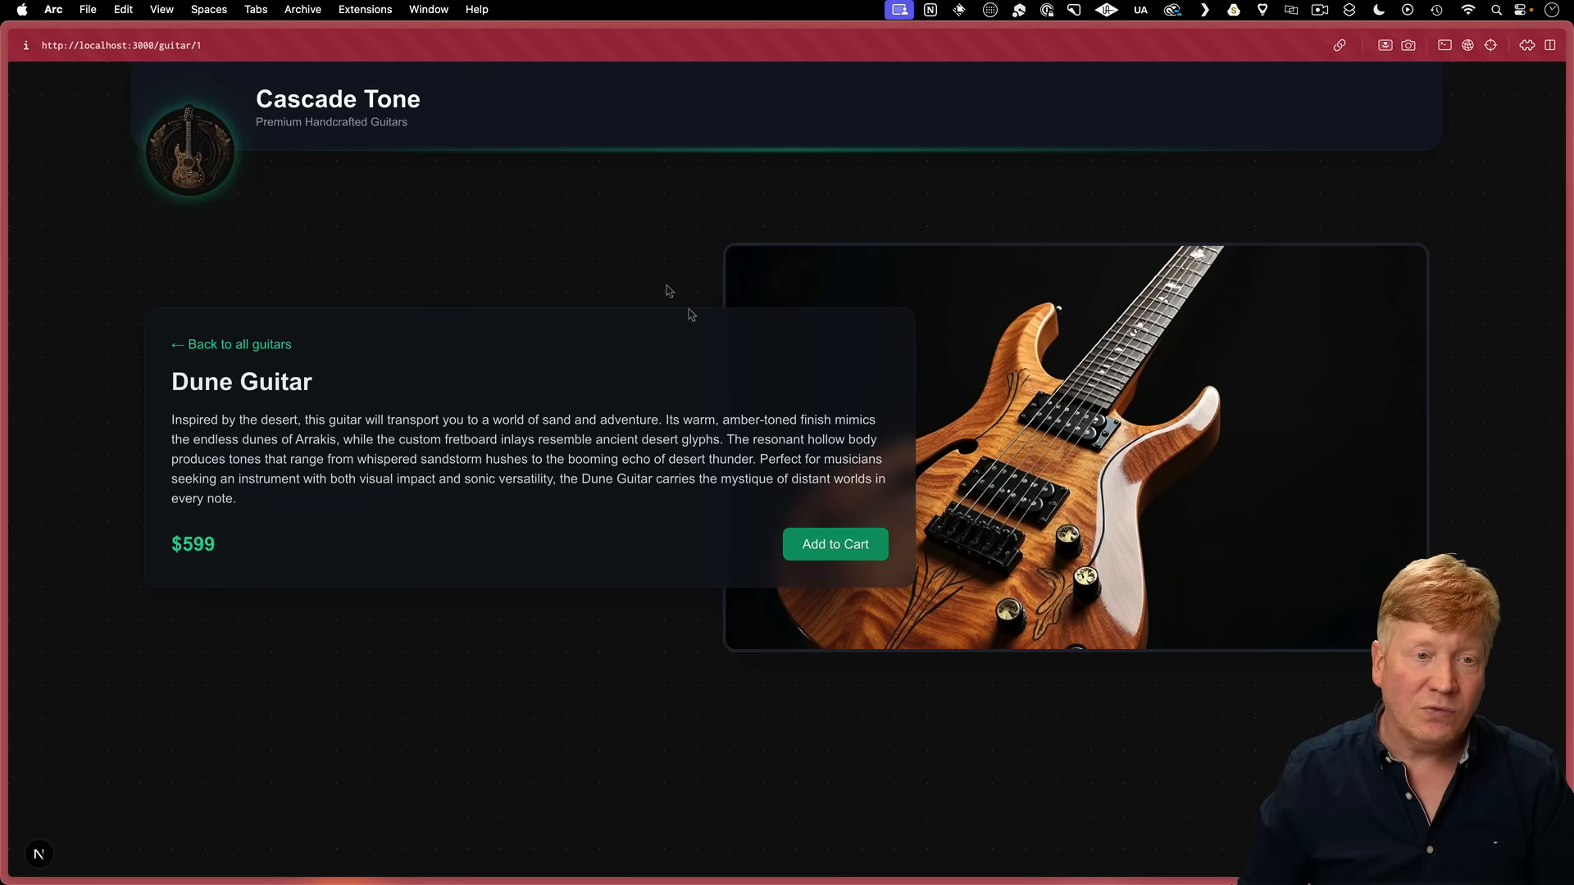
{"action": "left_click", "coordinate": [230, 345]}
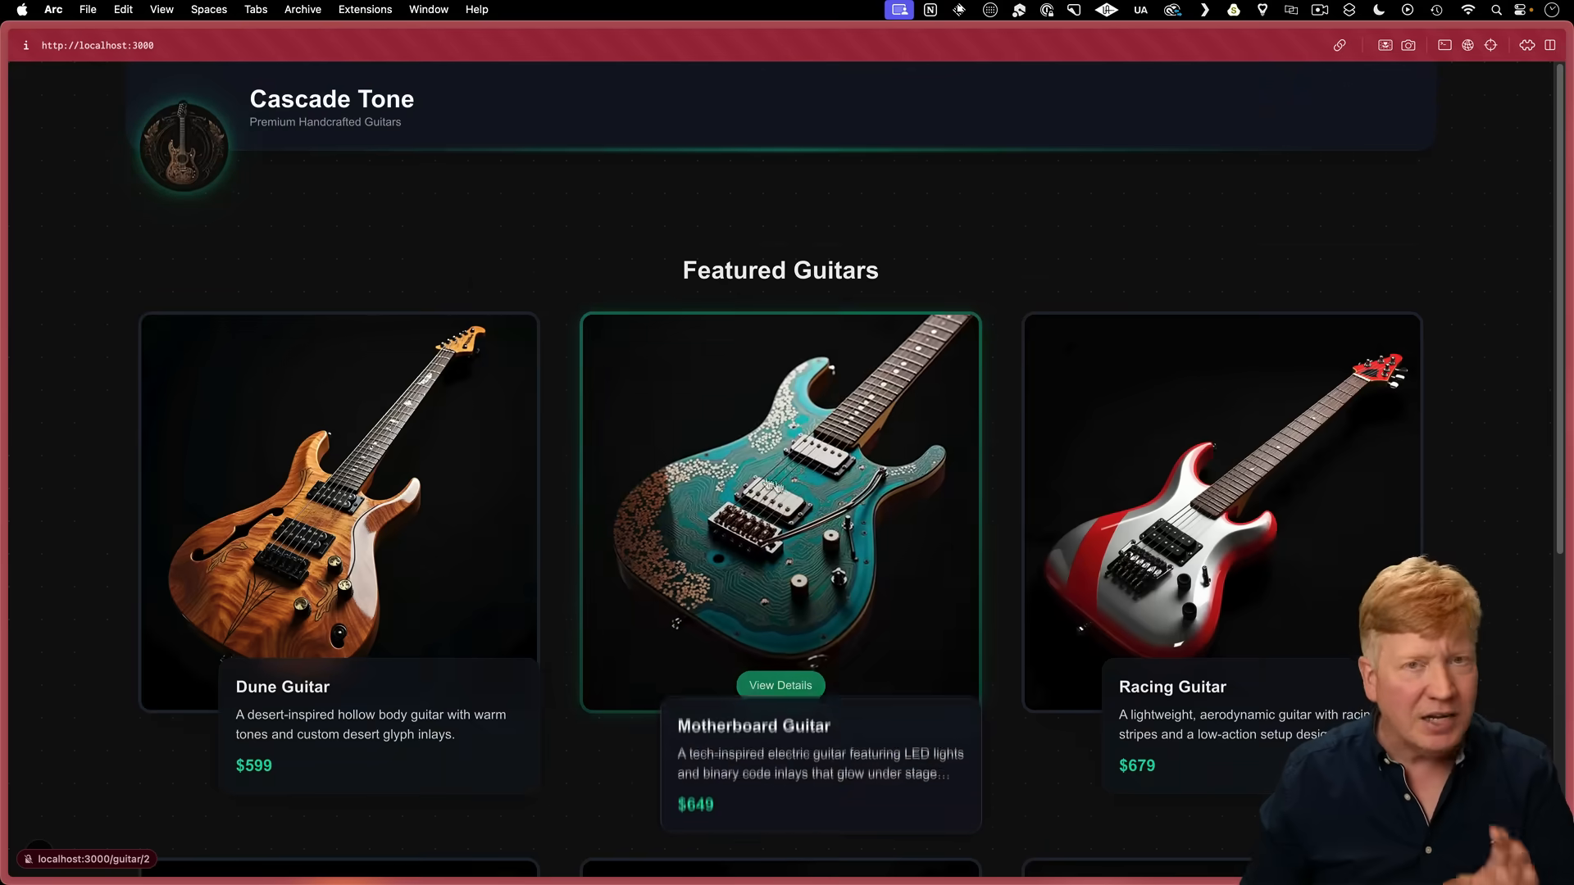
{"action": "left_click", "coordinate": [780, 685]}
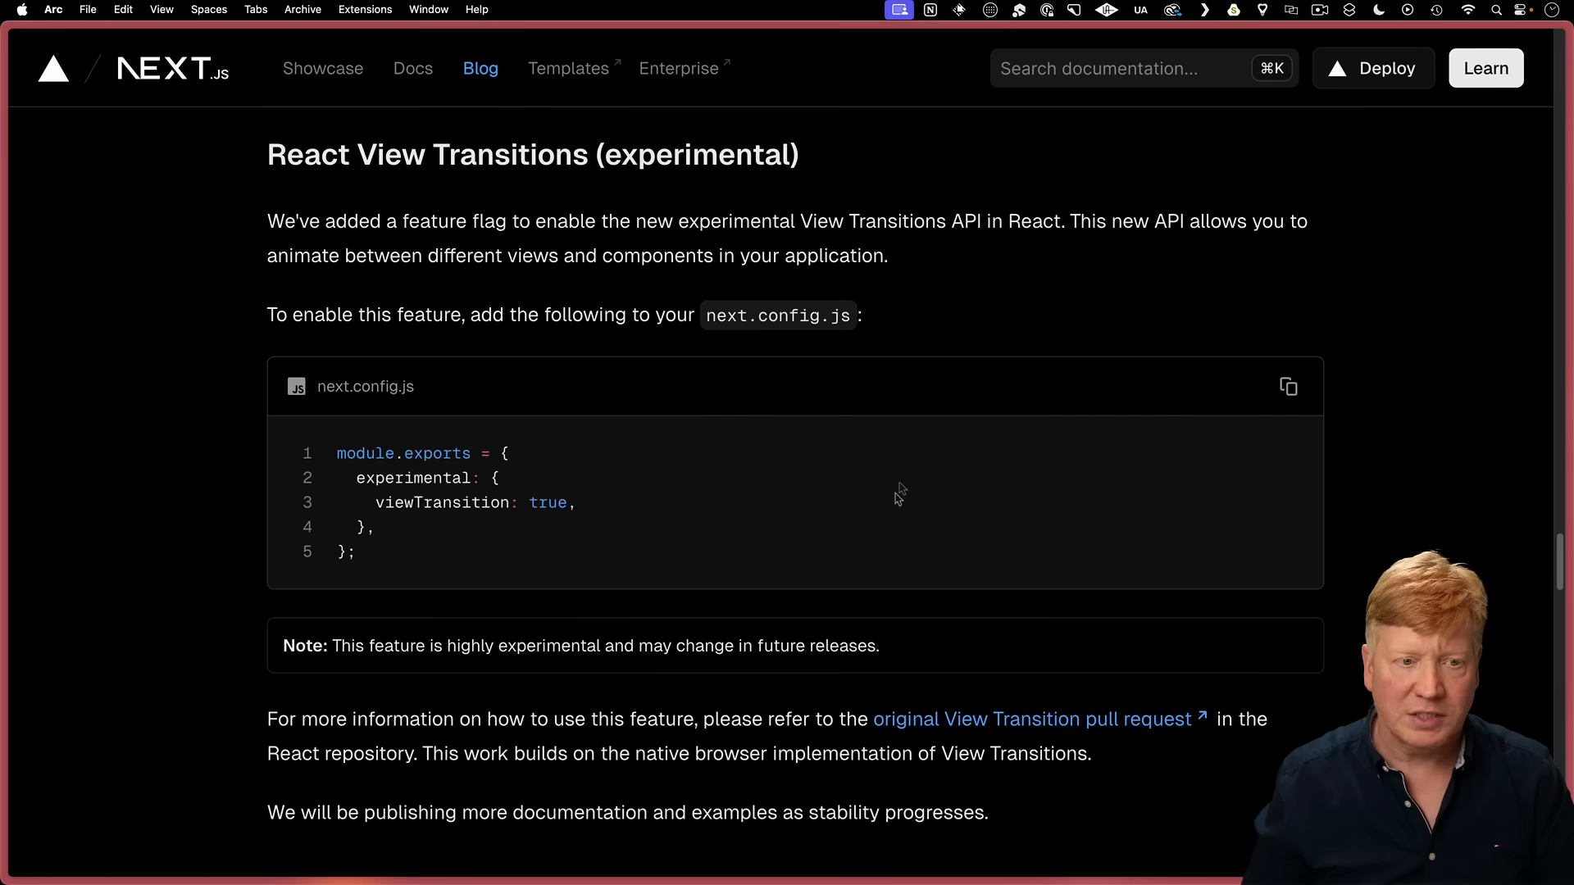
Scroll the Next.js blog post down to the 'React View Transitions (experimental)' section.
{"action": "scroll", "scroll_direction": "down", "scroll_amount": 3}
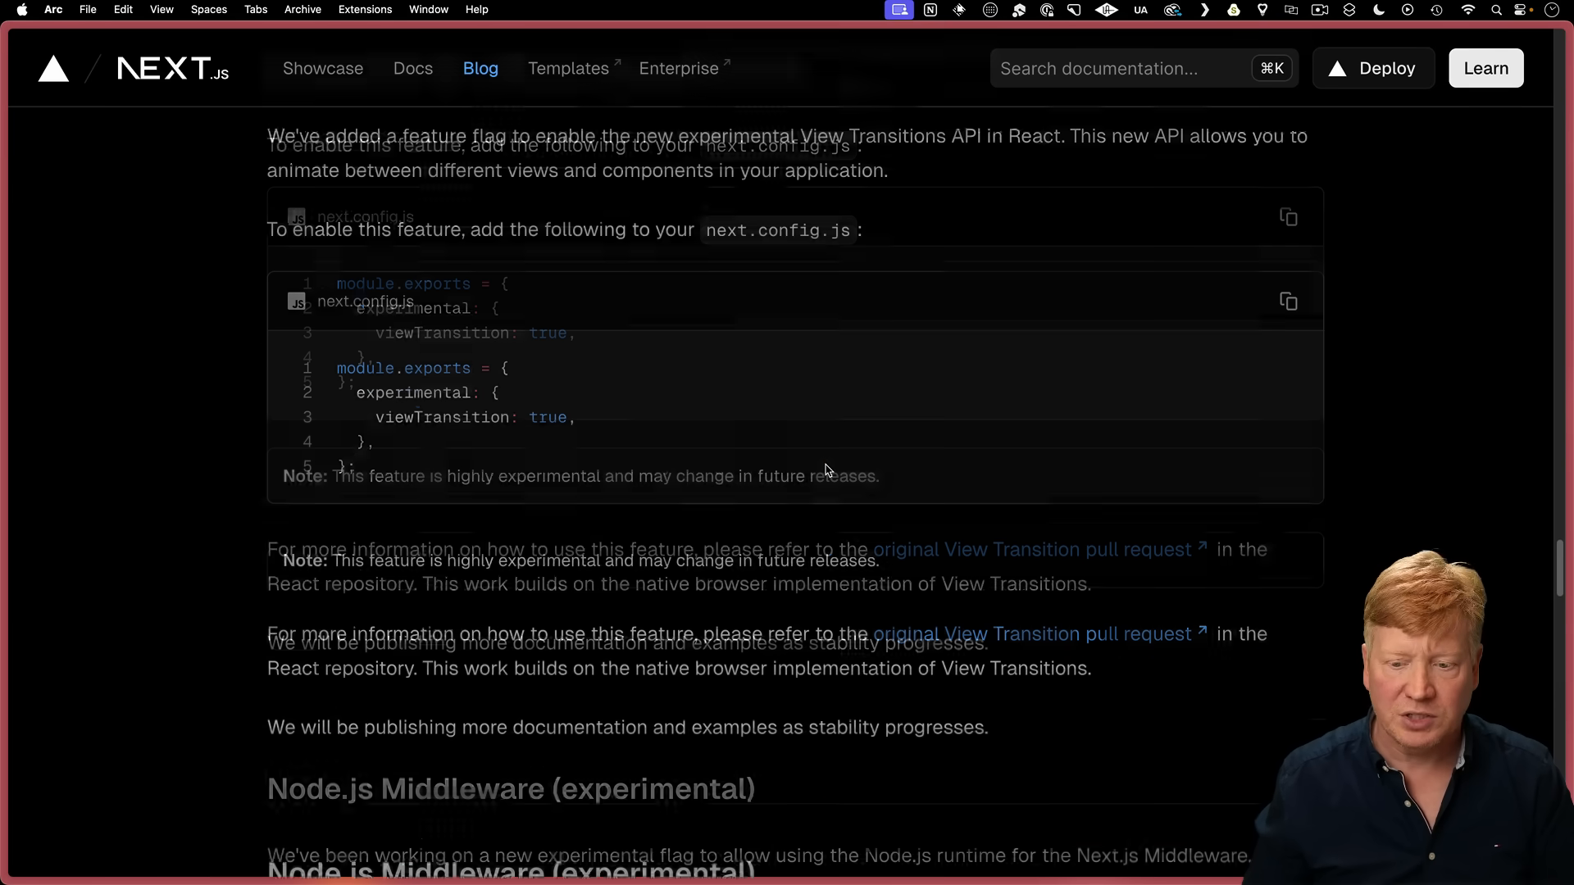
{"action": "scroll", "scroll_direction": "down", "scroll_amount": 3}
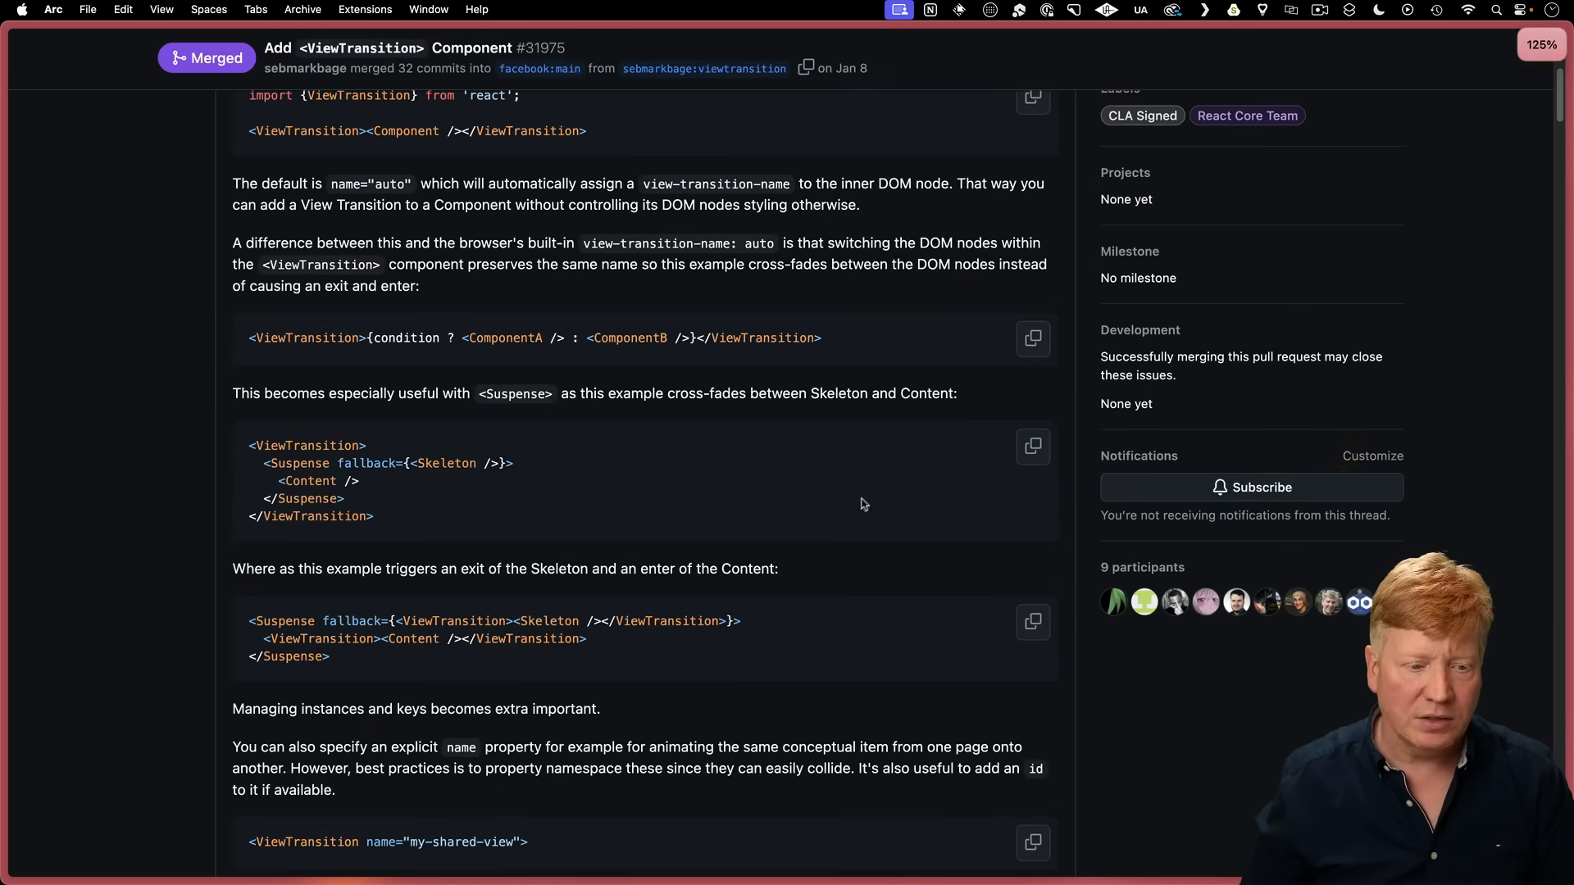
Scroll through pull request #31975's description of how the ViewTransition component activates.
{"action": "scroll", "scroll_direction": "down", "scroll_amount": 3}
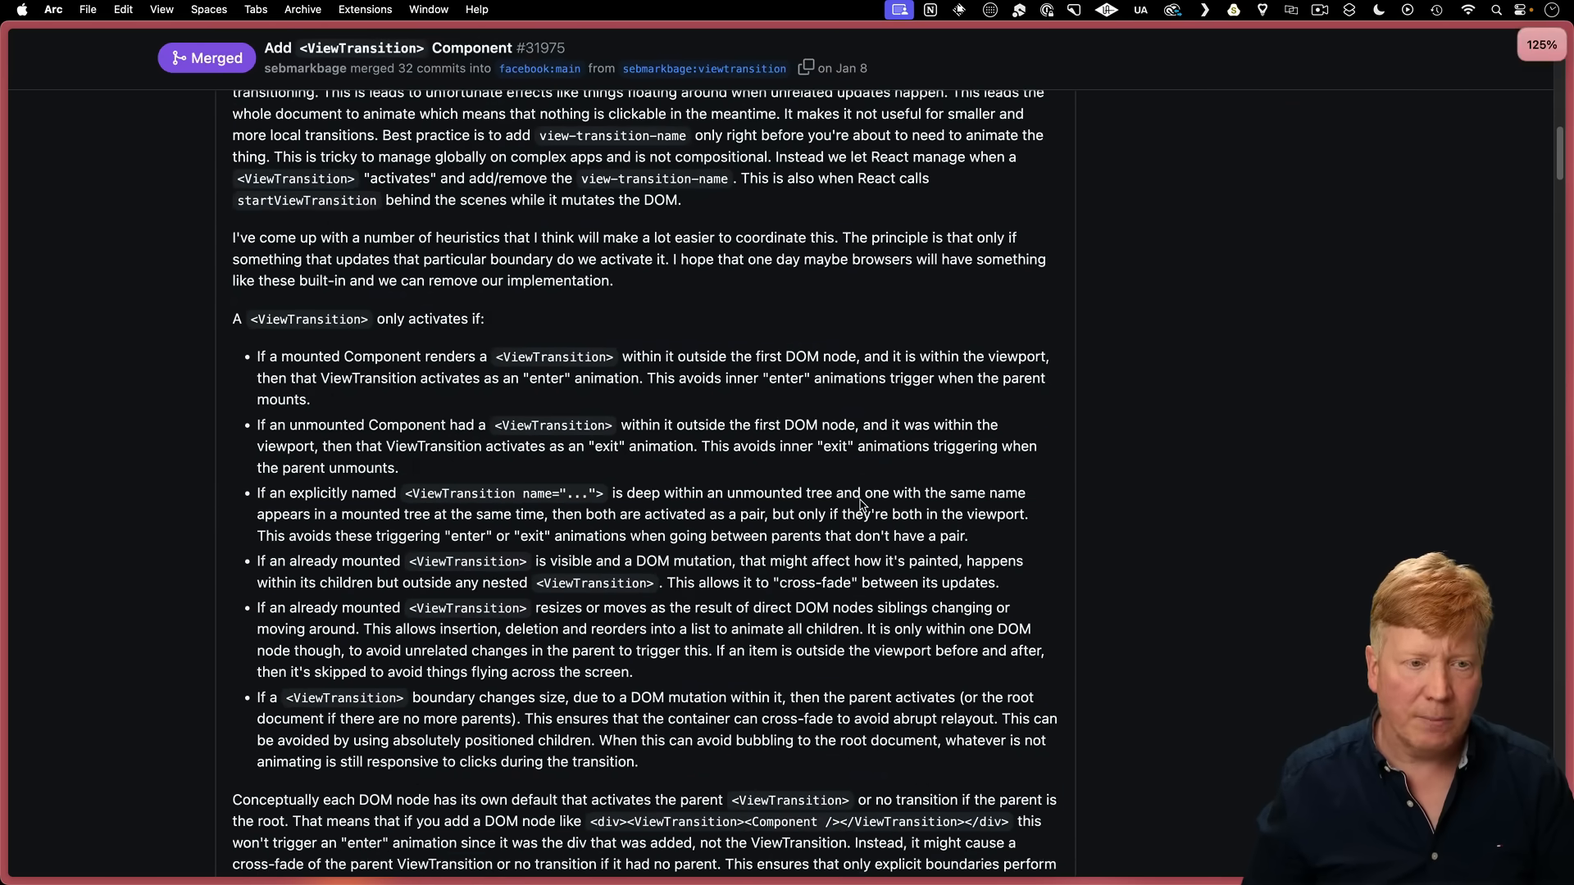
{"action": "scroll", "scroll_direction": "down", "scroll_amount": 3}
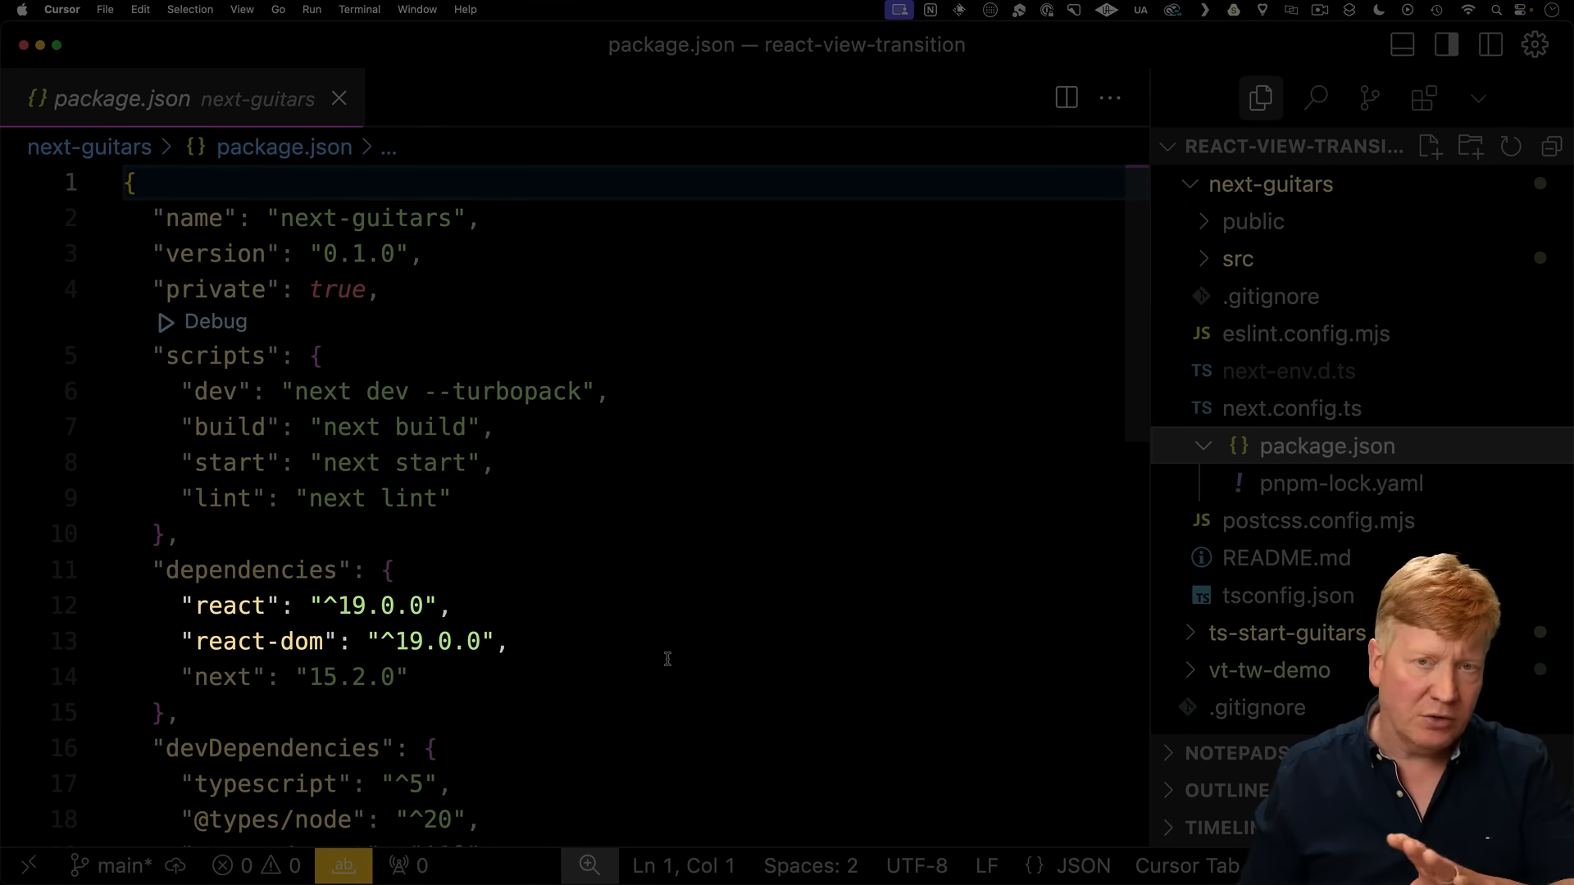
{"action": "mouse_move", "coordinate": [887, 495]}
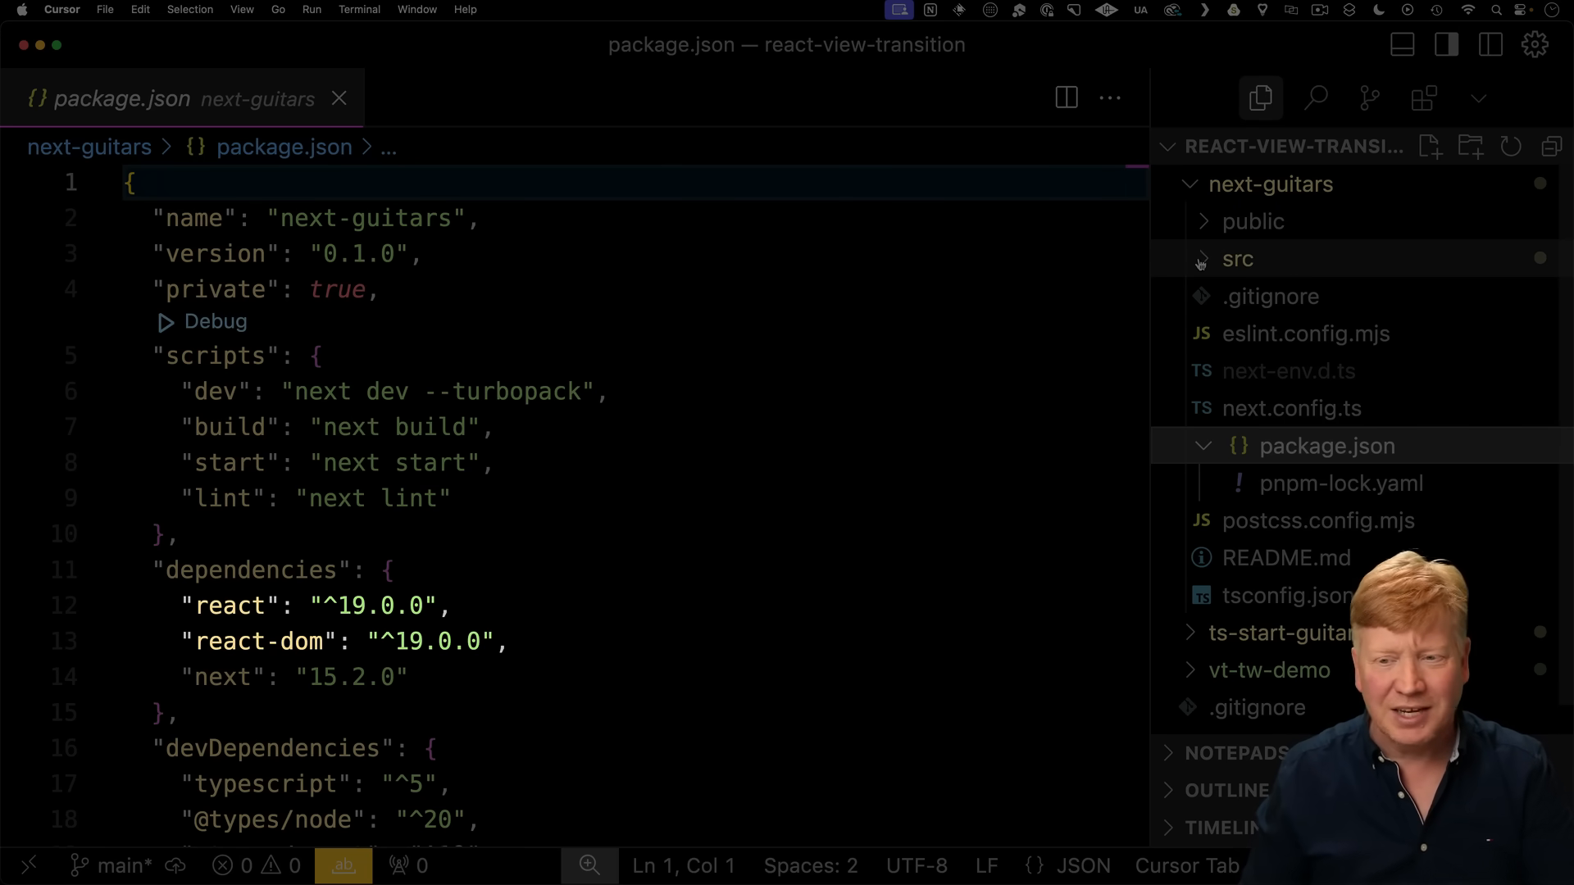
Expand the next-guitars src folder in the Explorer.
{"action": "left_click", "coordinate": [1236, 259]}
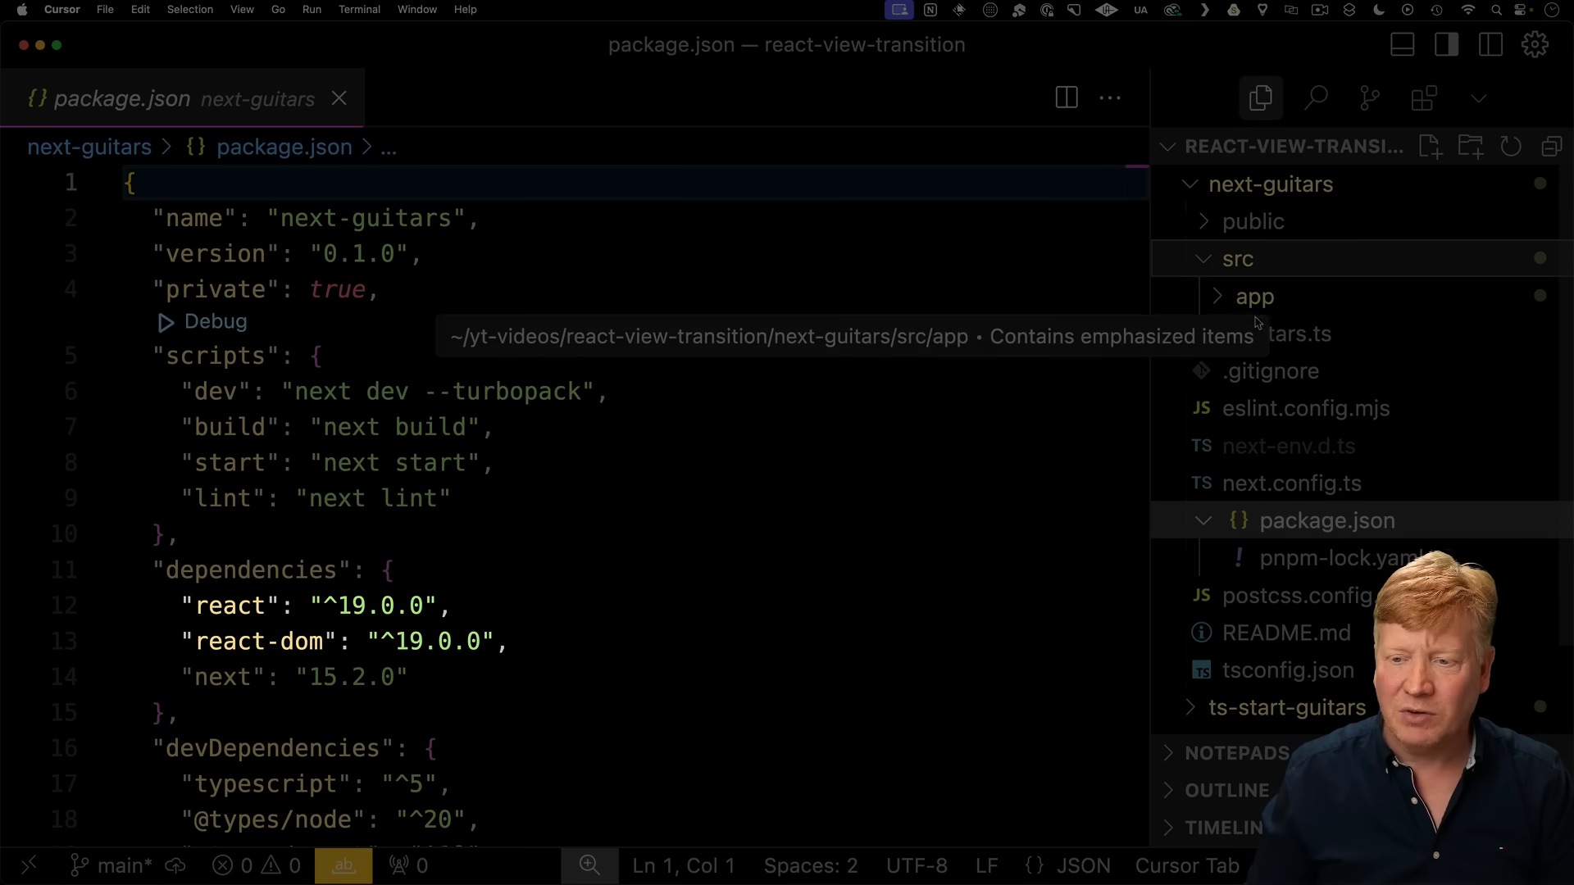
In app/page.tsx, log React's version with console.log(version), confirm 19.1.0 experimental, then remove it.
{"action": "left_click", "coordinate": [1253, 297]}
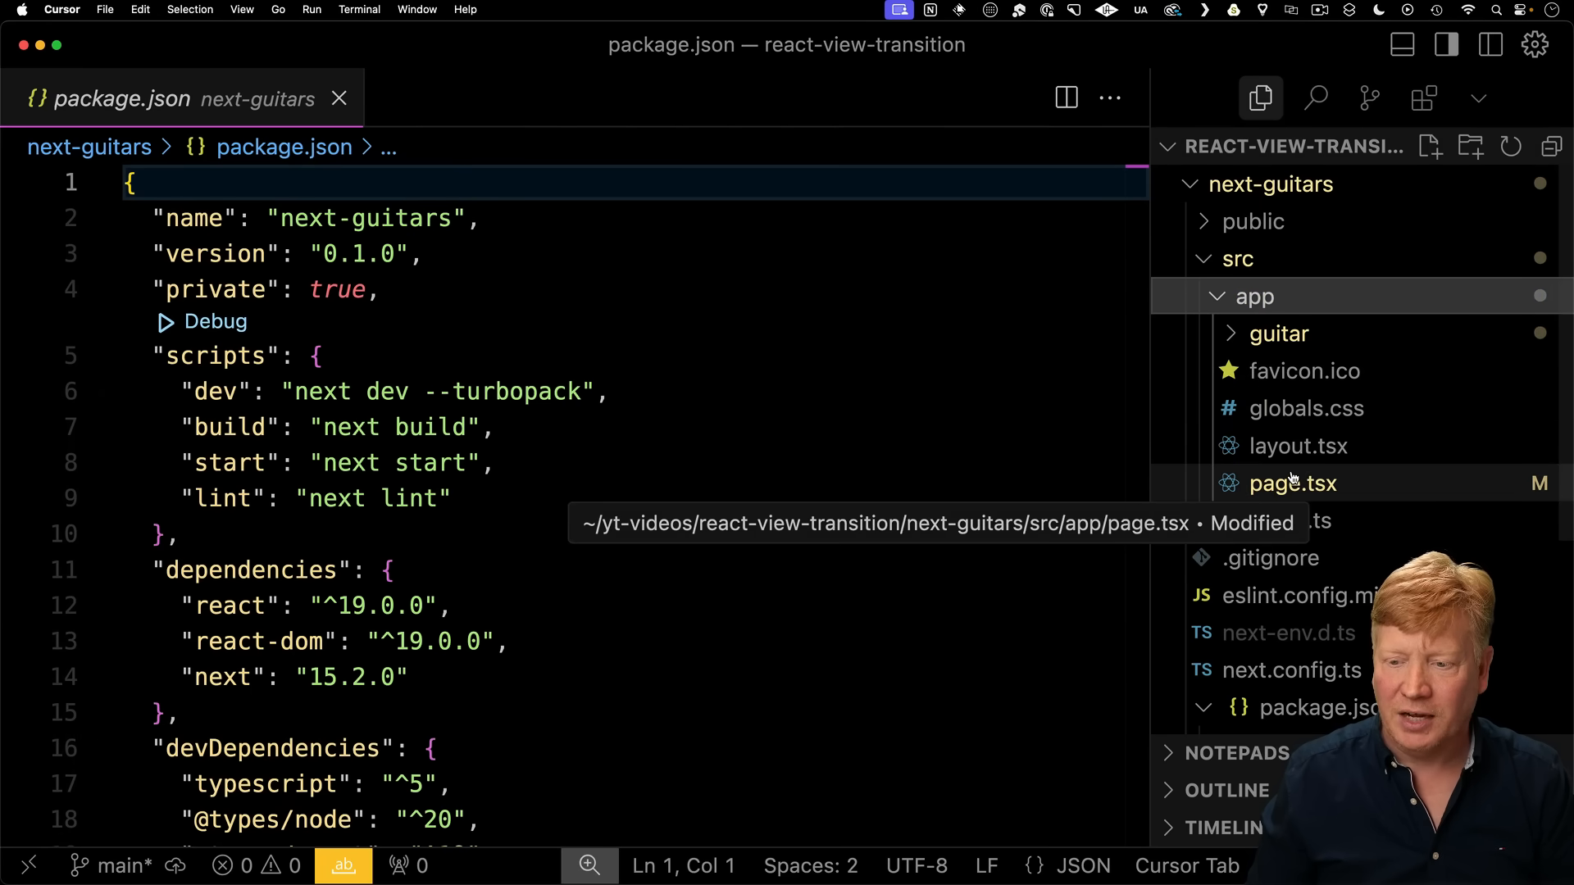
{"action": "left_click", "coordinate": [1293, 482]}
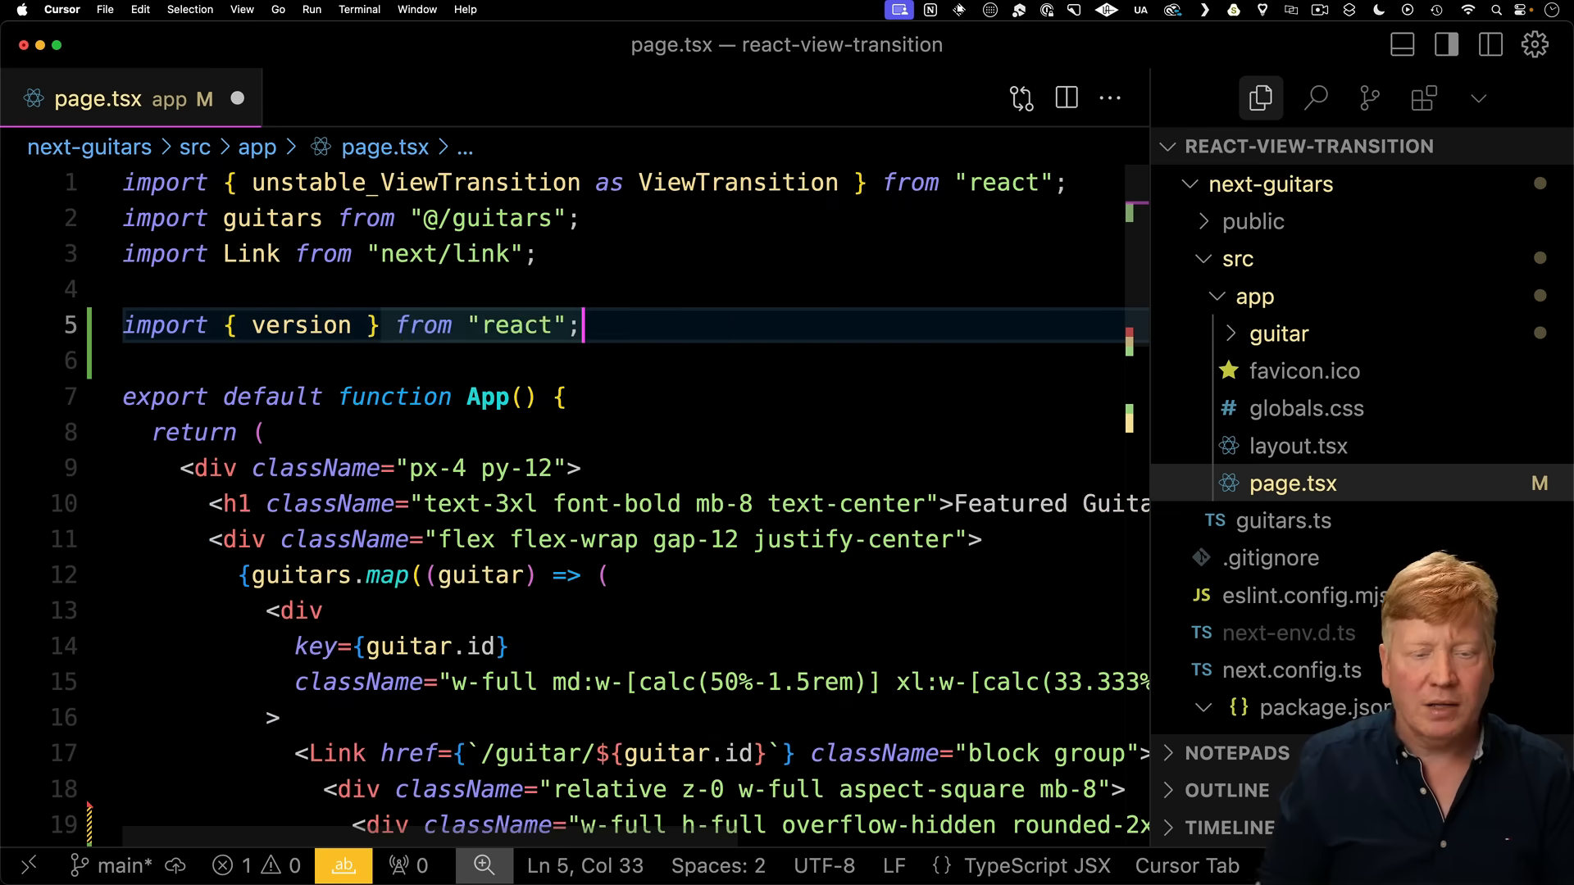
{"action": "type", "text": "cons"}
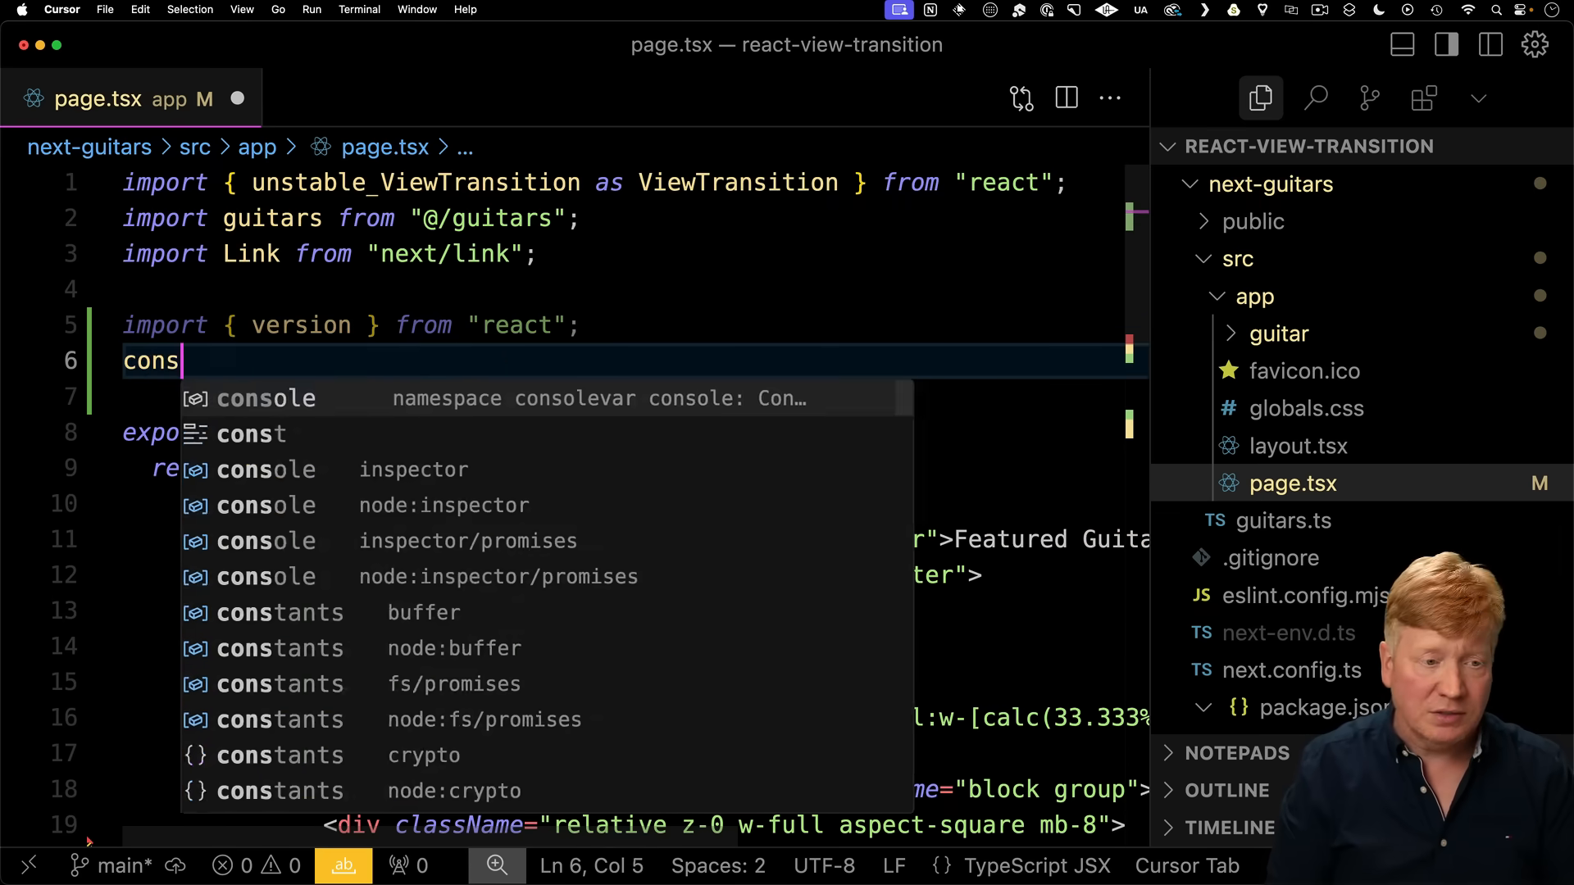
{"action": "type", "text": "console.log(version);"}
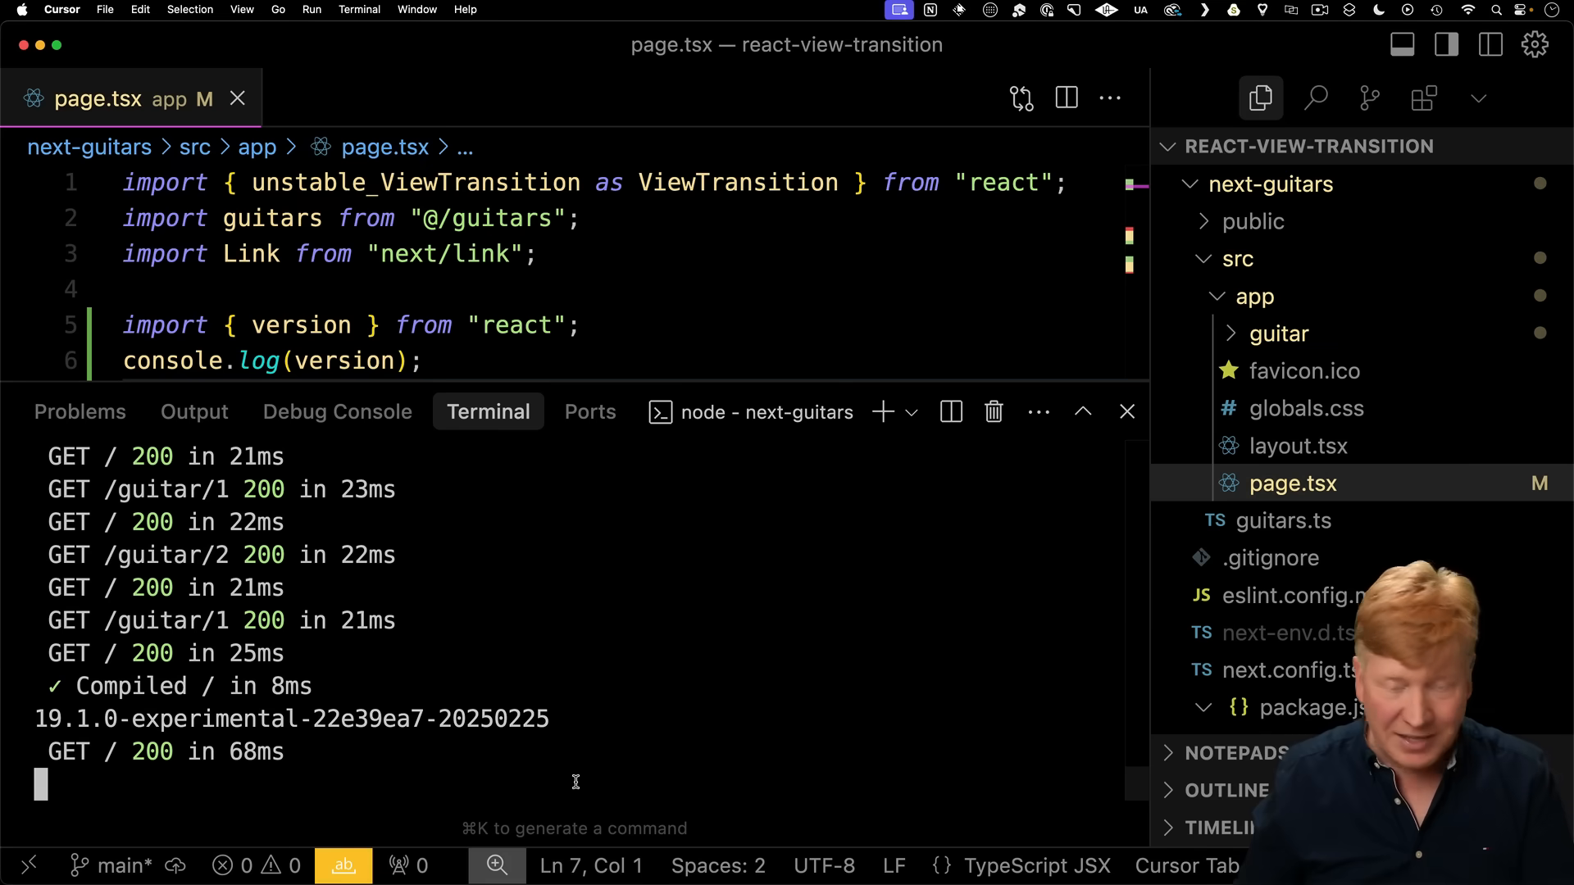
{"action": "left_click", "coordinate": [1127, 412]}
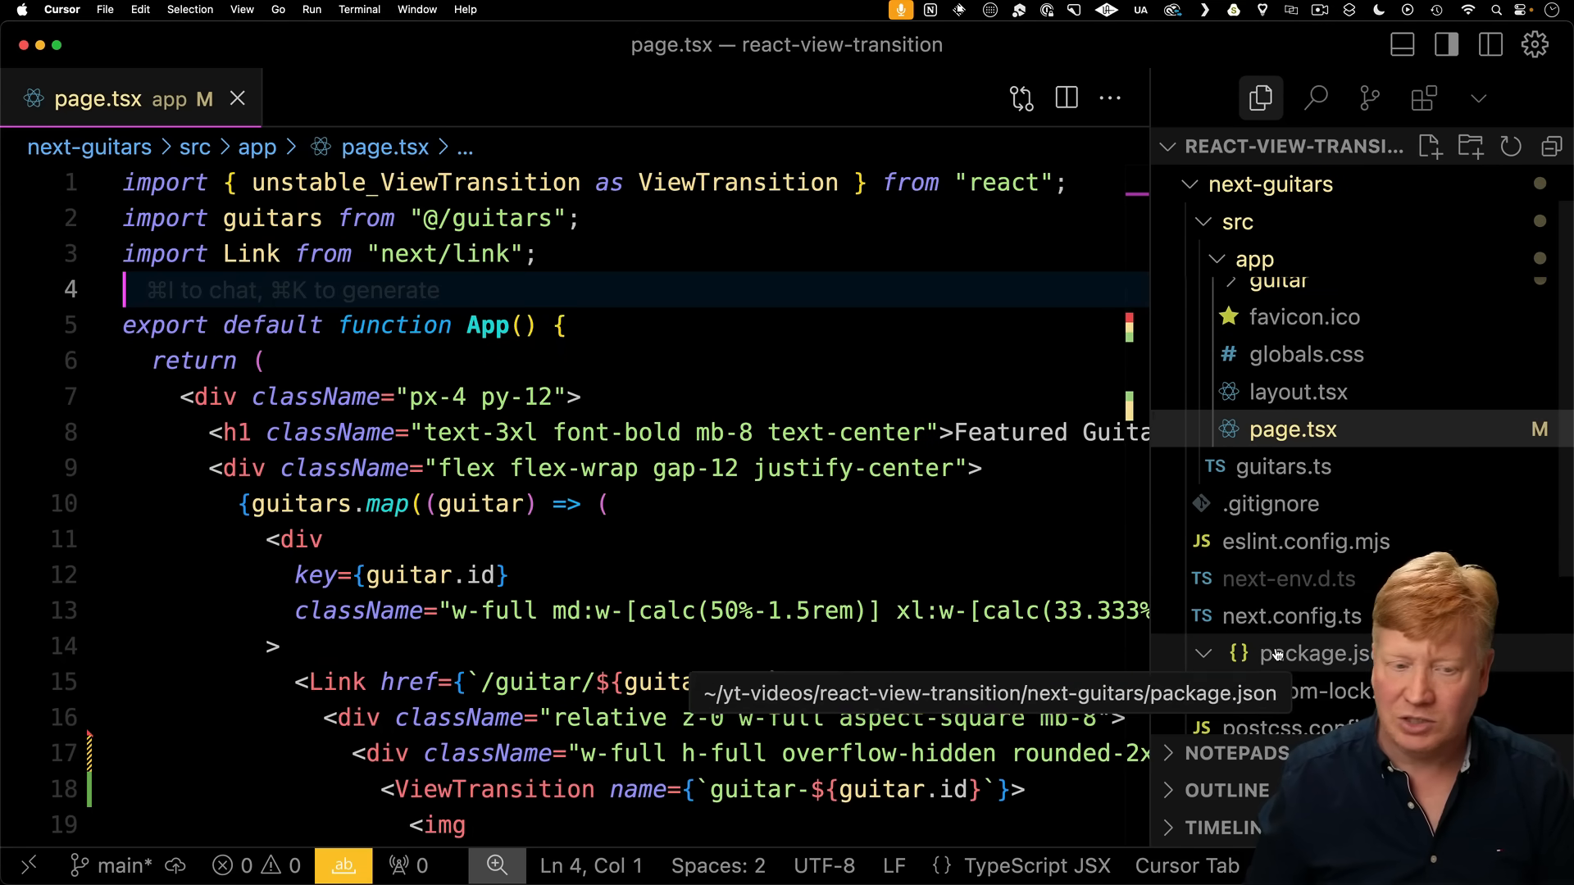
Review next.config.ts with experimental viewTransition: true, then return to app/page.tsx.
{"action": "left_click", "coordinate": [1295, 654]}
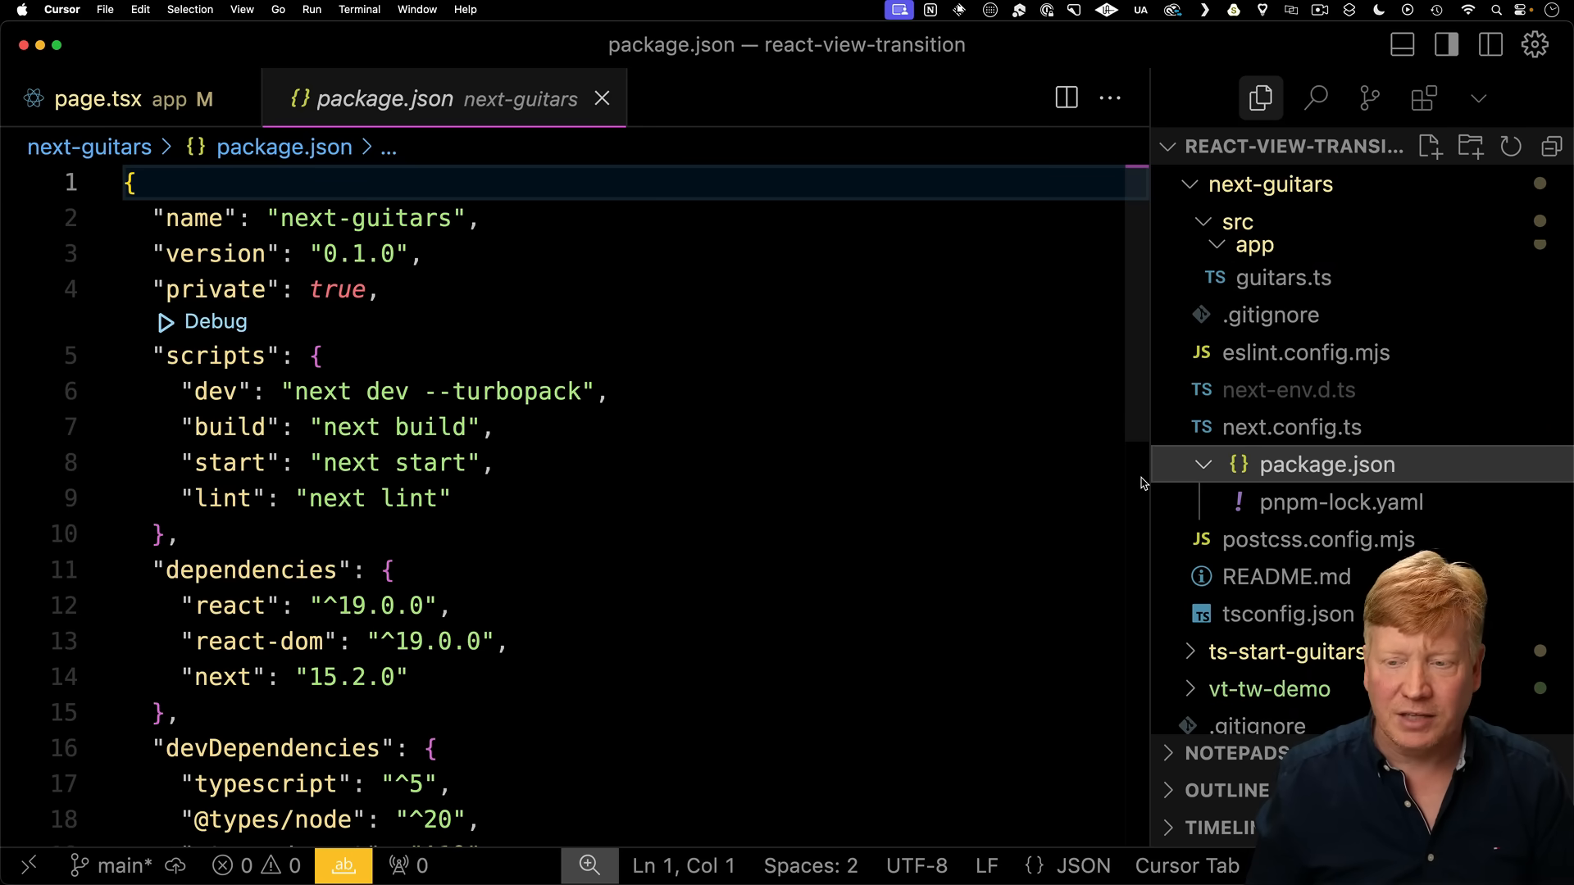
{"action": "mouse_move", "coordinate": [1291, 426]}
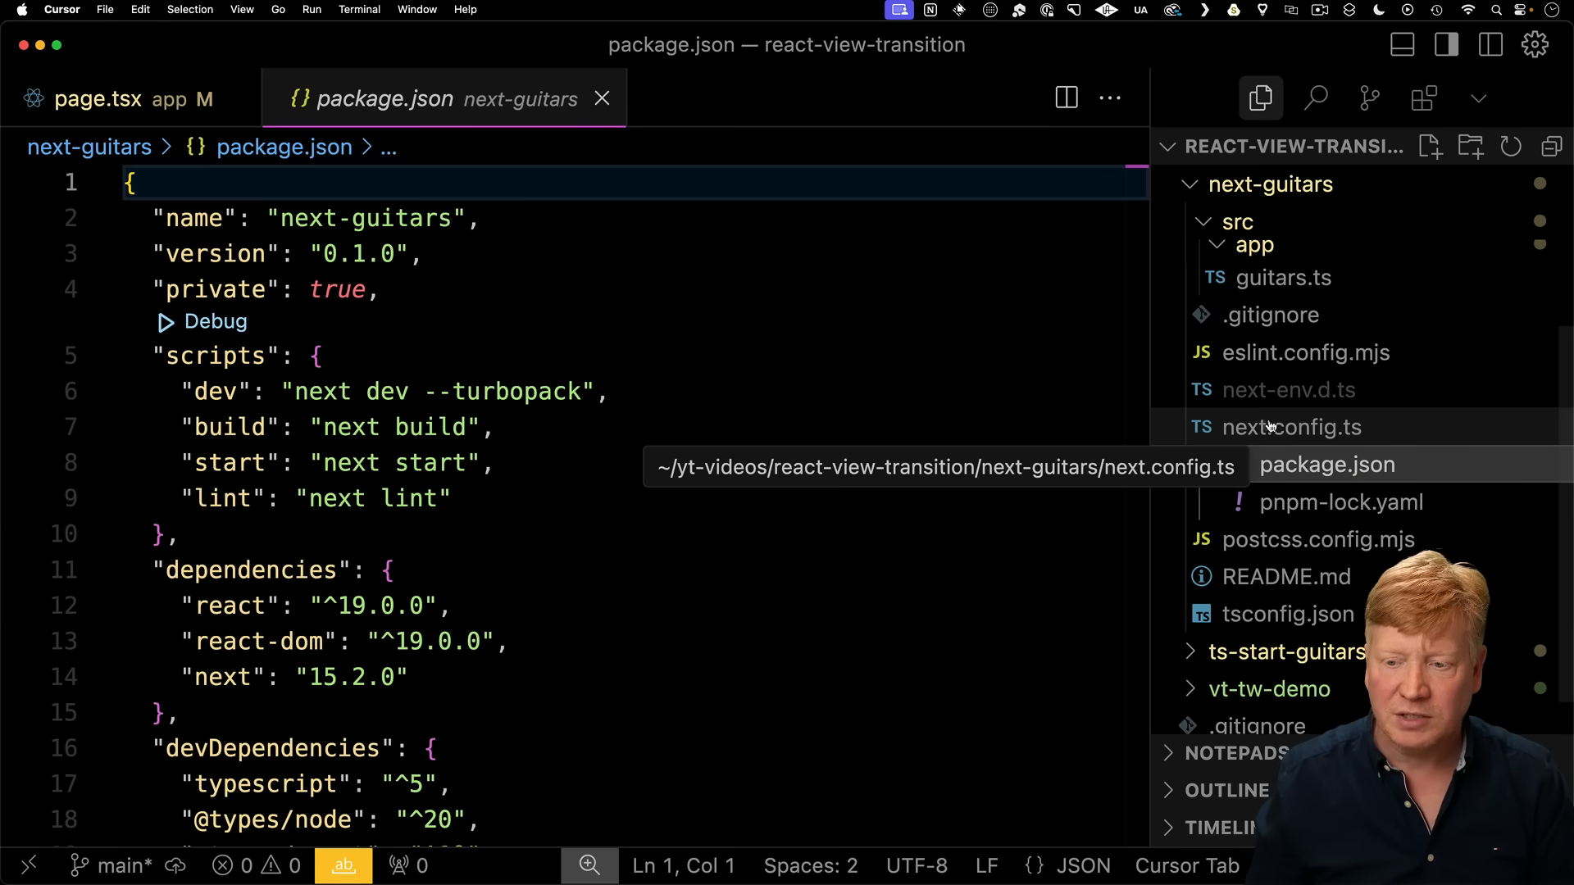
{"action": "left_click", "coordinate": [1292, 426]}
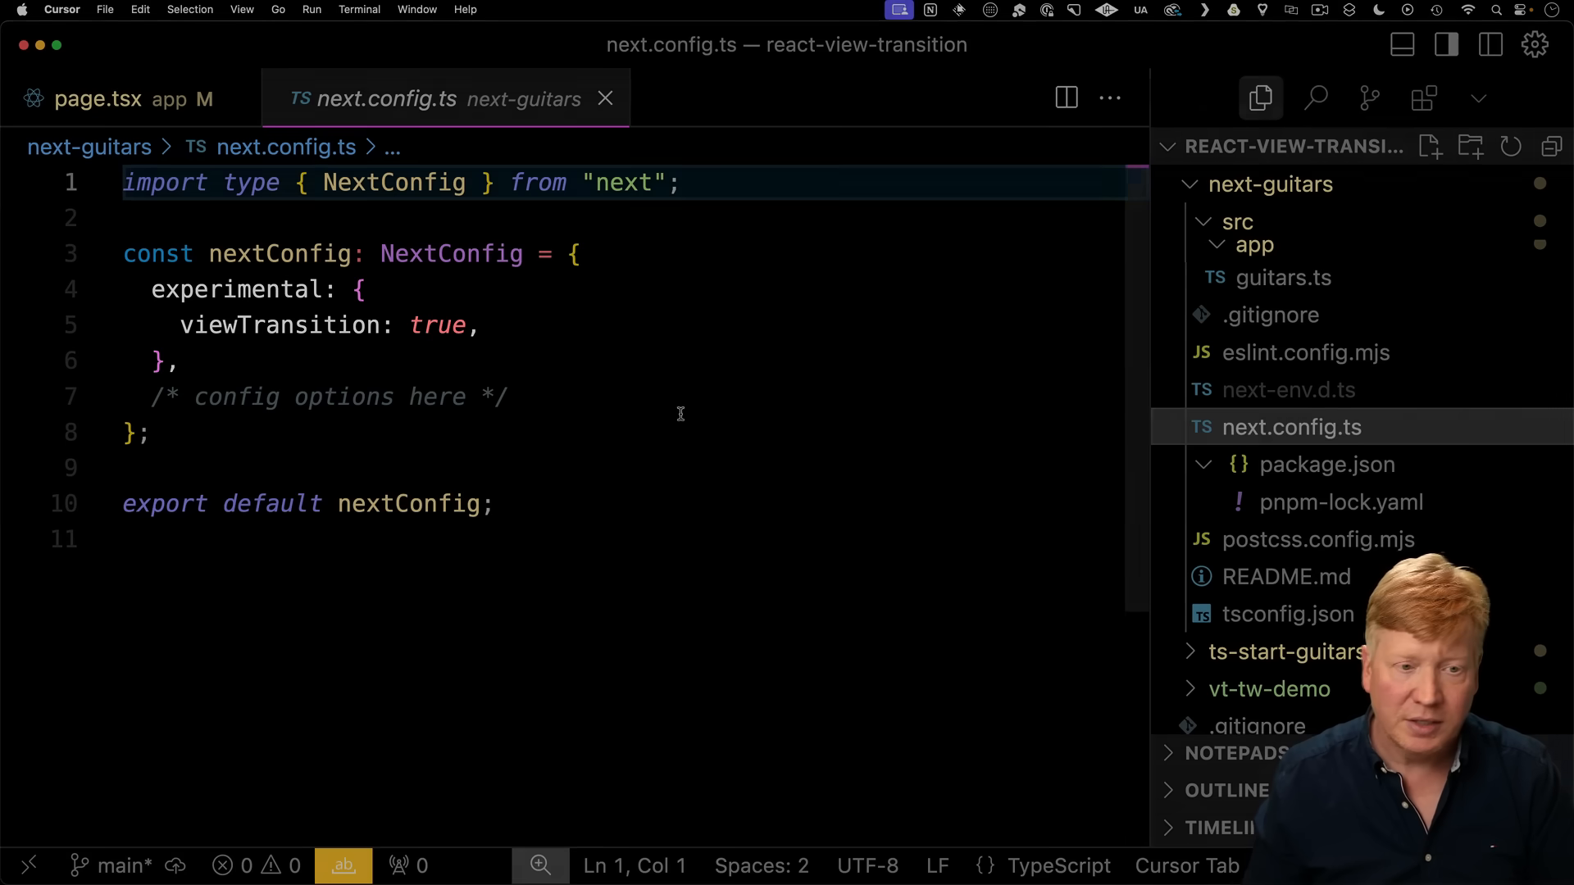
{"action": "left_click", "coordinate": [1252, 244]}
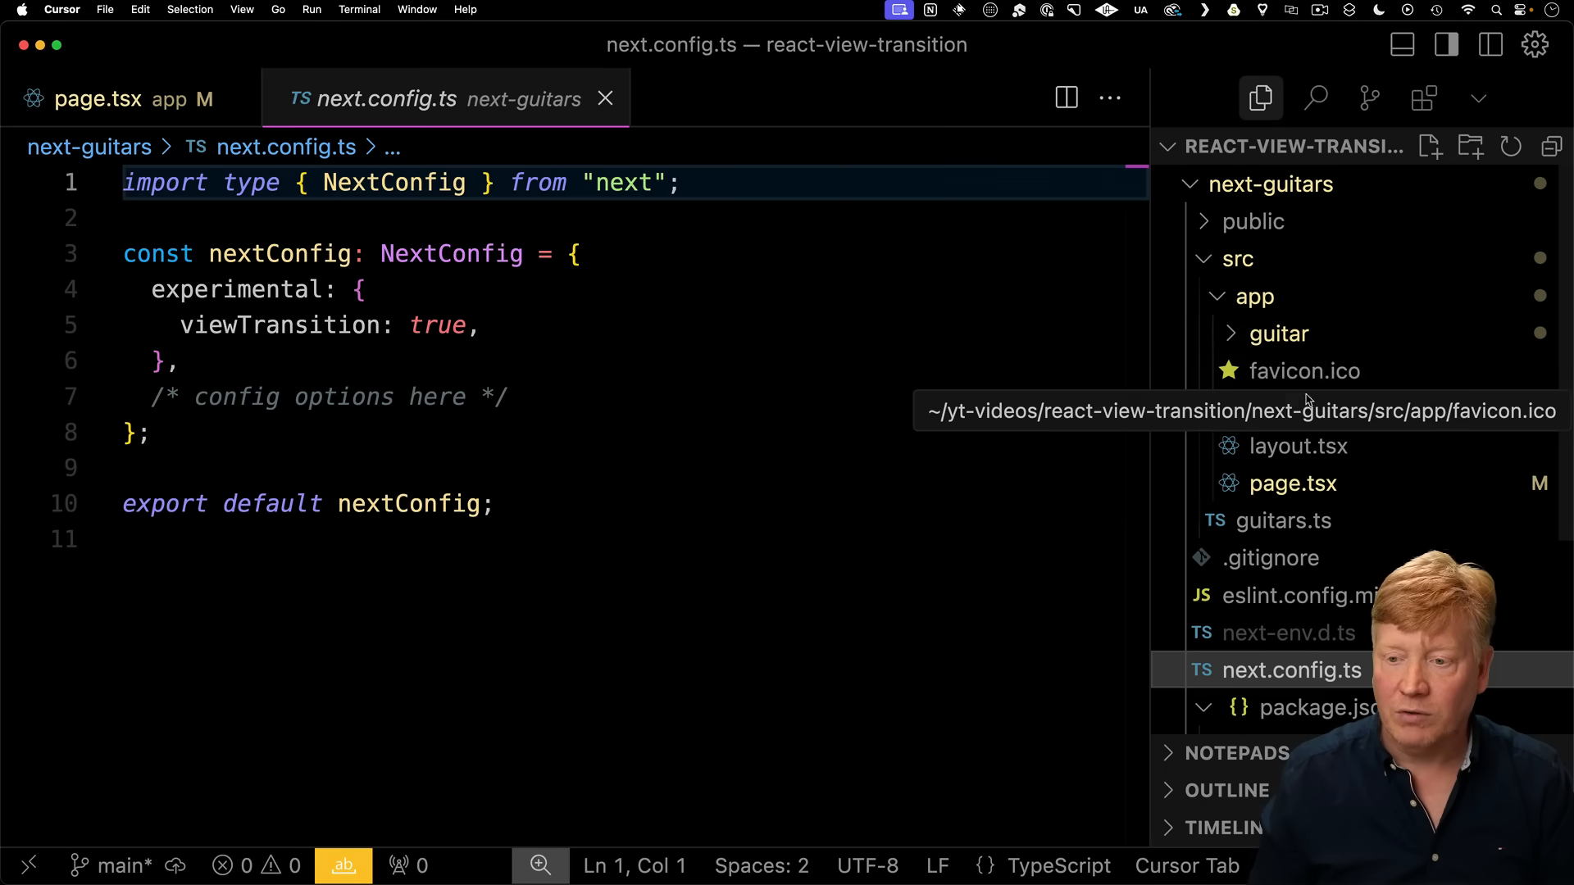
{"action": "left_click", "coordinate": [132, 98]}
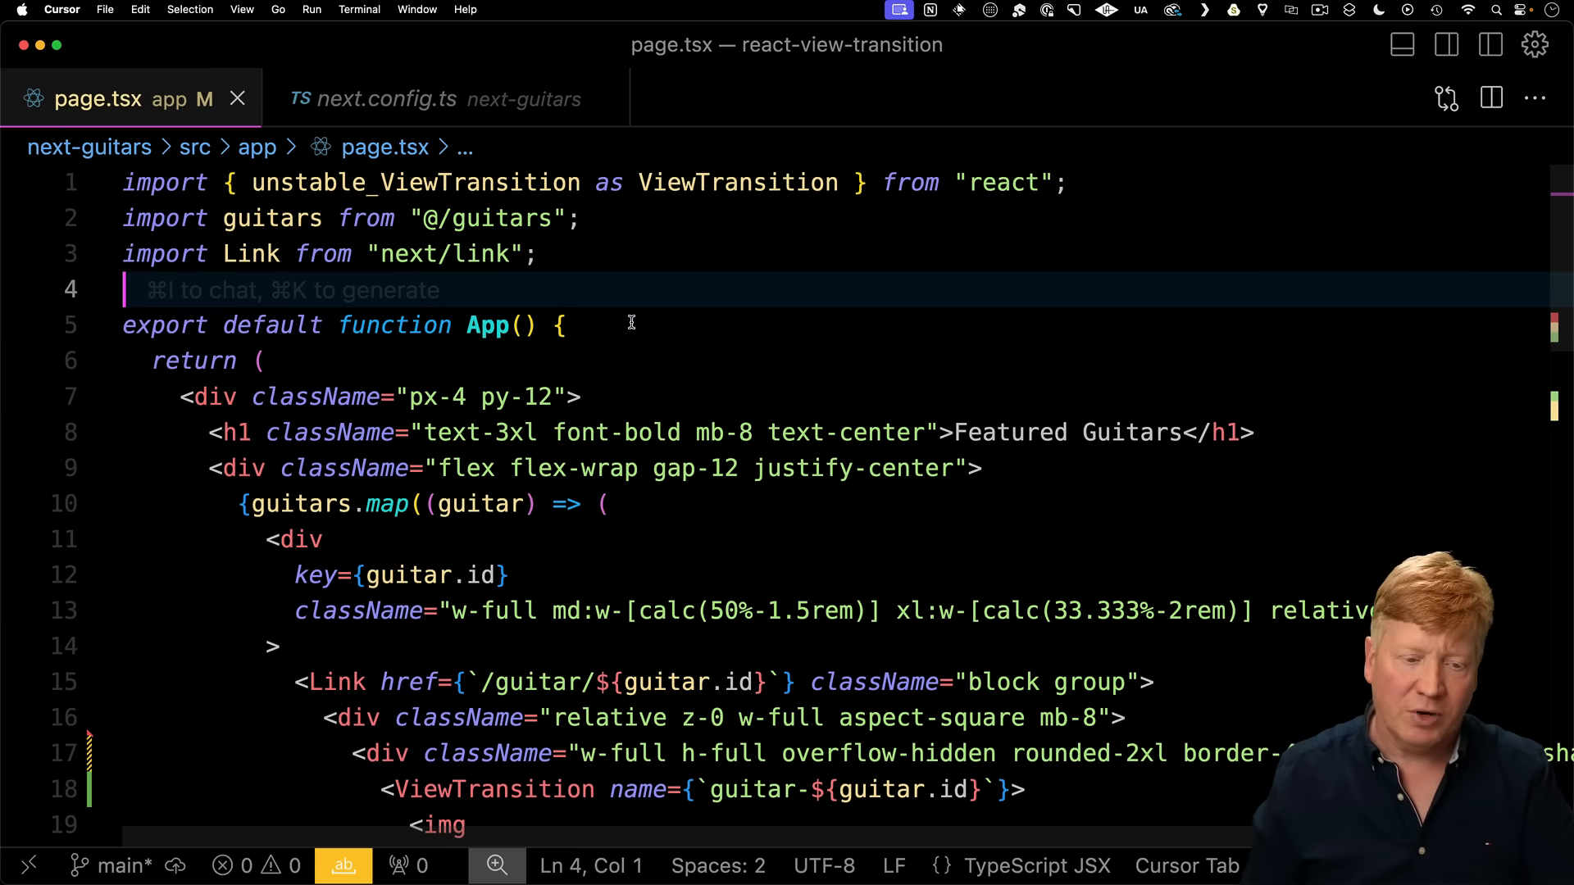
{"action": "scroll", "scroll_direction": "down", "scroll_amount": 3}
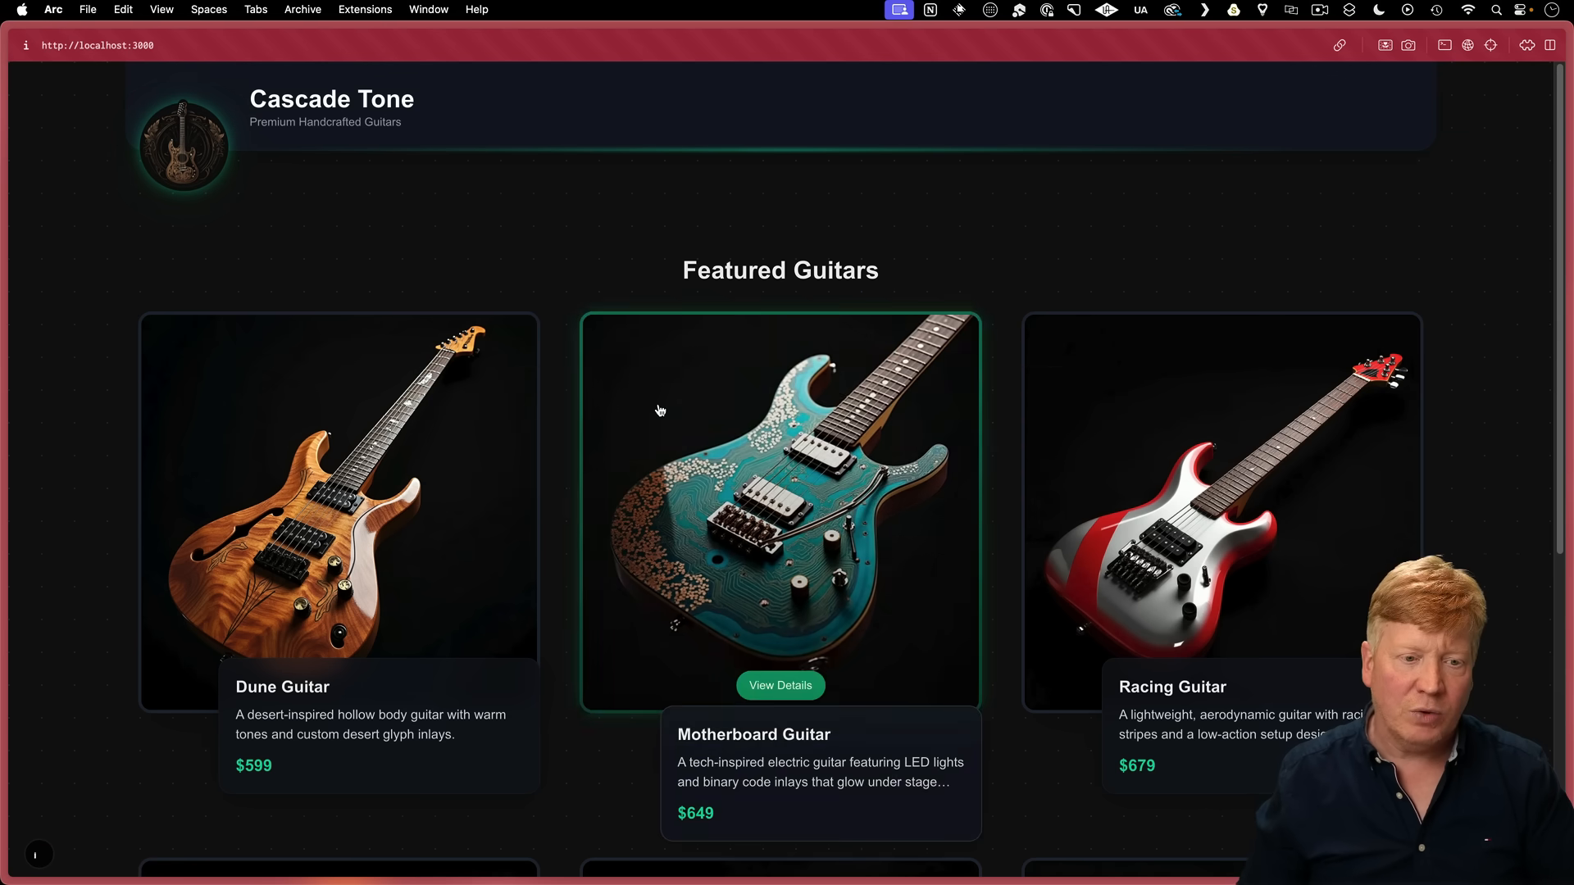
{"action": "mouse_move", "coordinate": [354, 512]}
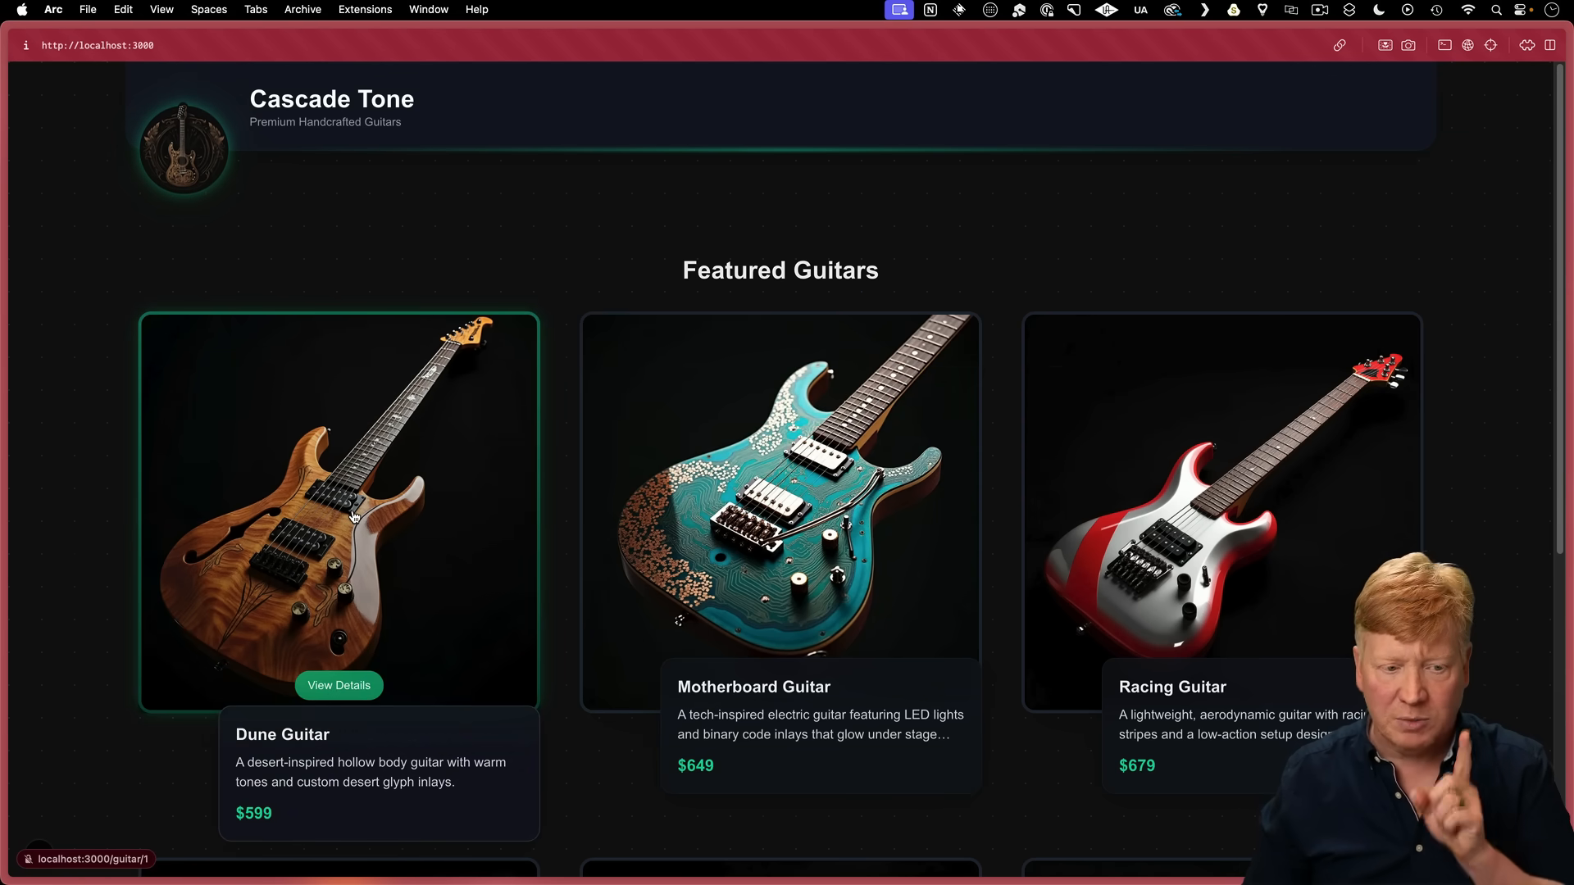
Navigate between the Featured Guitars home and the Dune Guitar detail page via the Cascade Tone header.
{"action": "left_click", "coordinate": [338, 685]}
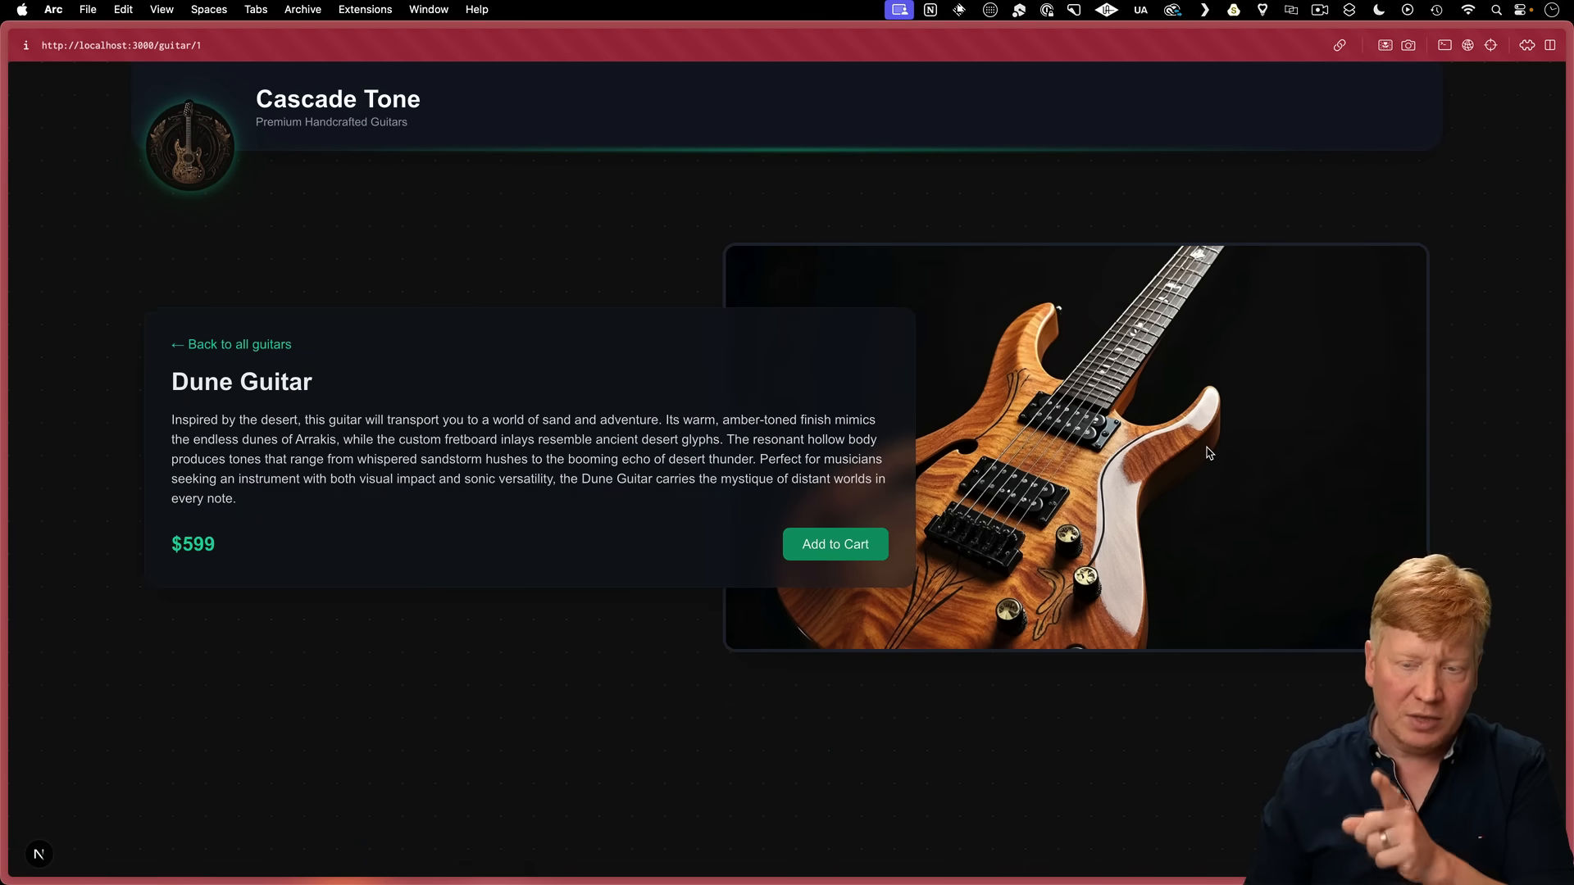
{"action": "mouse_move", "coordinate": [1141, 408]}
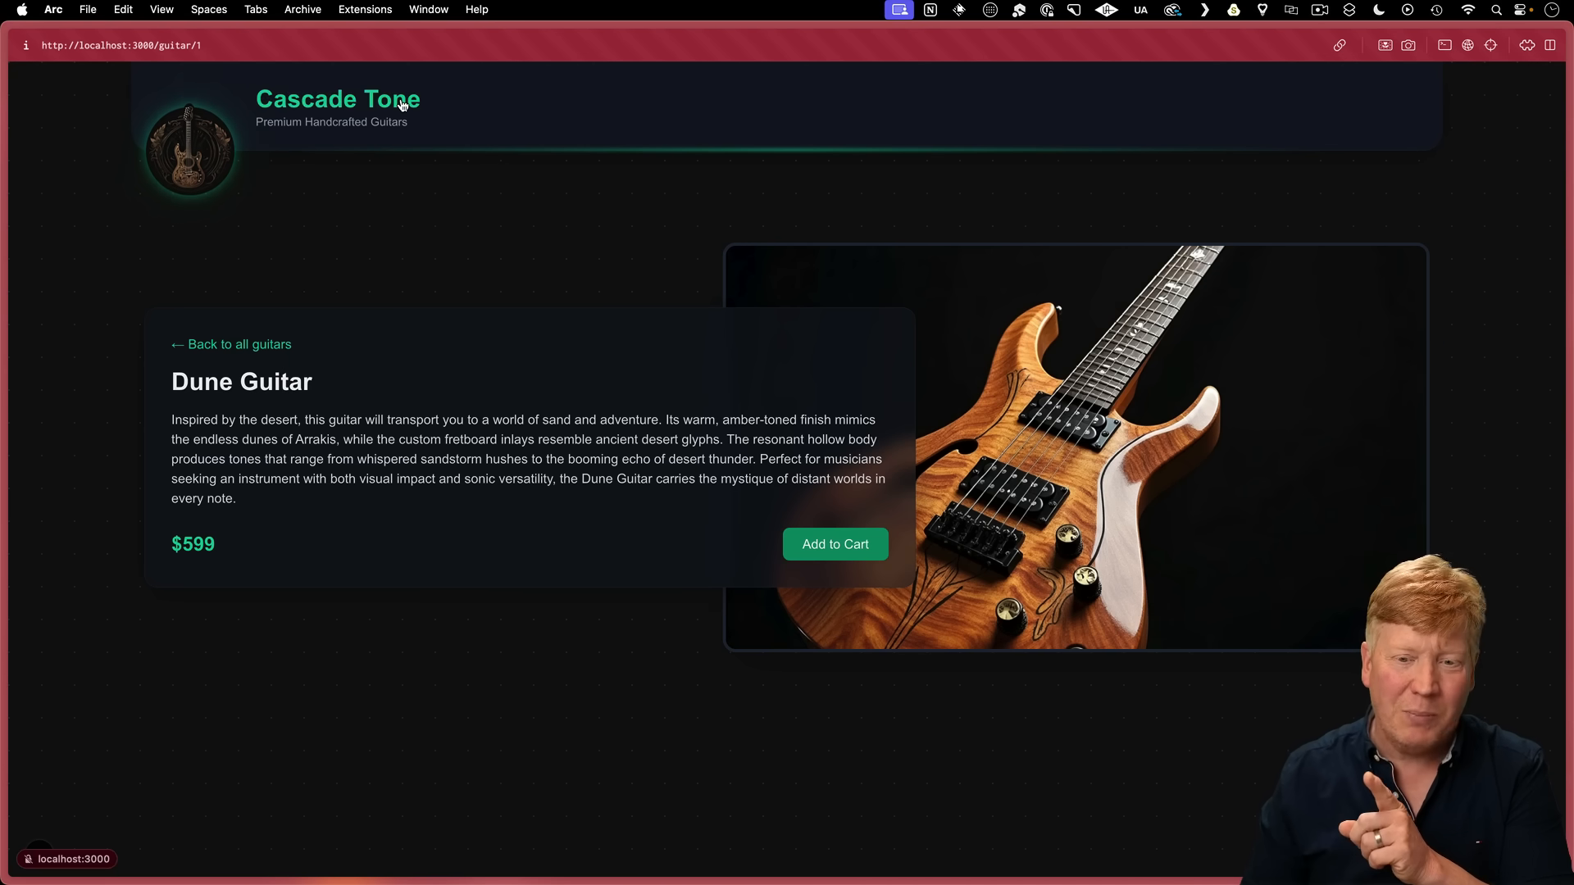
{"action": "left_click", "coordinate": [231, 345]}
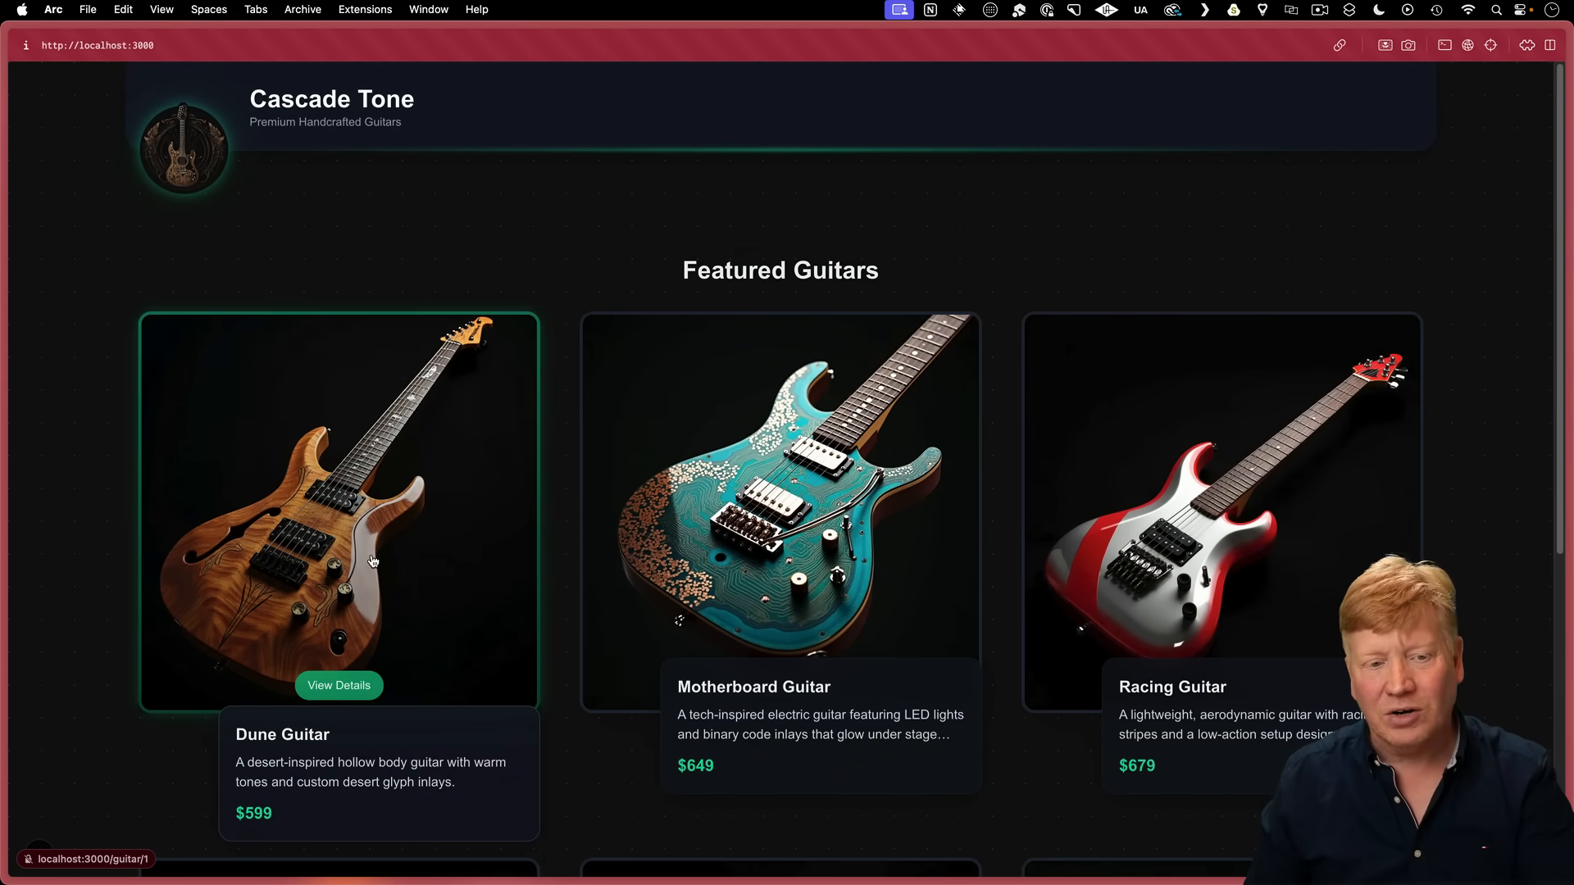
{"action": "left_click", "coordinate": [338, 686]}
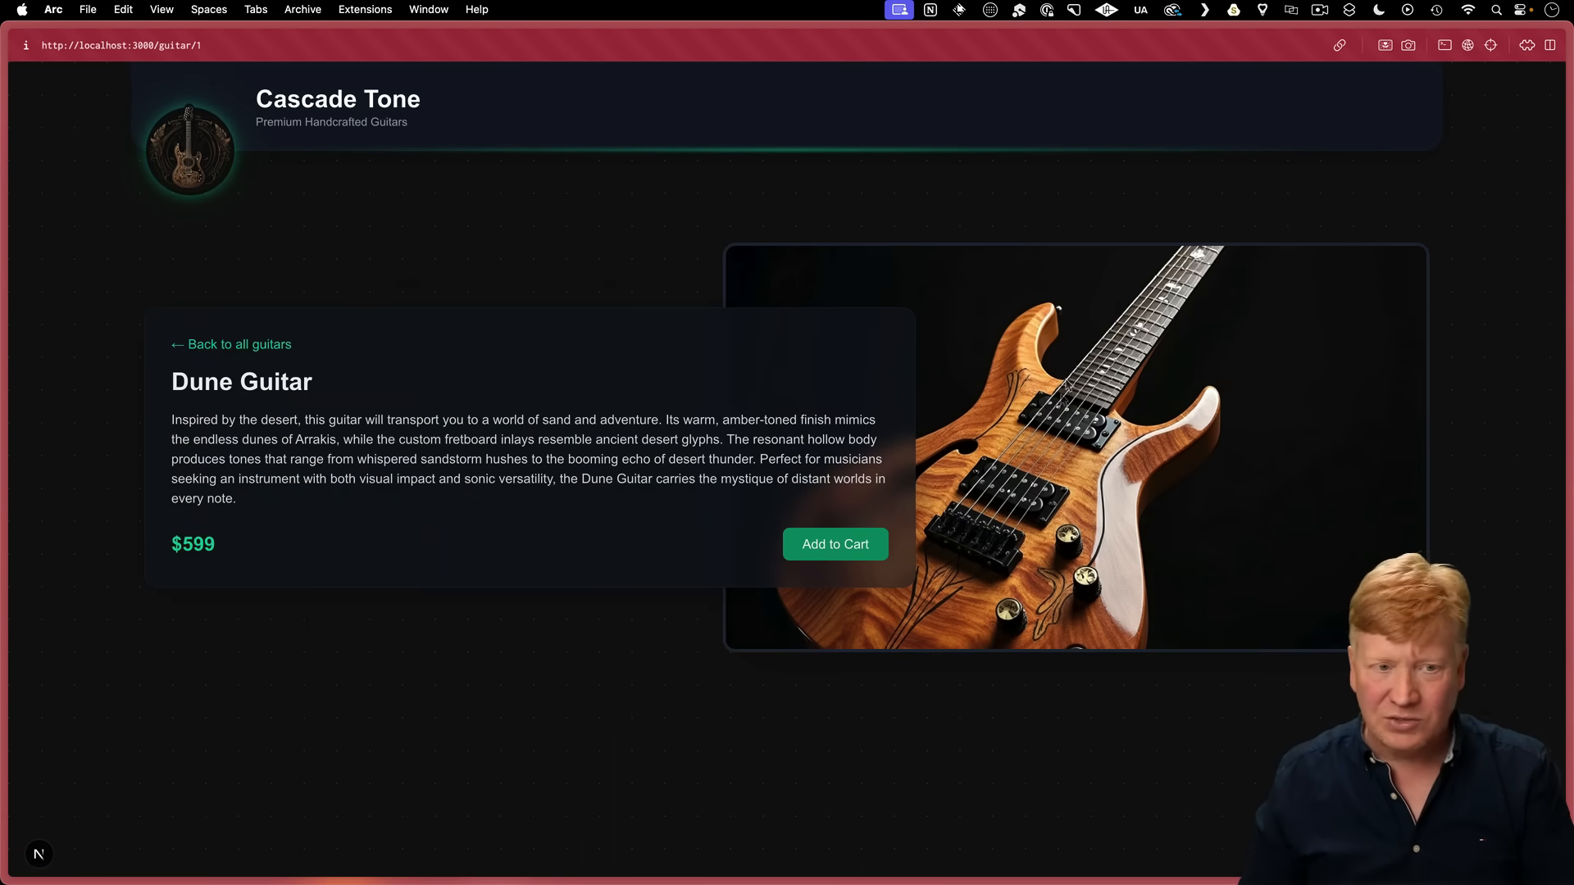
{"action": "left_click", "coordinate": [230, 344]}
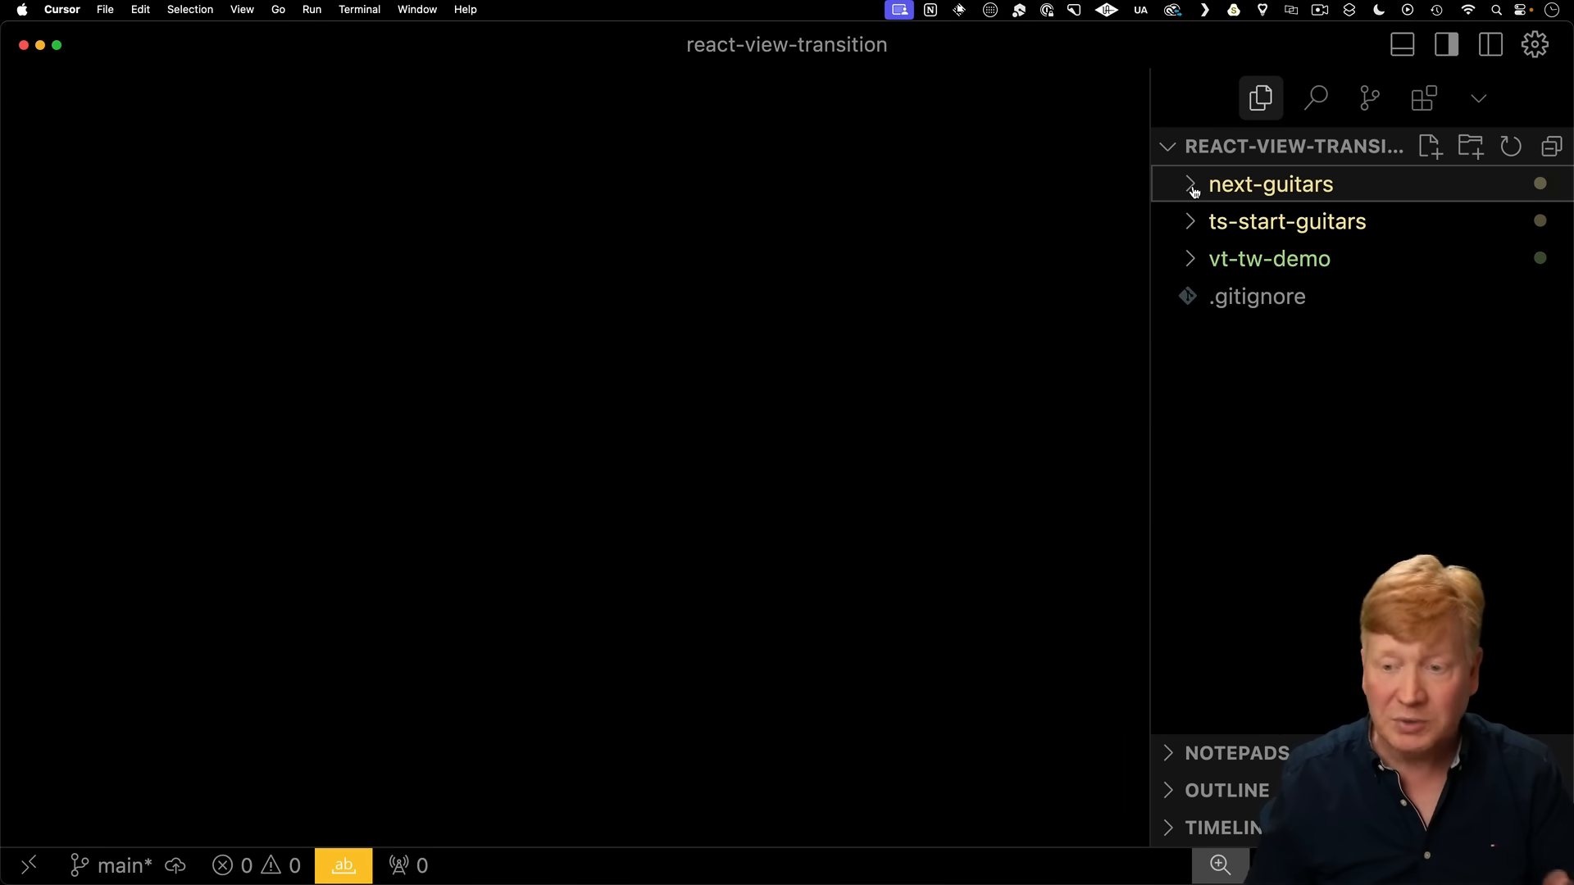
Expand ts-start-guitars in the Explorer and start its dev server on localhost:3000.
{"action": "left_click", "coordinate": [1285, 222]}
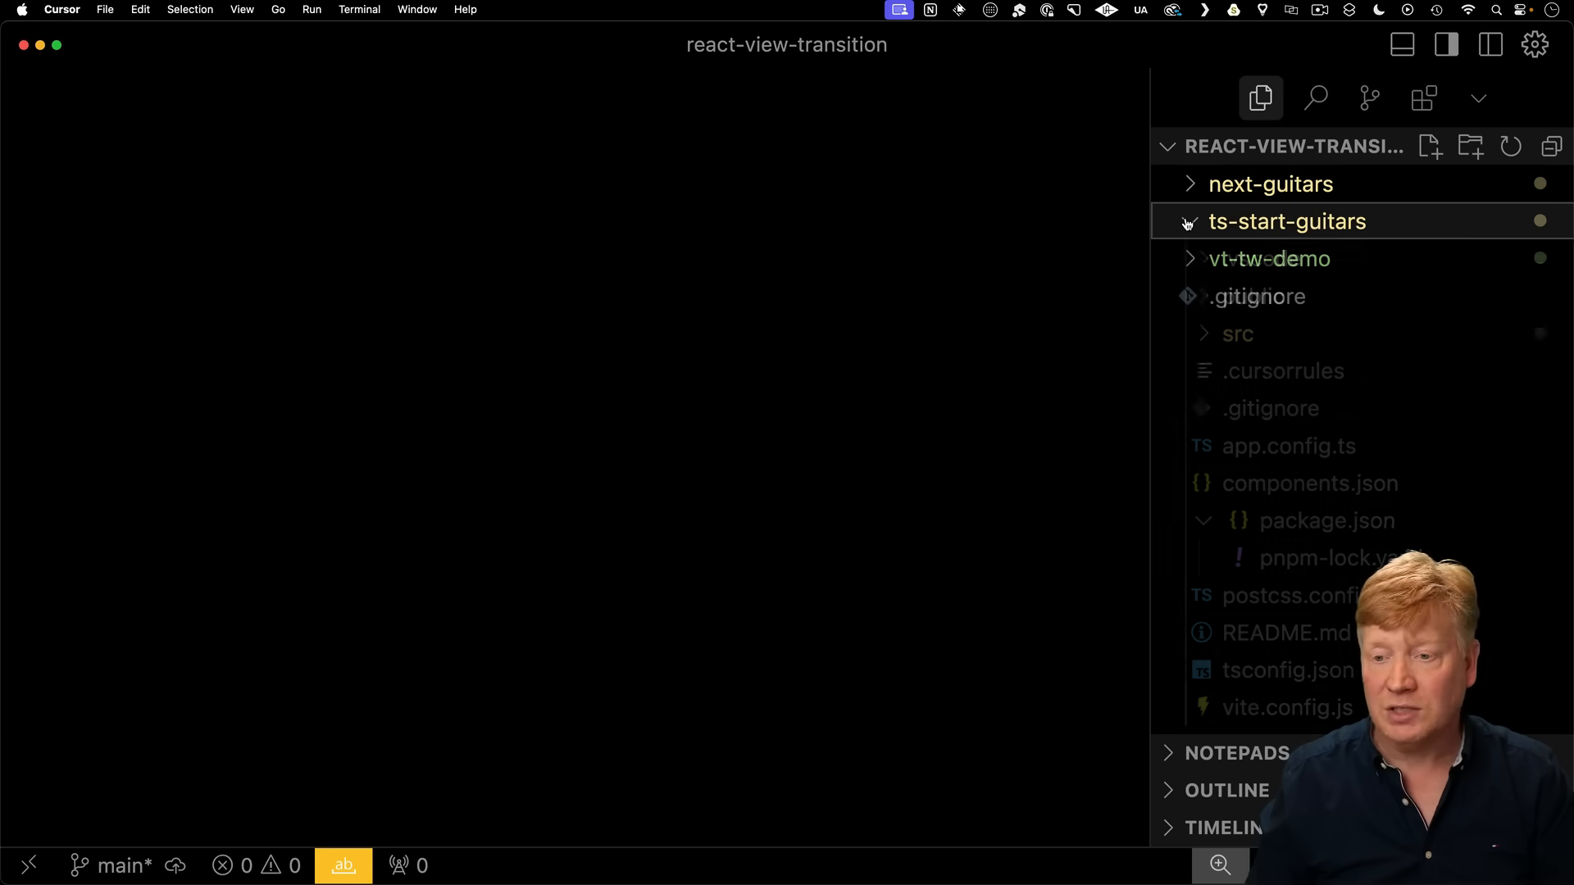
{"action": "left_click", "coordinate": [1285, 222]}
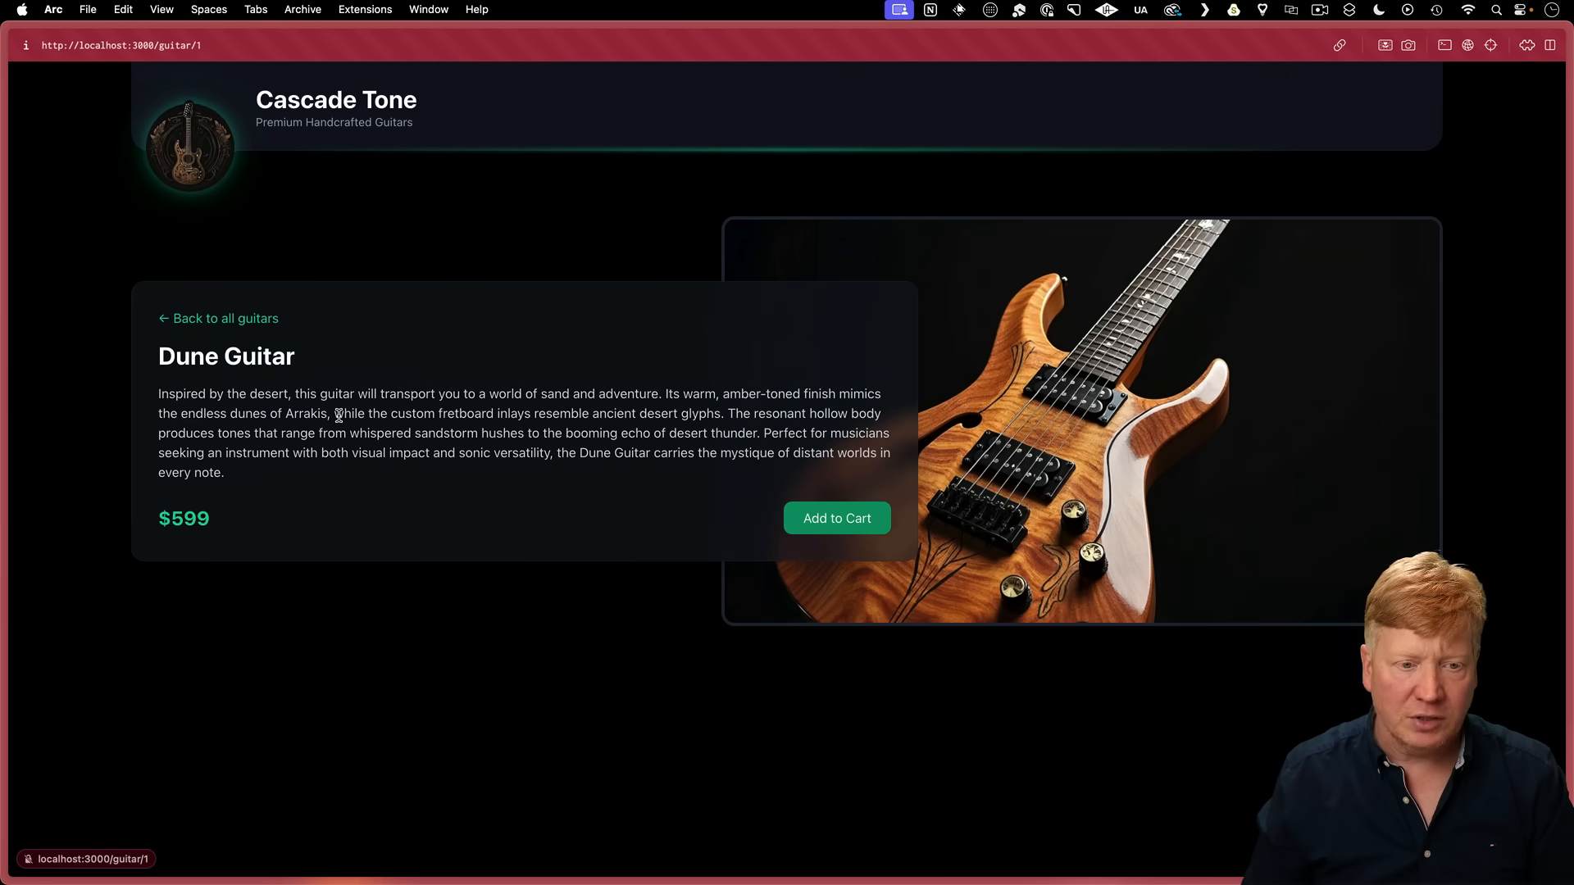
{"action": "left_click", "coordinate": [225, 318]}
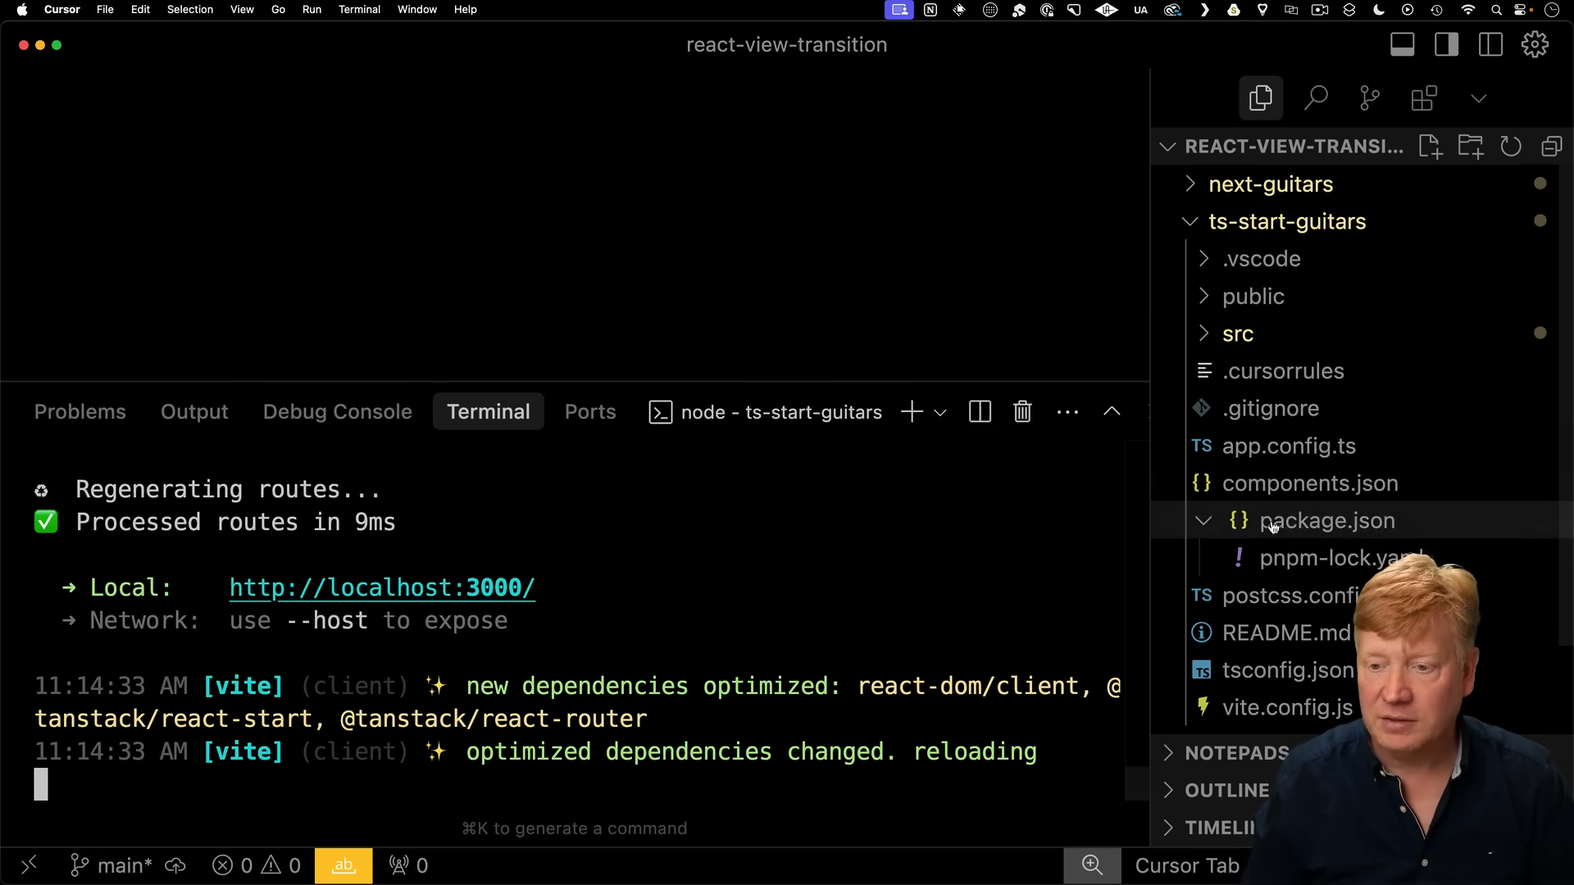
In src/router.tsx, add defaultViewTransition: true to the createTanstackRouter options.
{"action": "left_click", "coordinate": [1236, 333]}
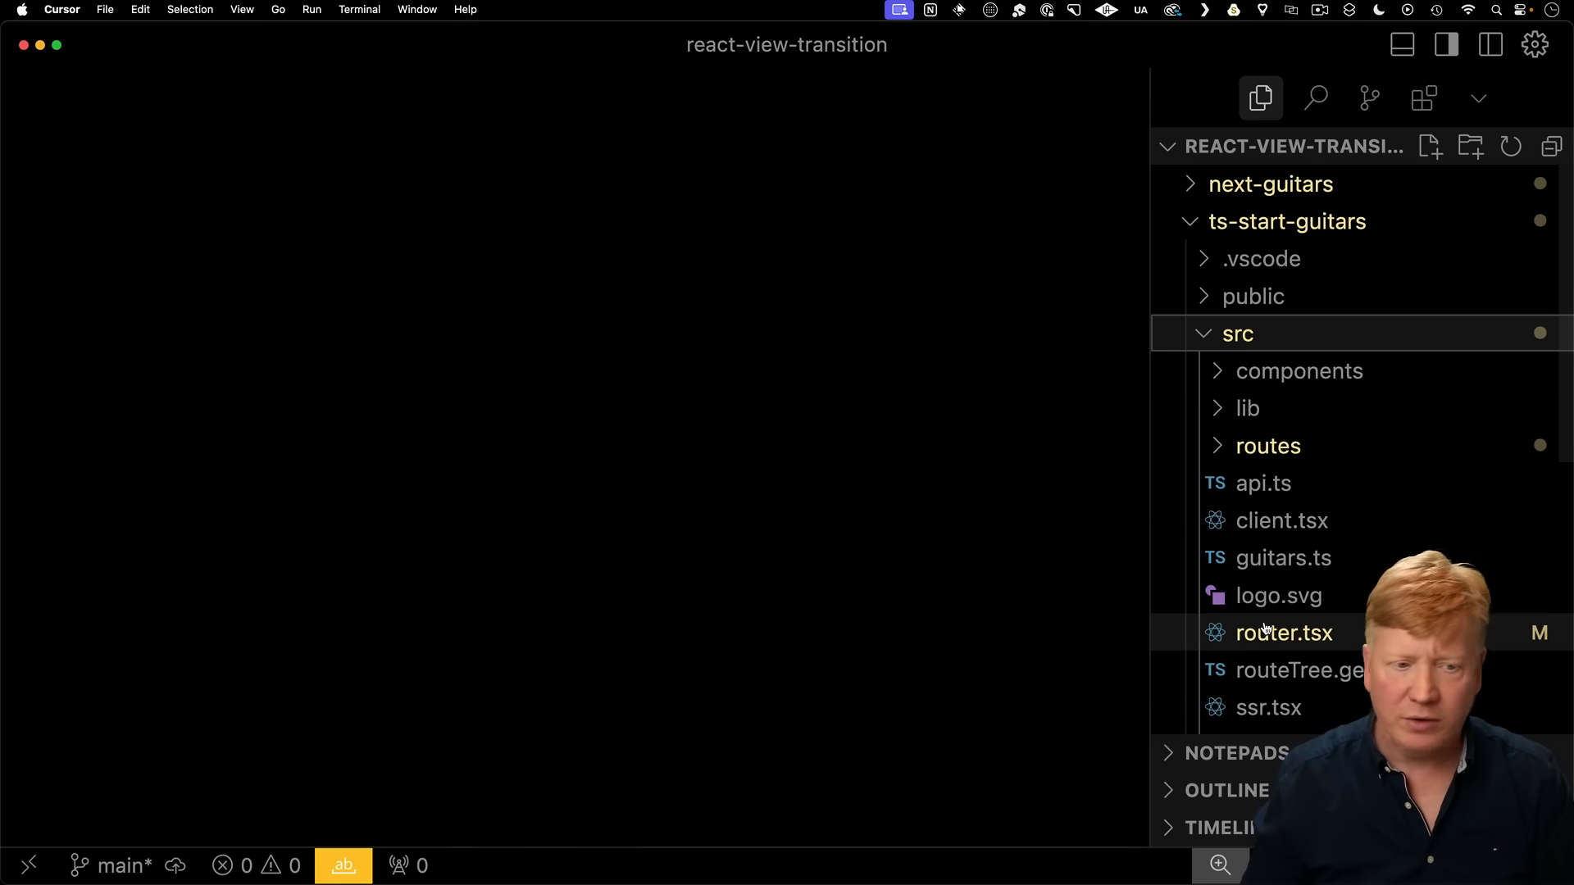
{"action": "left_click", "coordinate": [1284, 633]}
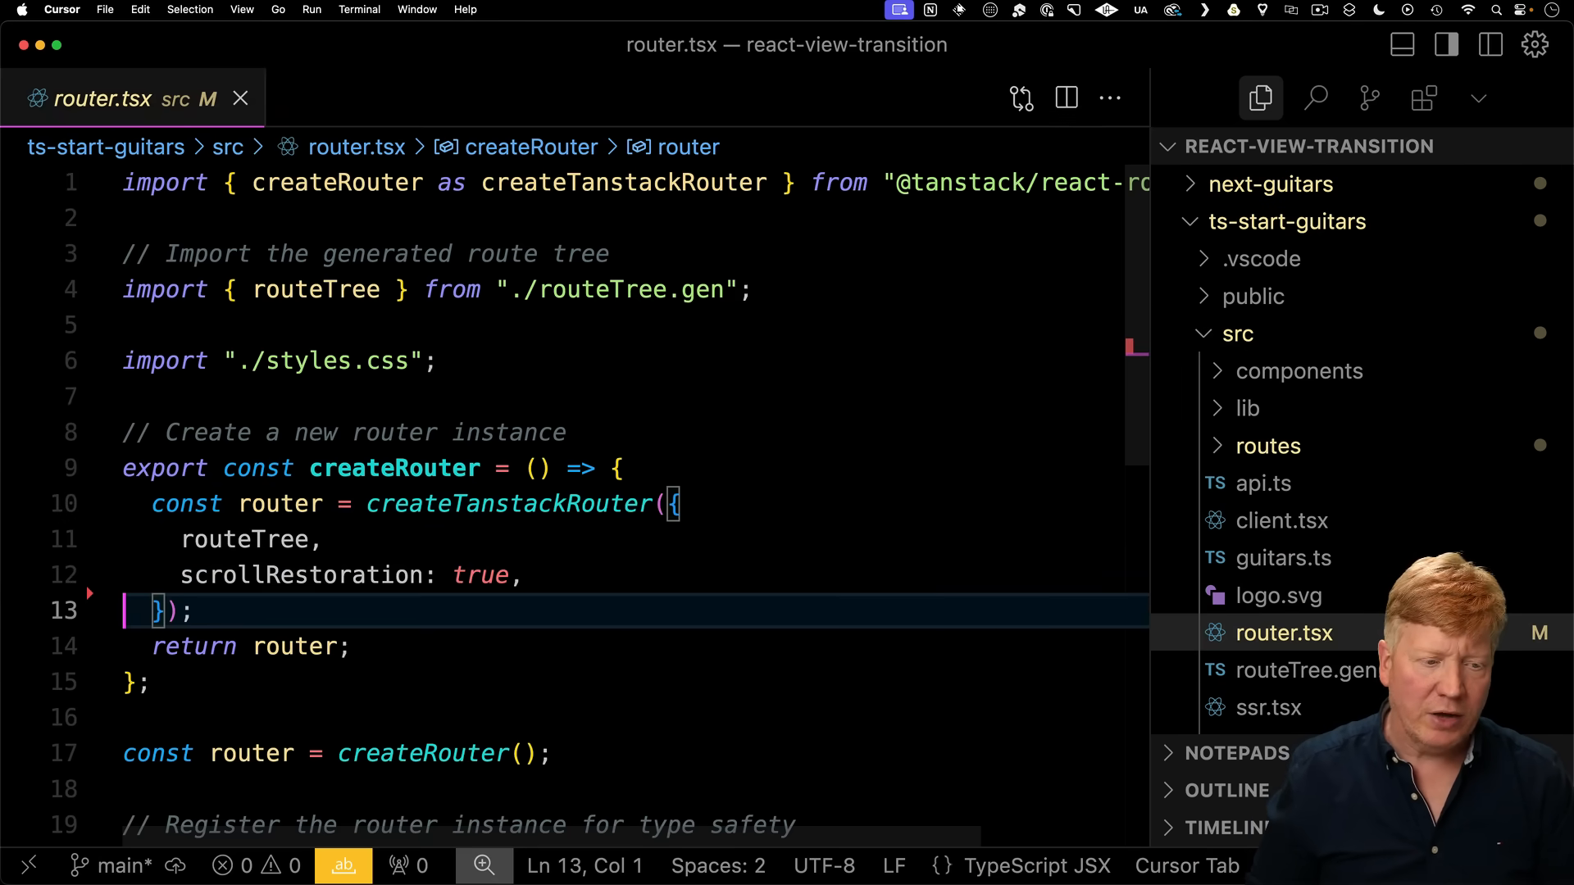
{"action": "type", "text": "defaultViewTransition: true,"}
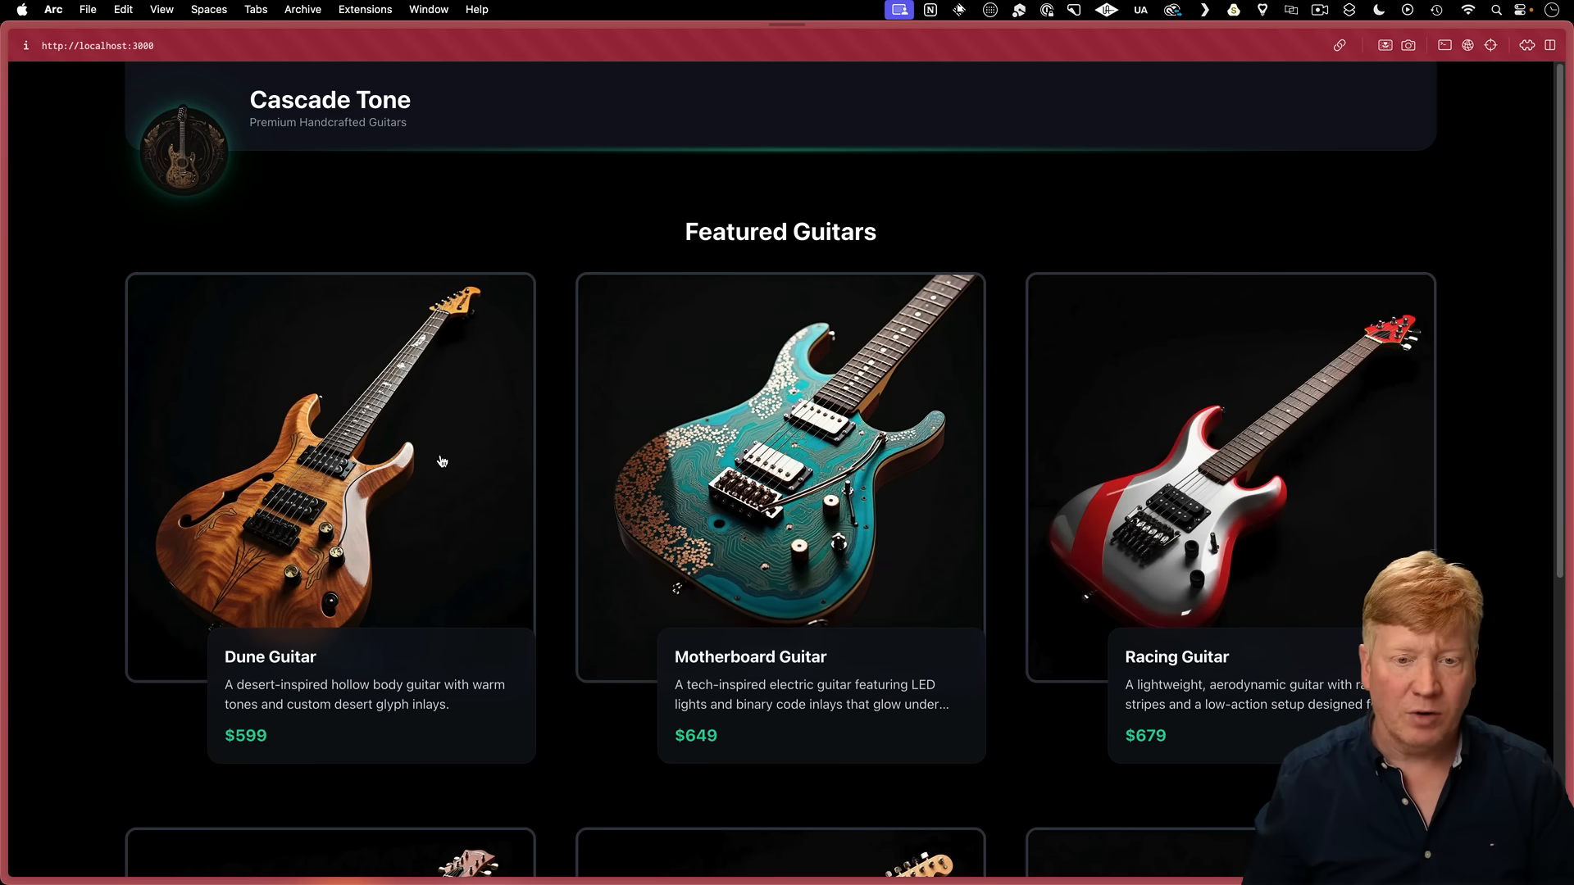
{"action": "left_click", "coordinate": [329, 473]}
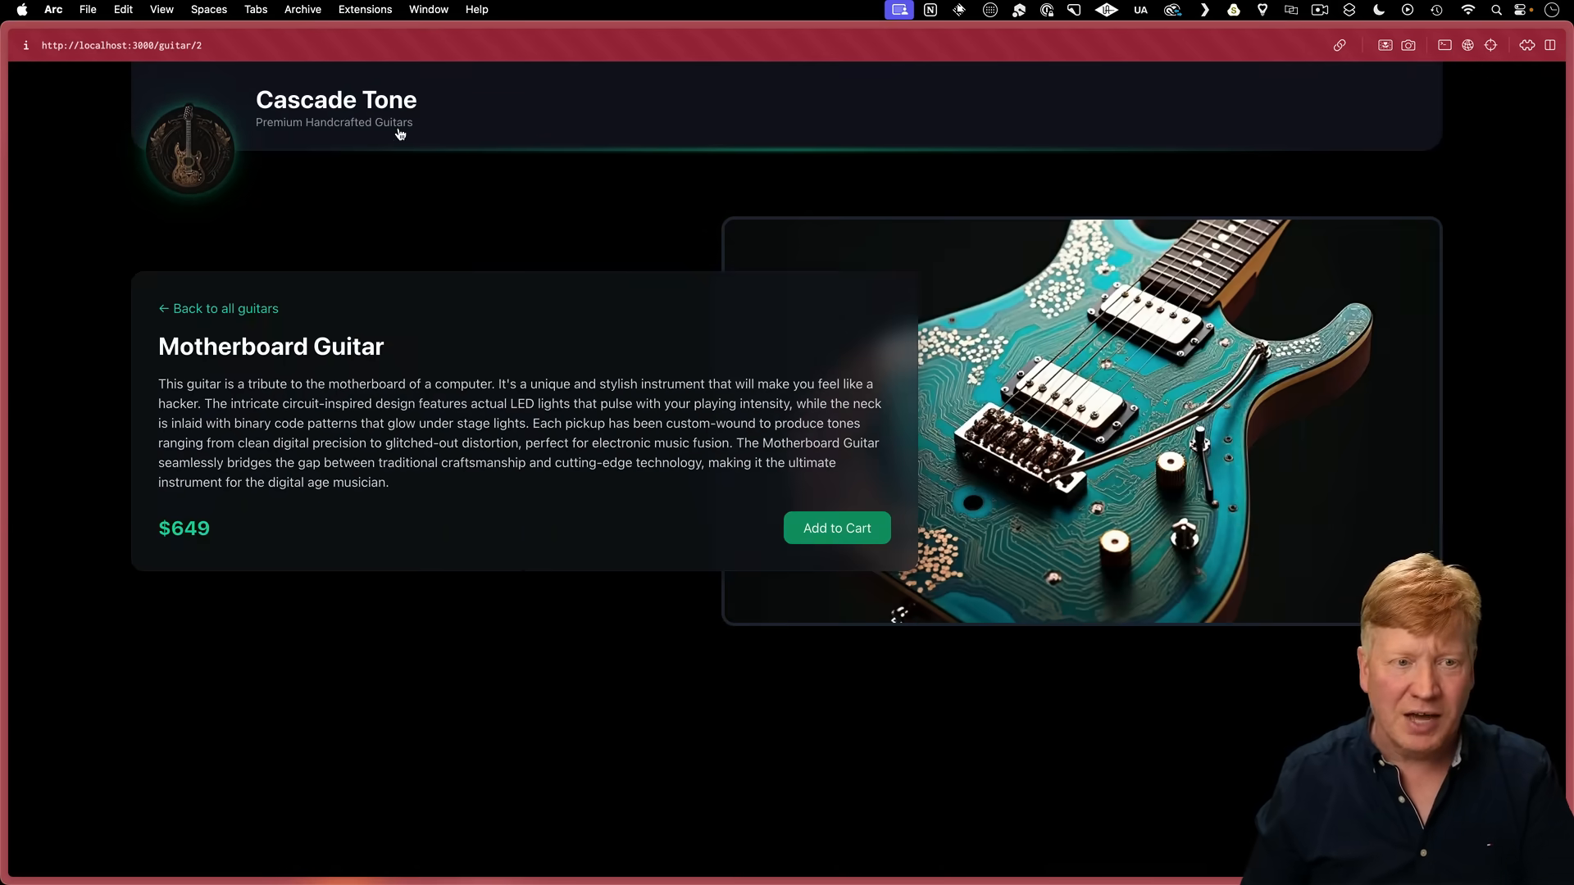
{"action": "left_click", "coordinate": [218, 308]}
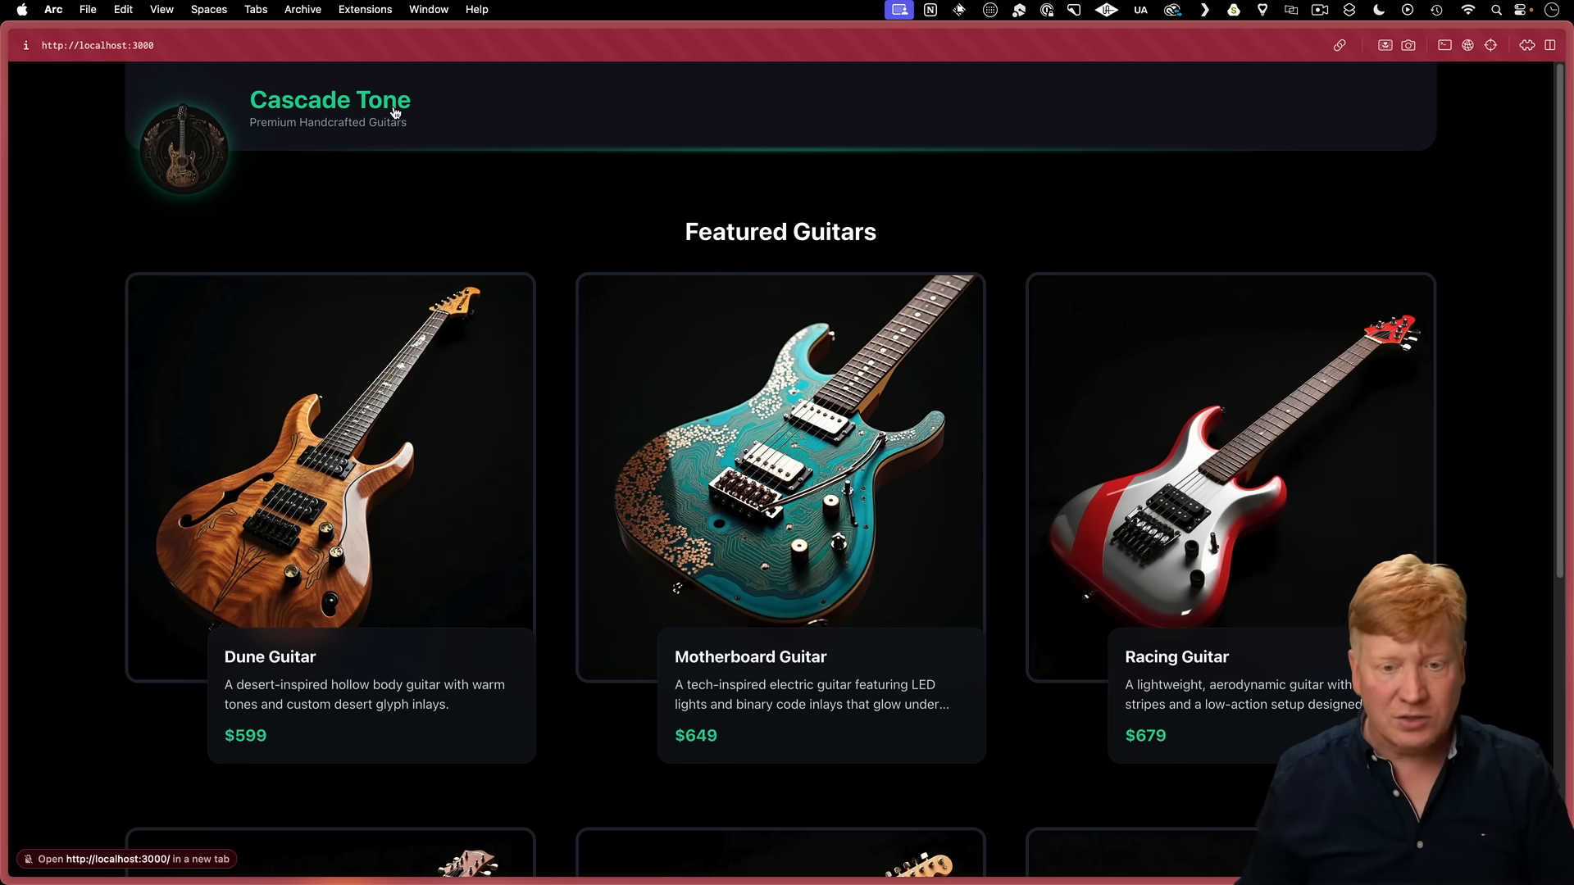
{"action": "key", "text": "cmd+tab"}
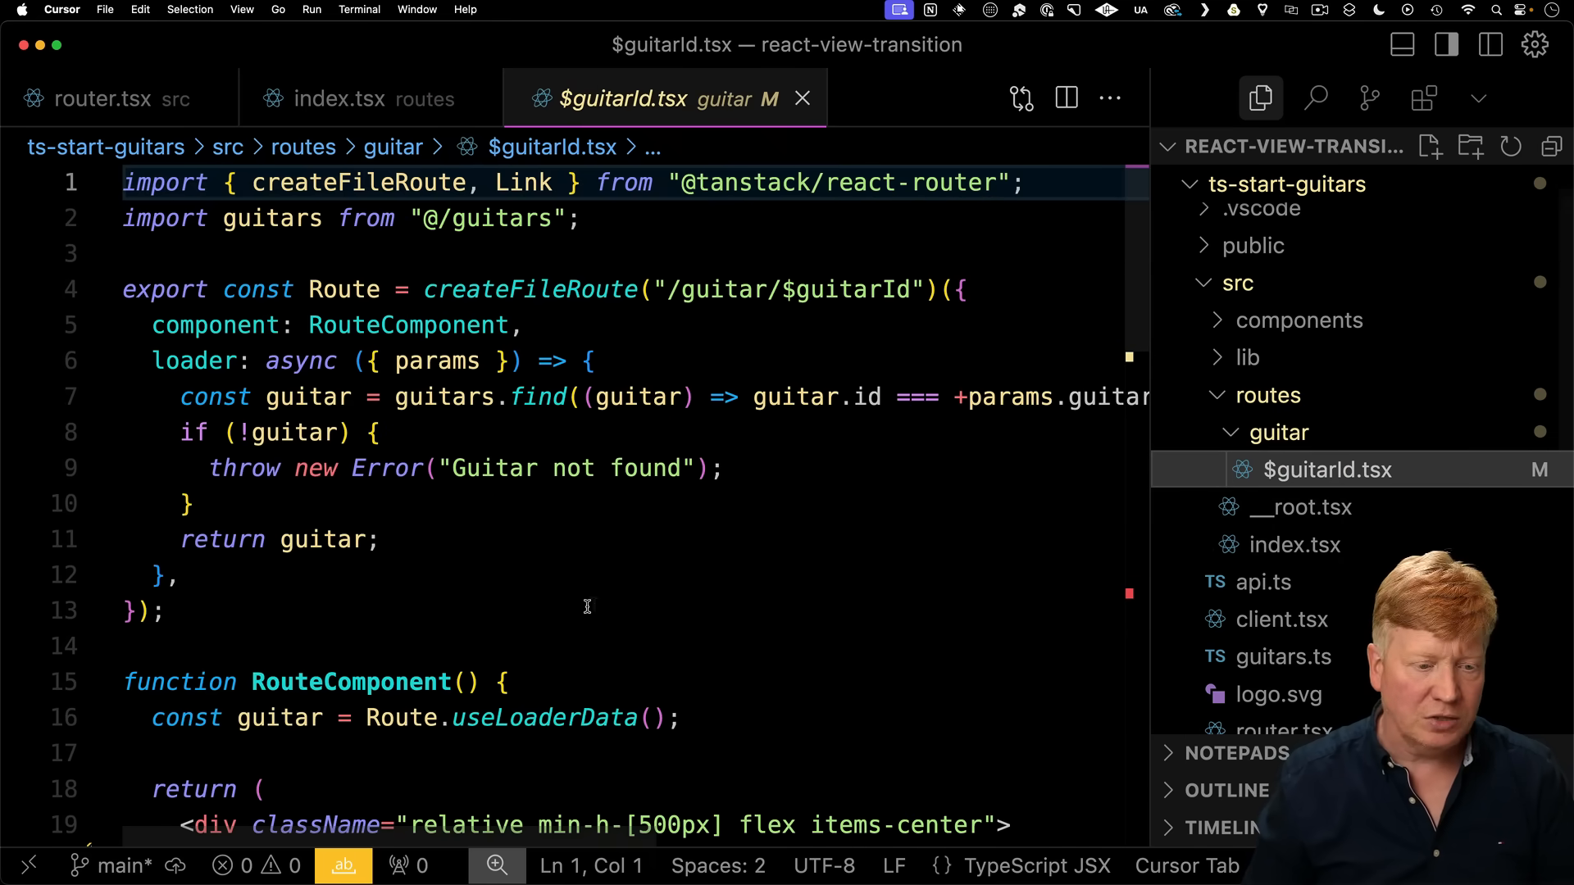
Scroll through the $guitarId.tsx guitar detail route.
{"action": "scroll", "scroll_direction": "down", "scroll_amount": 3}
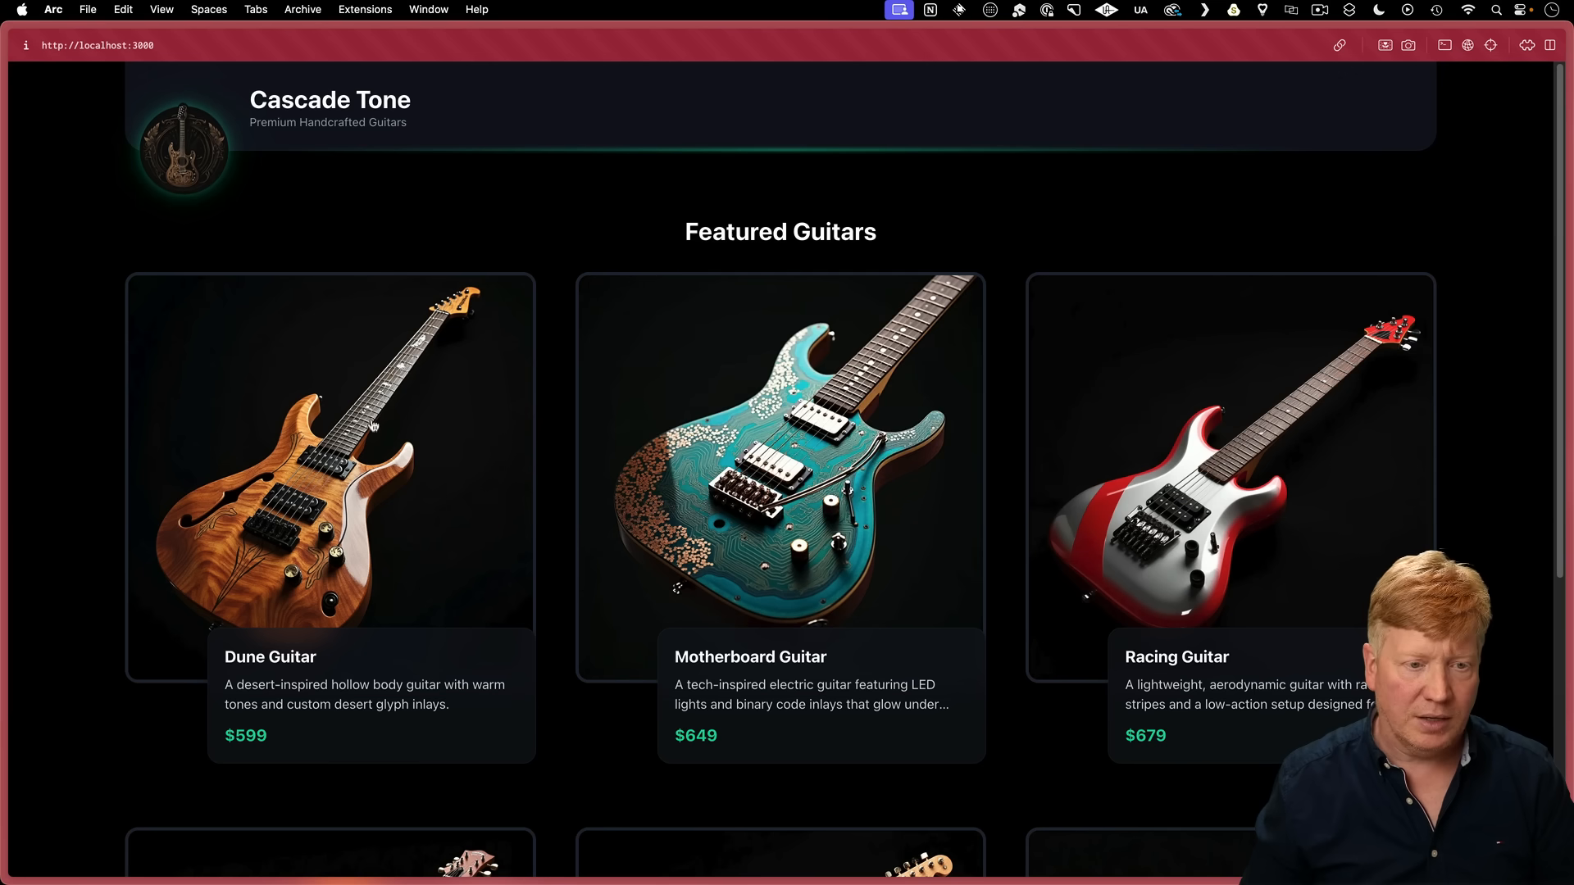
Open Dune Guitar, go 'Back to all guitars', then open Dune Guitar again.
{"action": "left_click", "coordinate": [331, 477]}
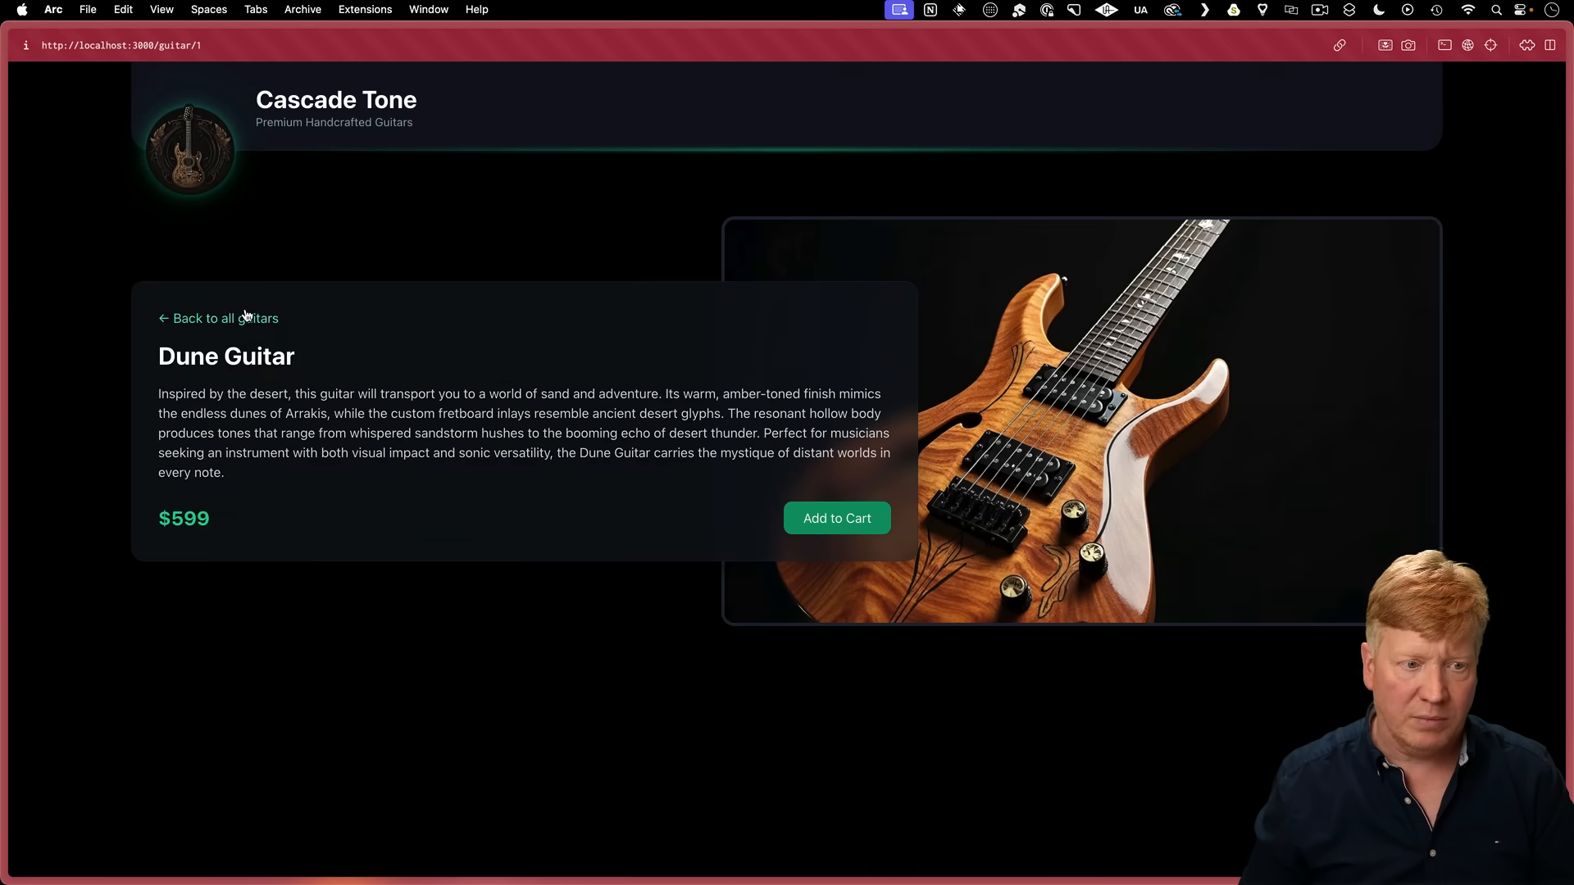
{"action": "left_click", "coordinate": [218, 318]}
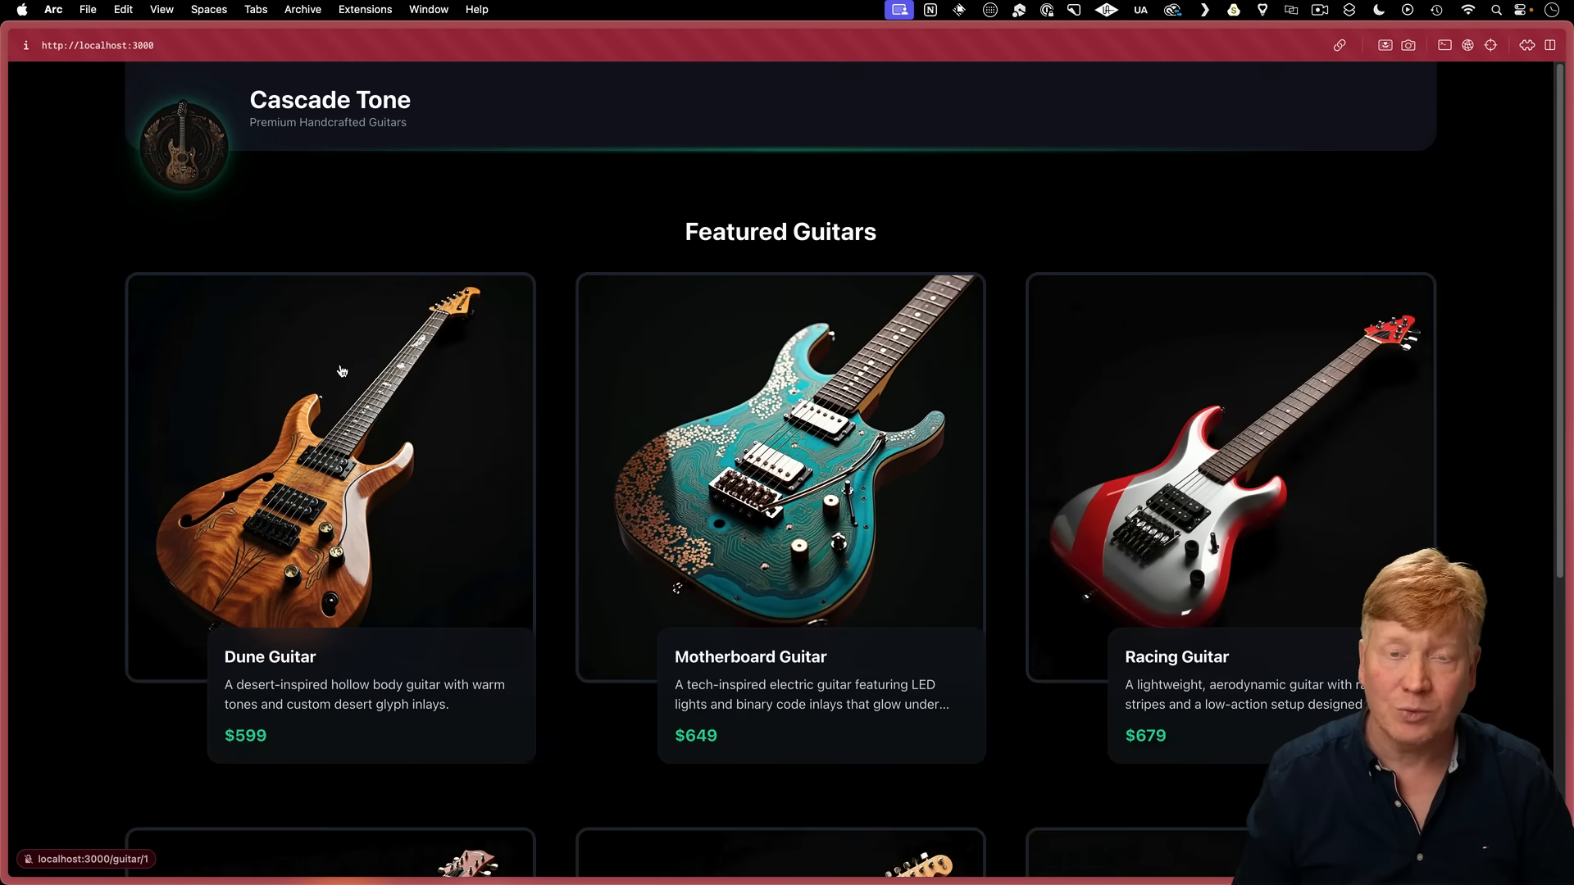
{"action": "left_click", "coordinate": [331, 477]}
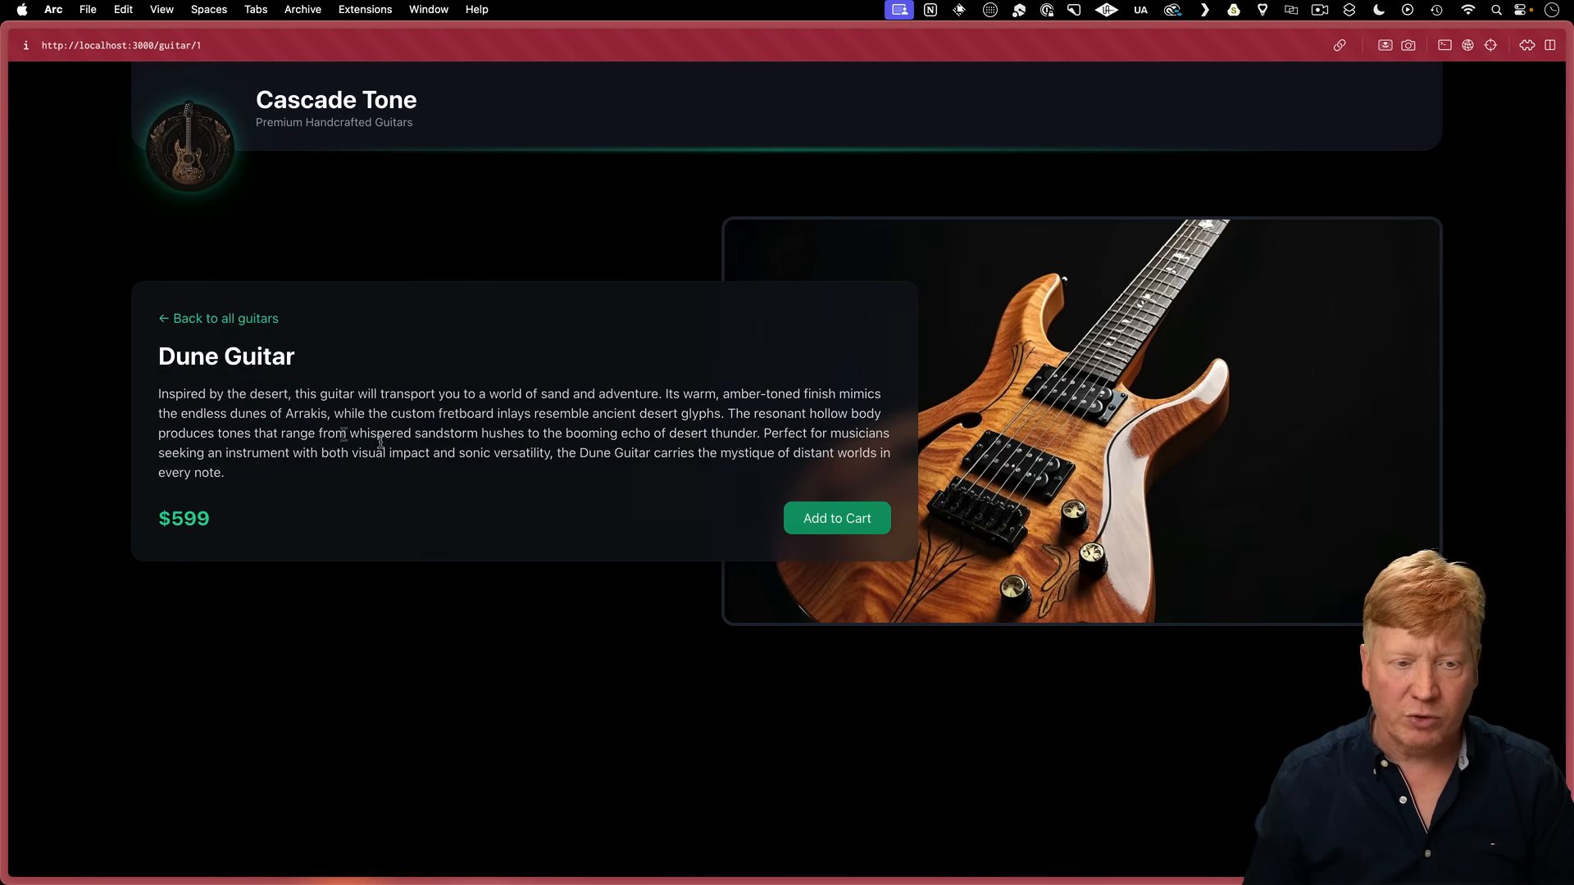
{"action": "mouse_move", "coordinate": [433, 460]}
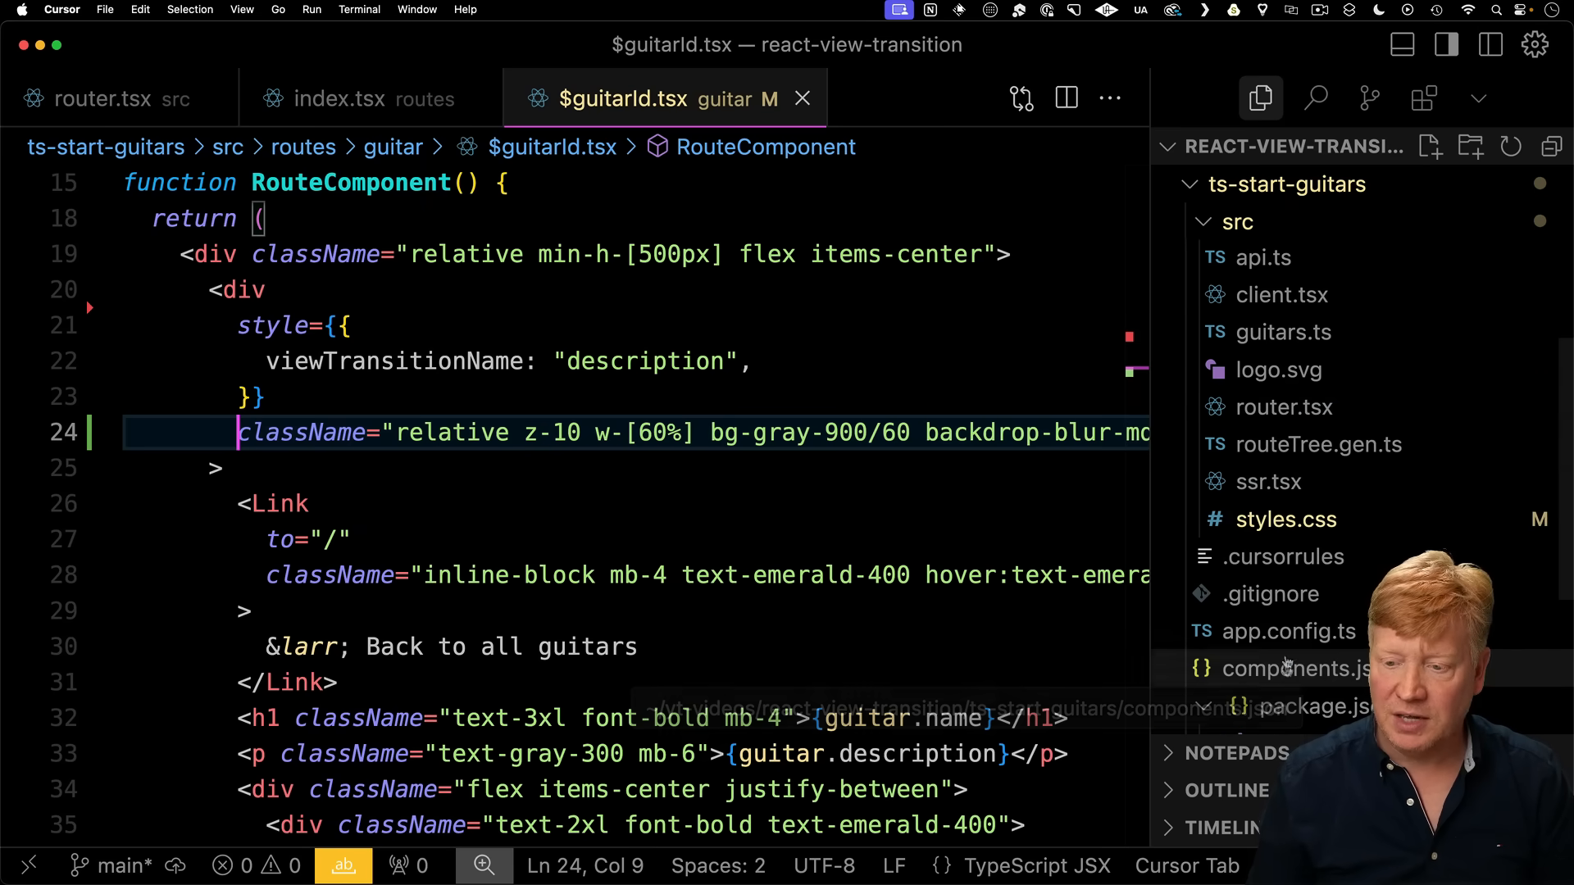
{"action": "mouse_move", "coordinate": [1285, 519]}
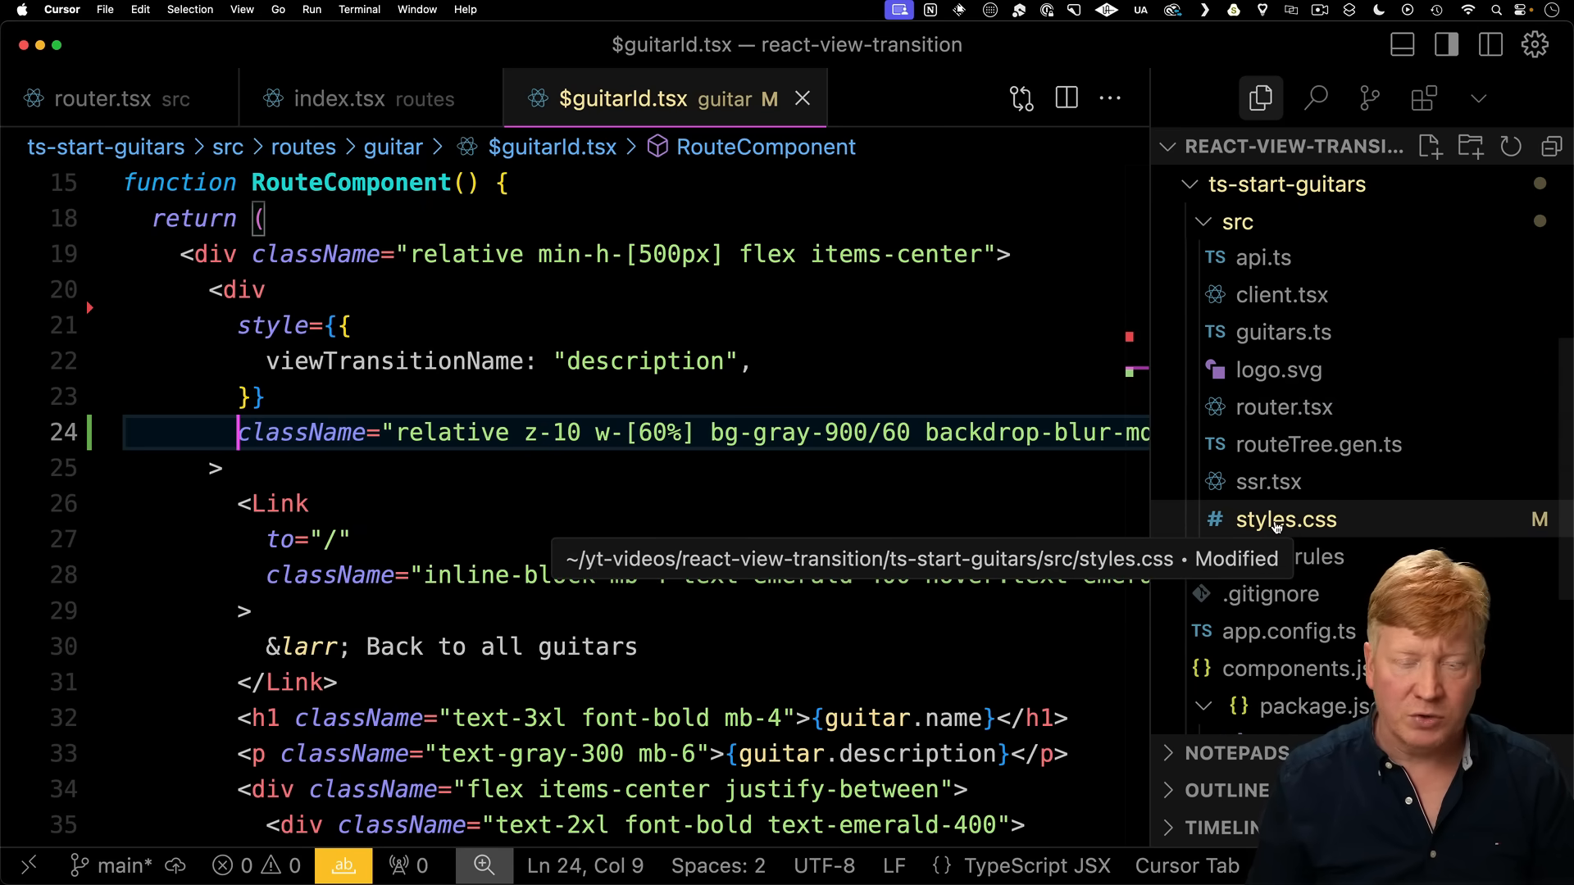
Give the description div viewTransitionName "description" and move on to styles.css.
{"action": "left_click", "coordinate": [1285, 519]}
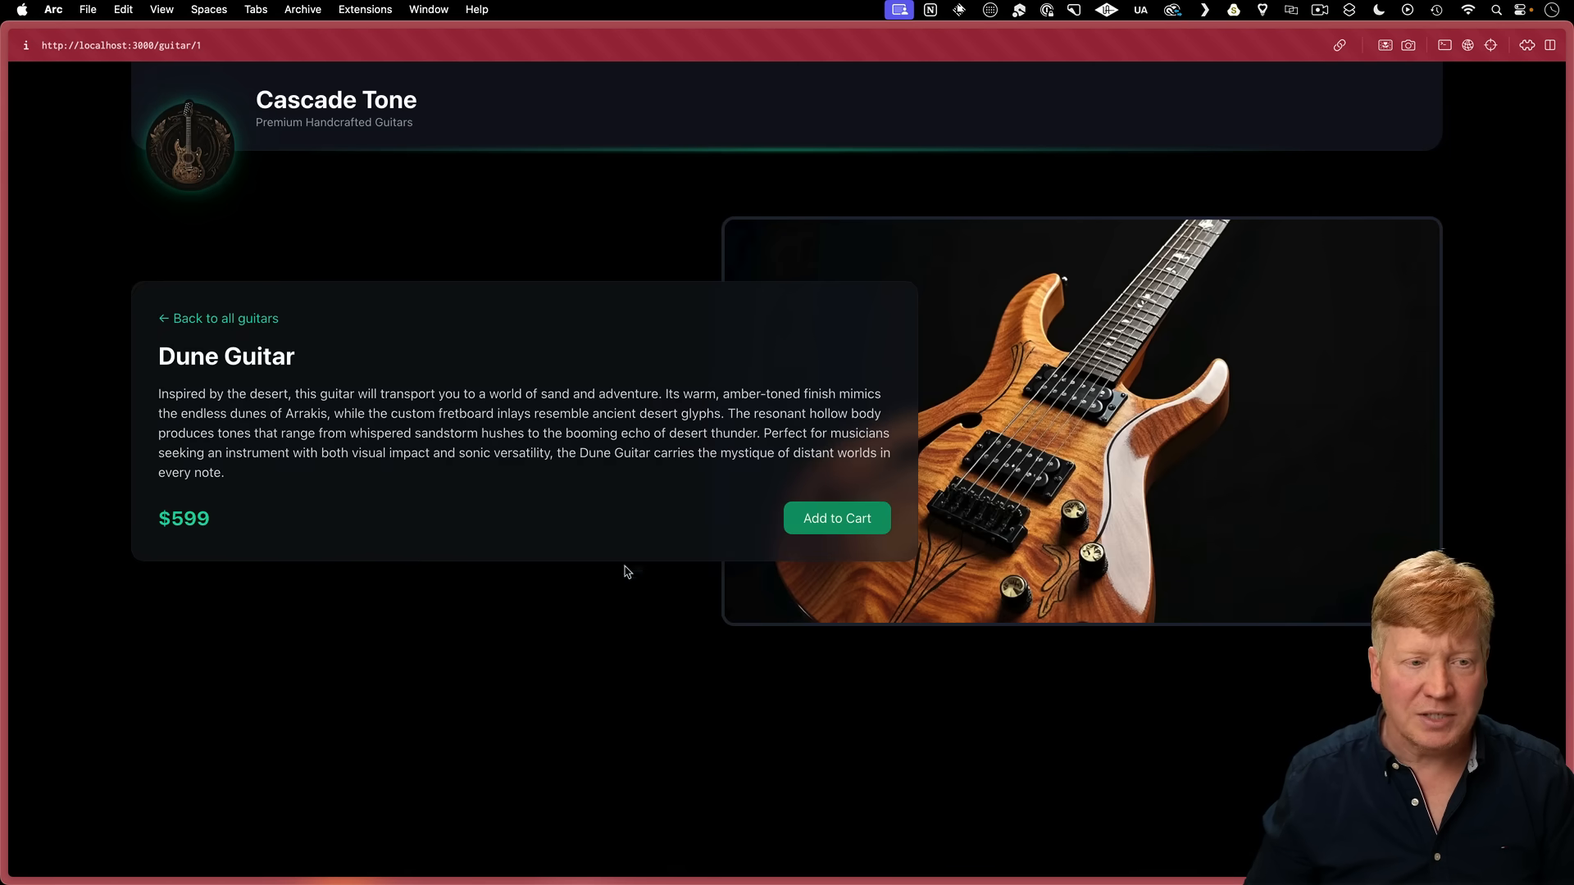
{"action": "mouse_move", "coordinate": [562, 637]}
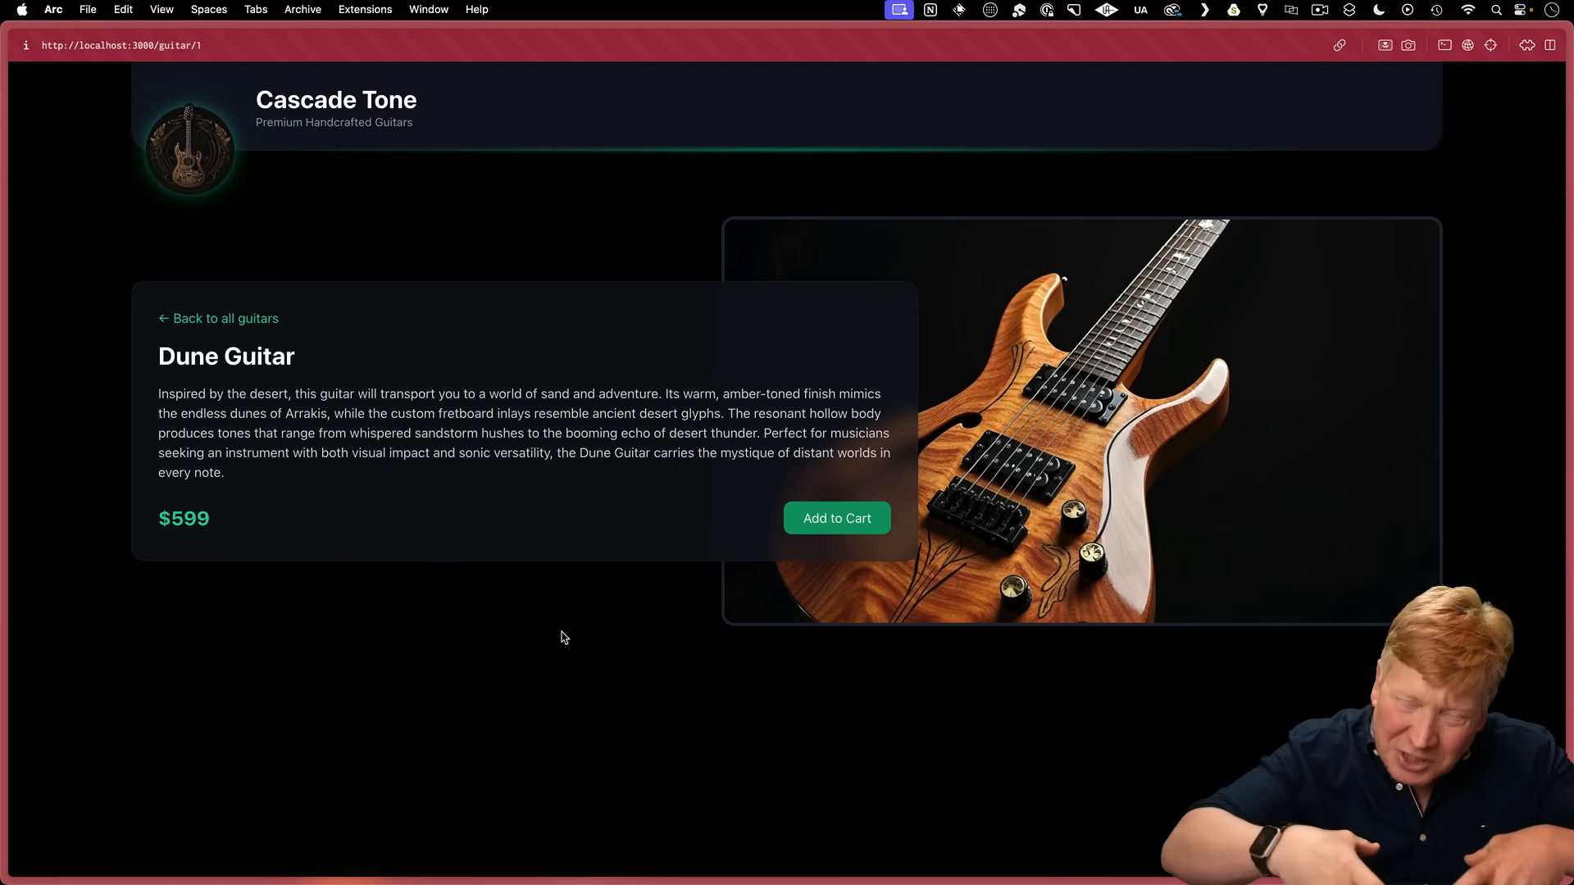